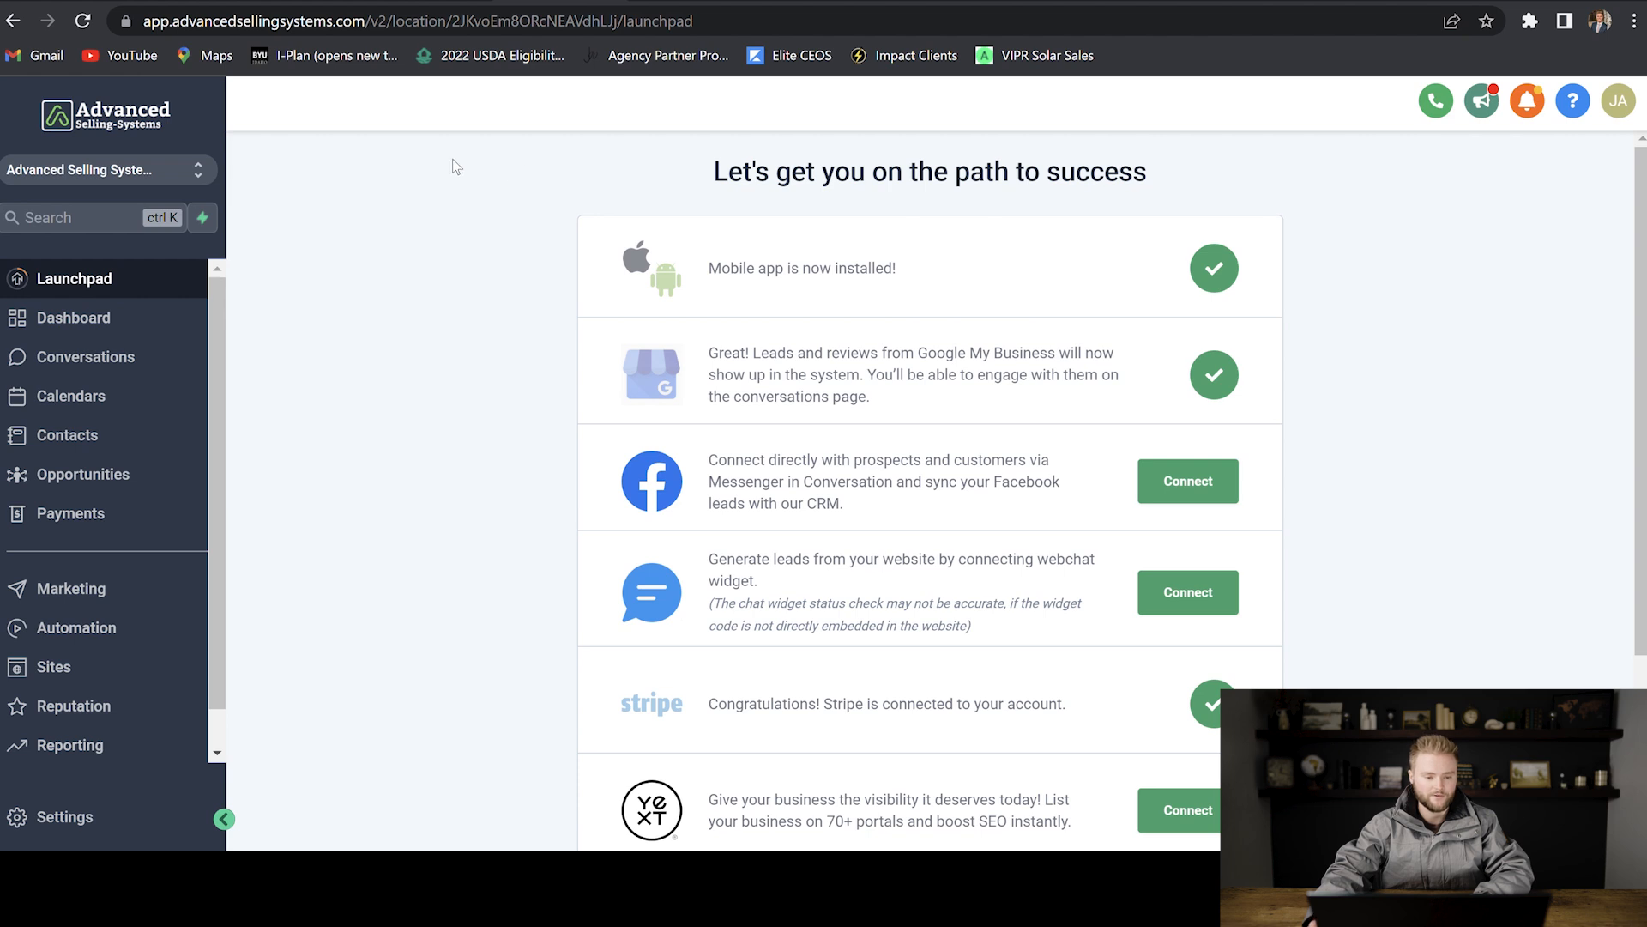
mouse_move(74, 589)
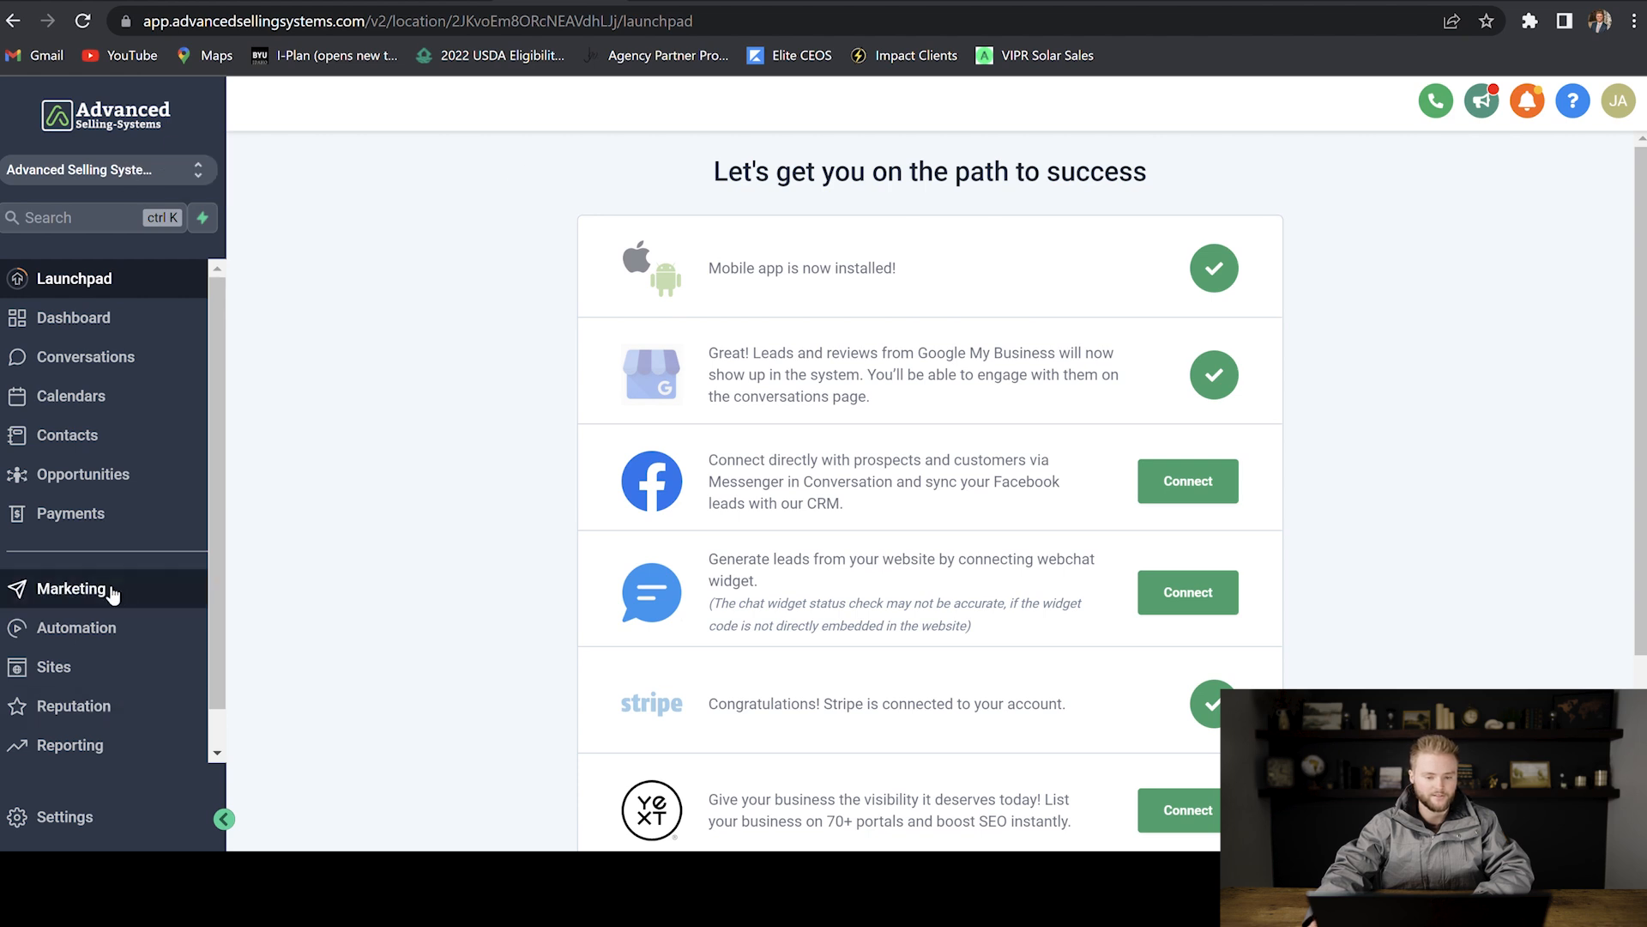
Step: Go to the Marketing section so the Email Templates page appears
click(72, 587)
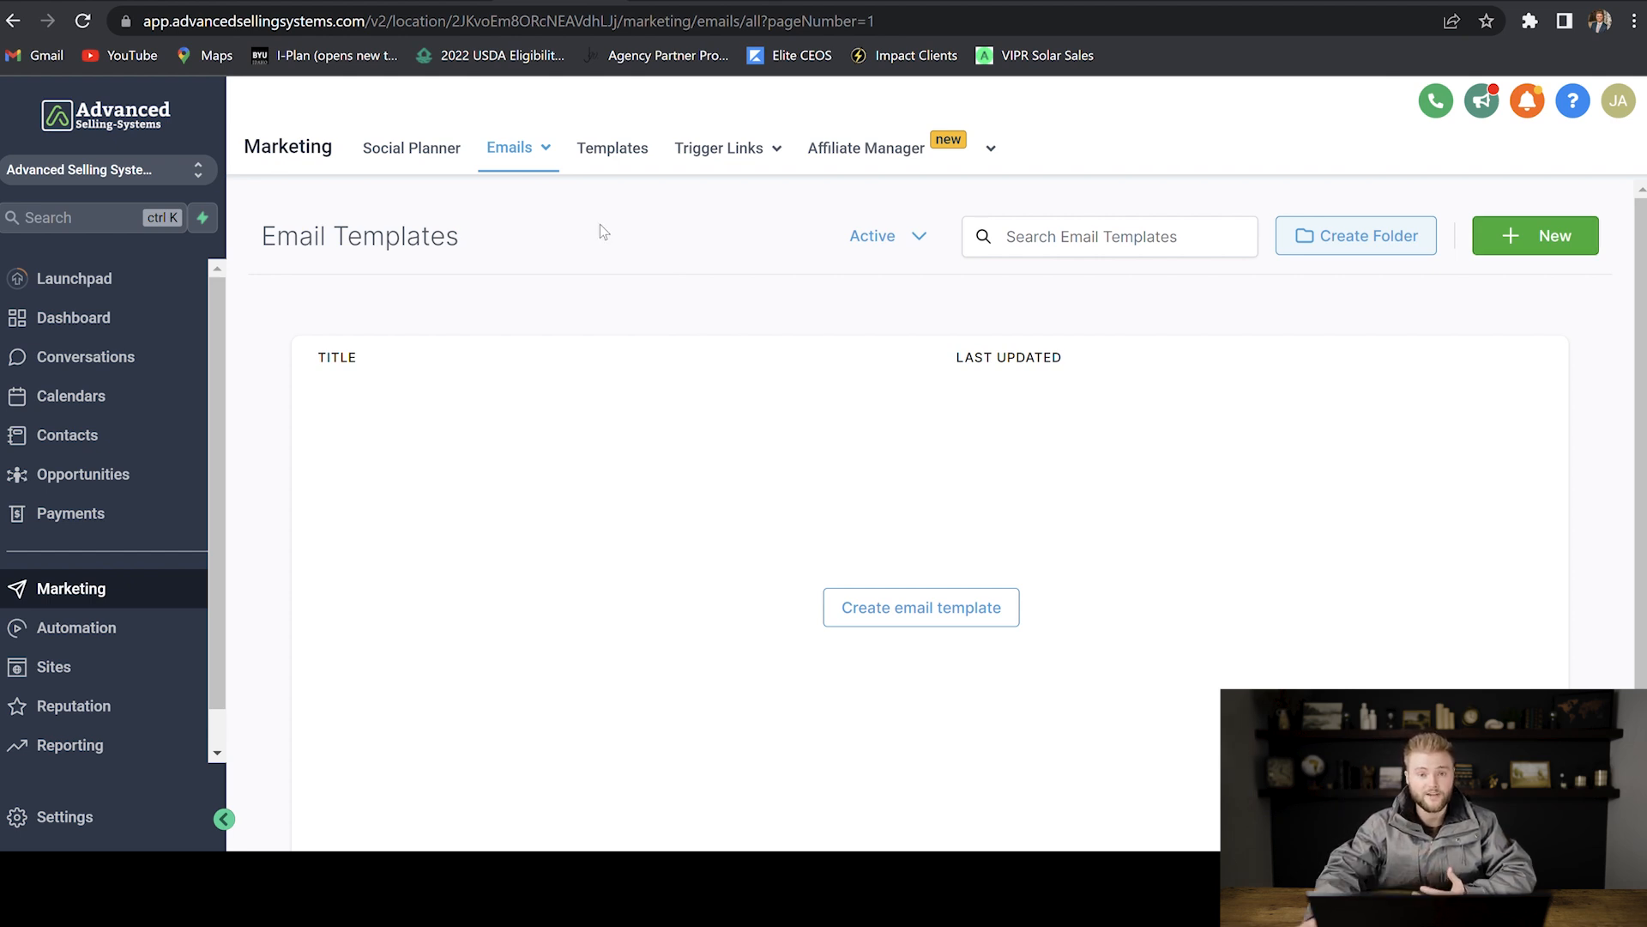
Step: Browse the Template Library of ready-made holiday and industry email designs
click(1534, 235)
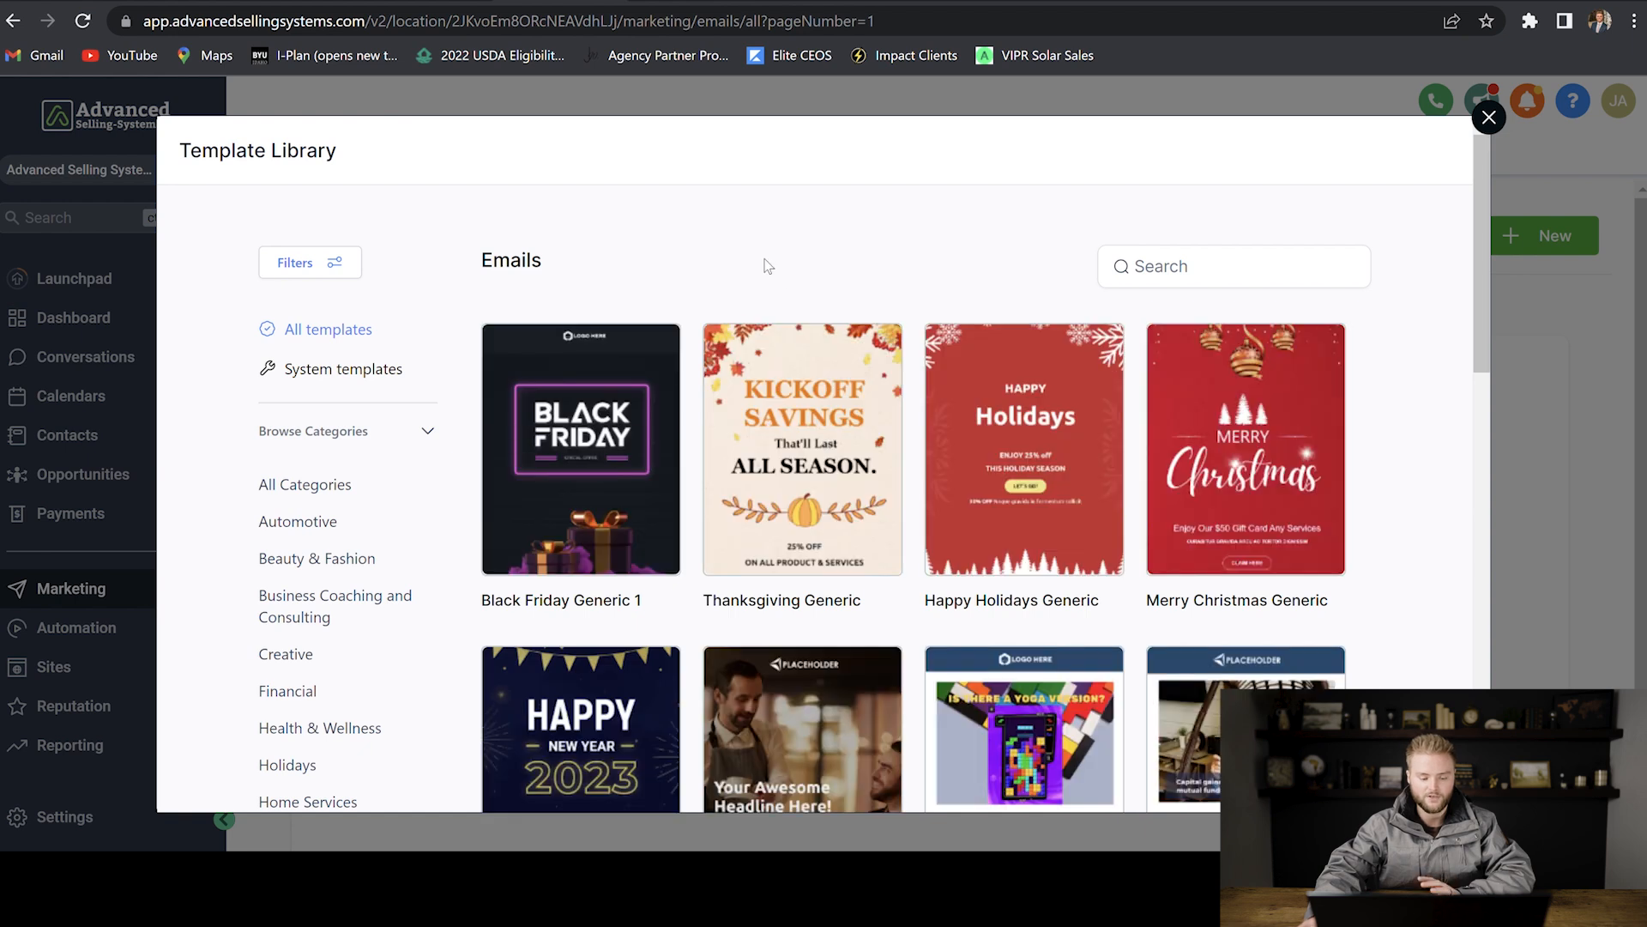
scroll(down, 3)
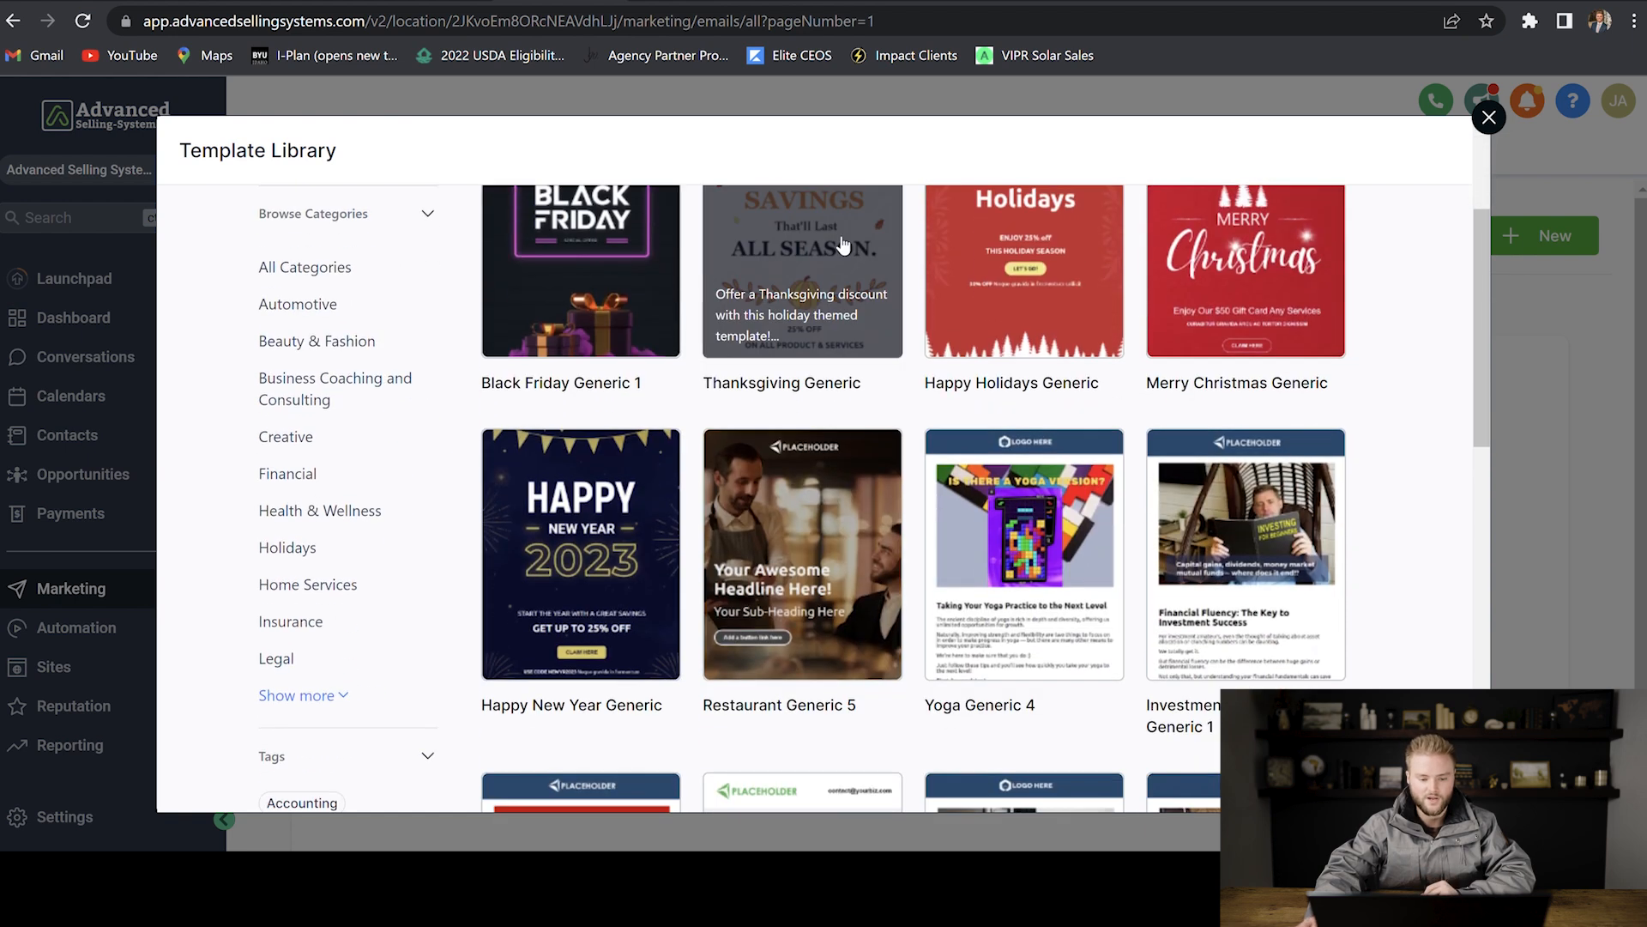
scroll(down, 3)
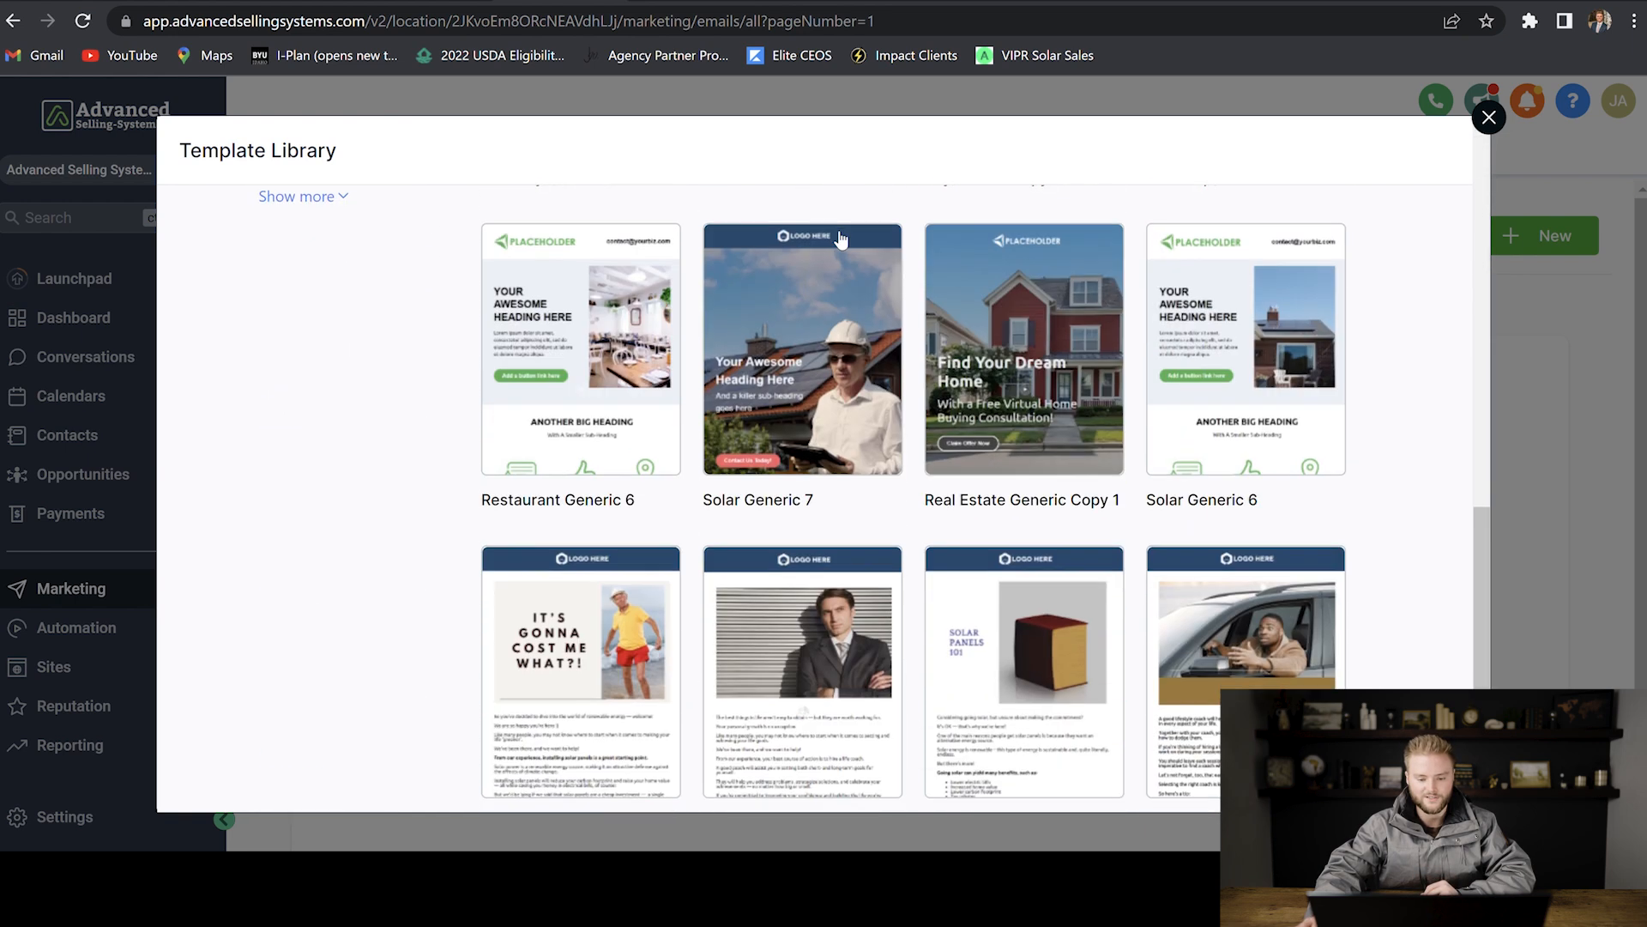
scroll(down, 3)
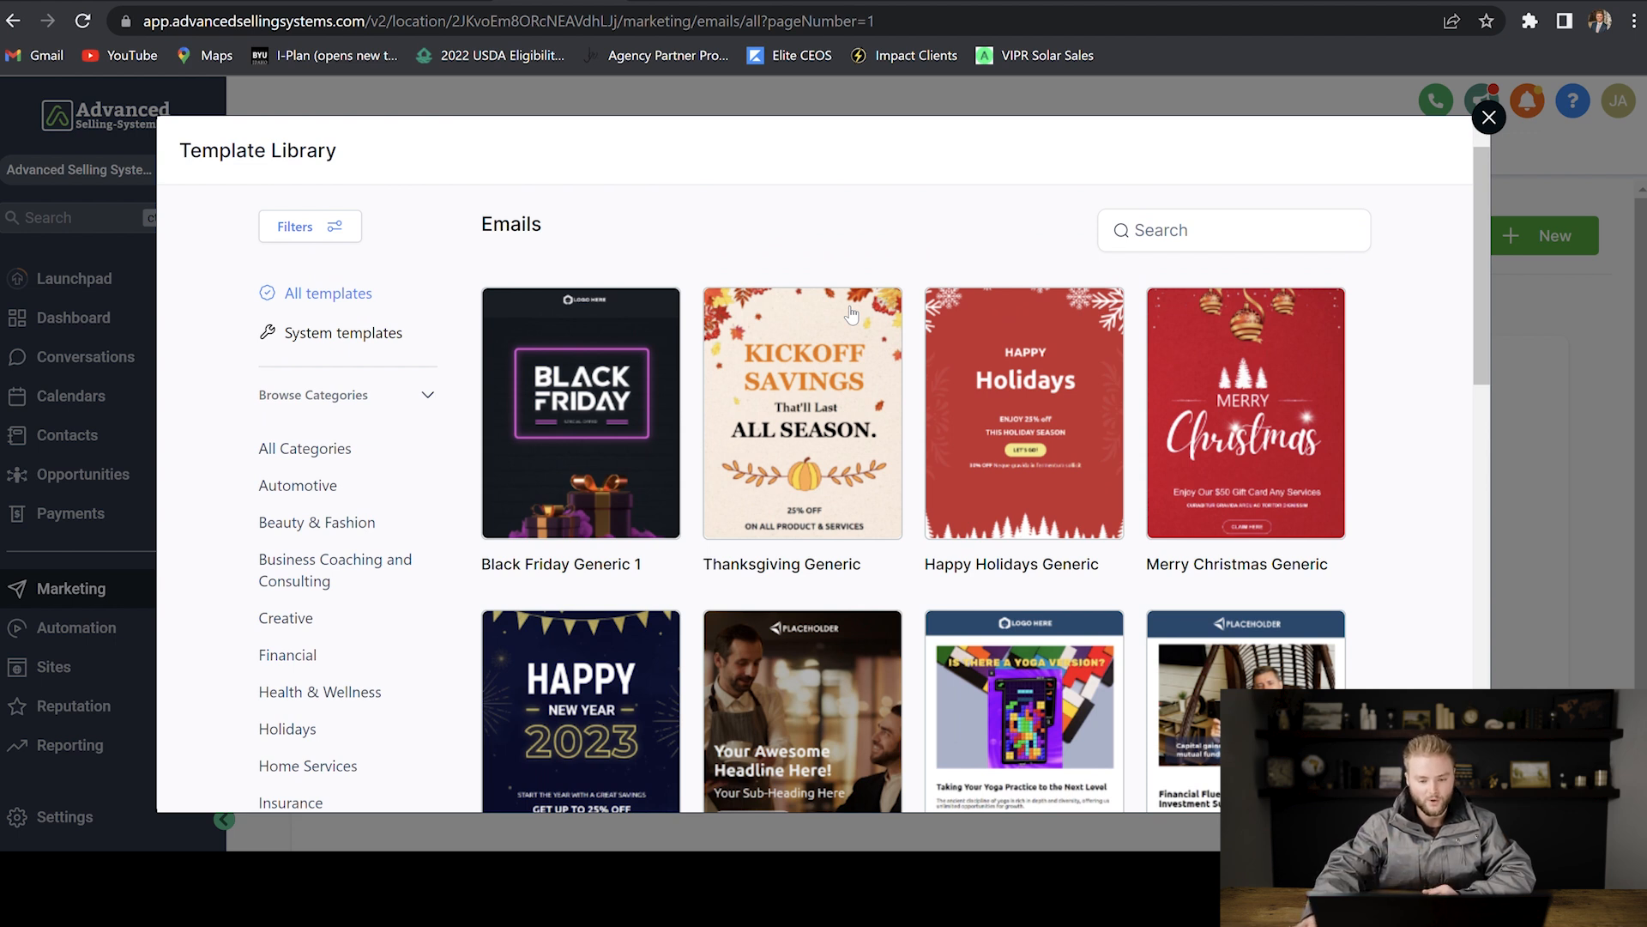
scroll(down, 3)
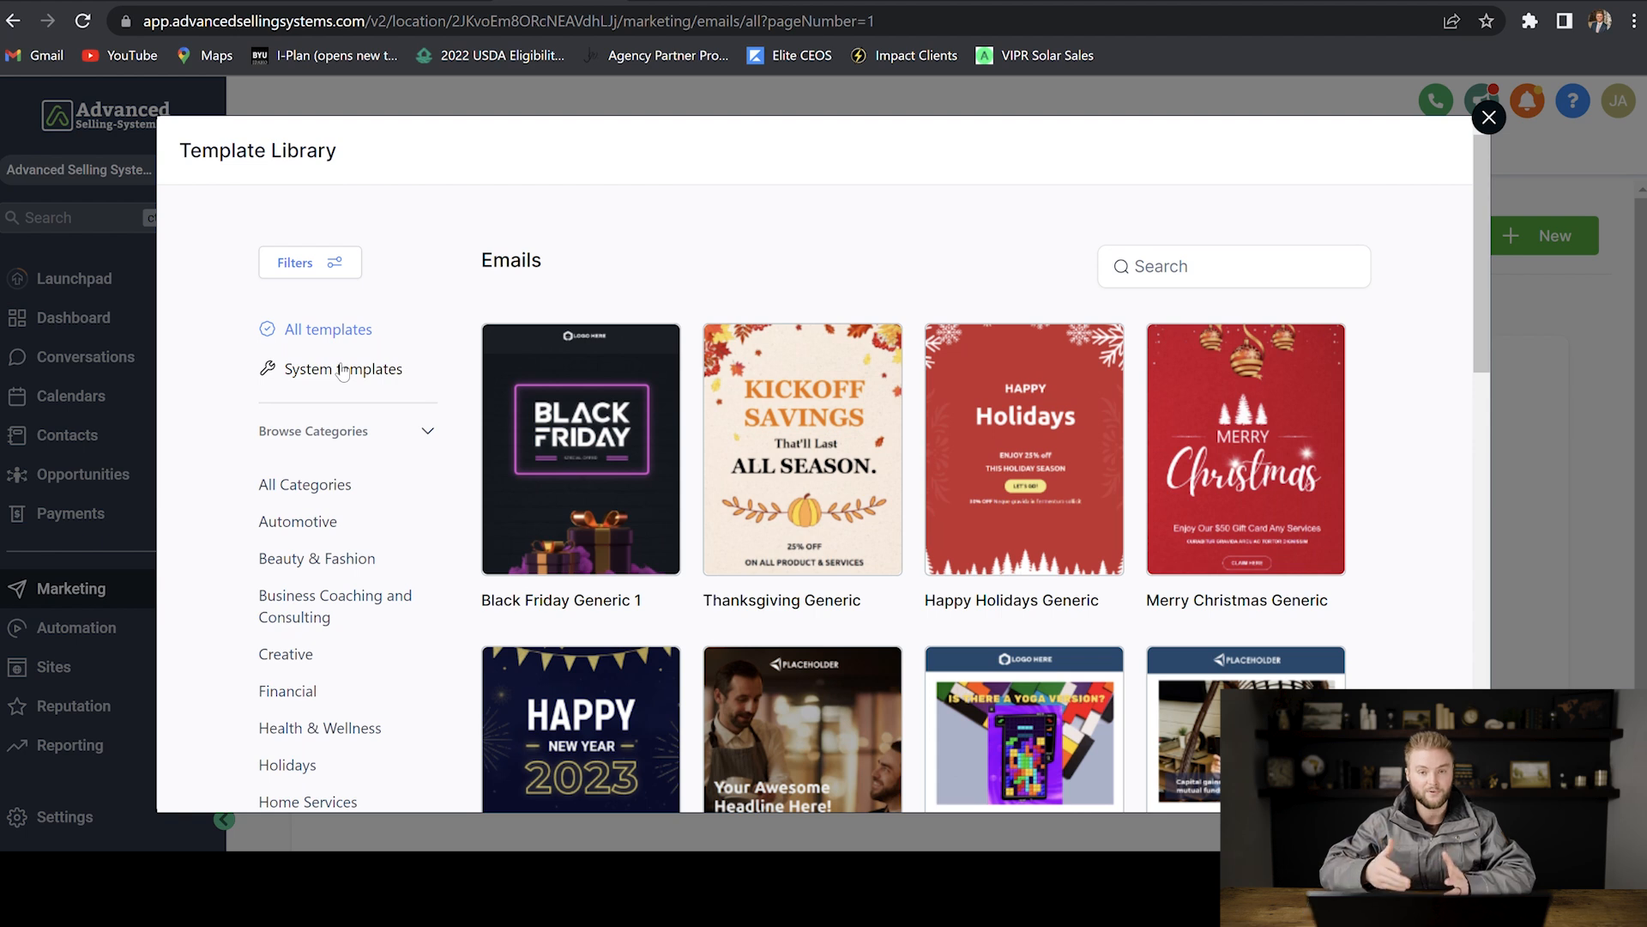
Step: Leave the library and start a new email from a Blank Template
click(1490, 116)
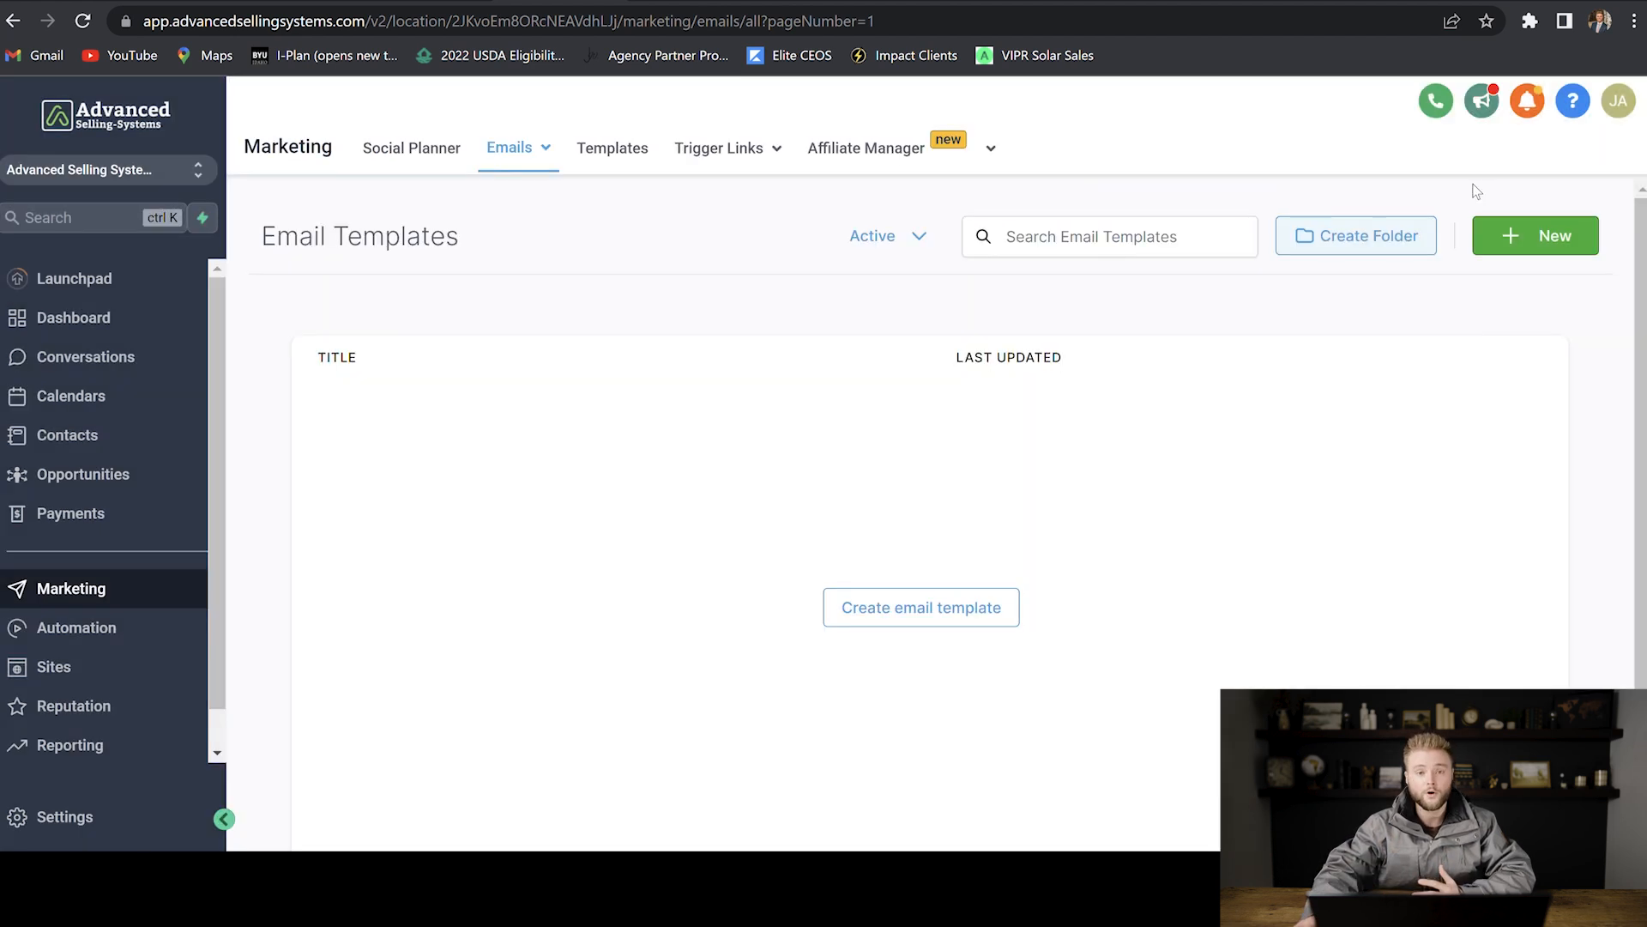
click(1534, 235)
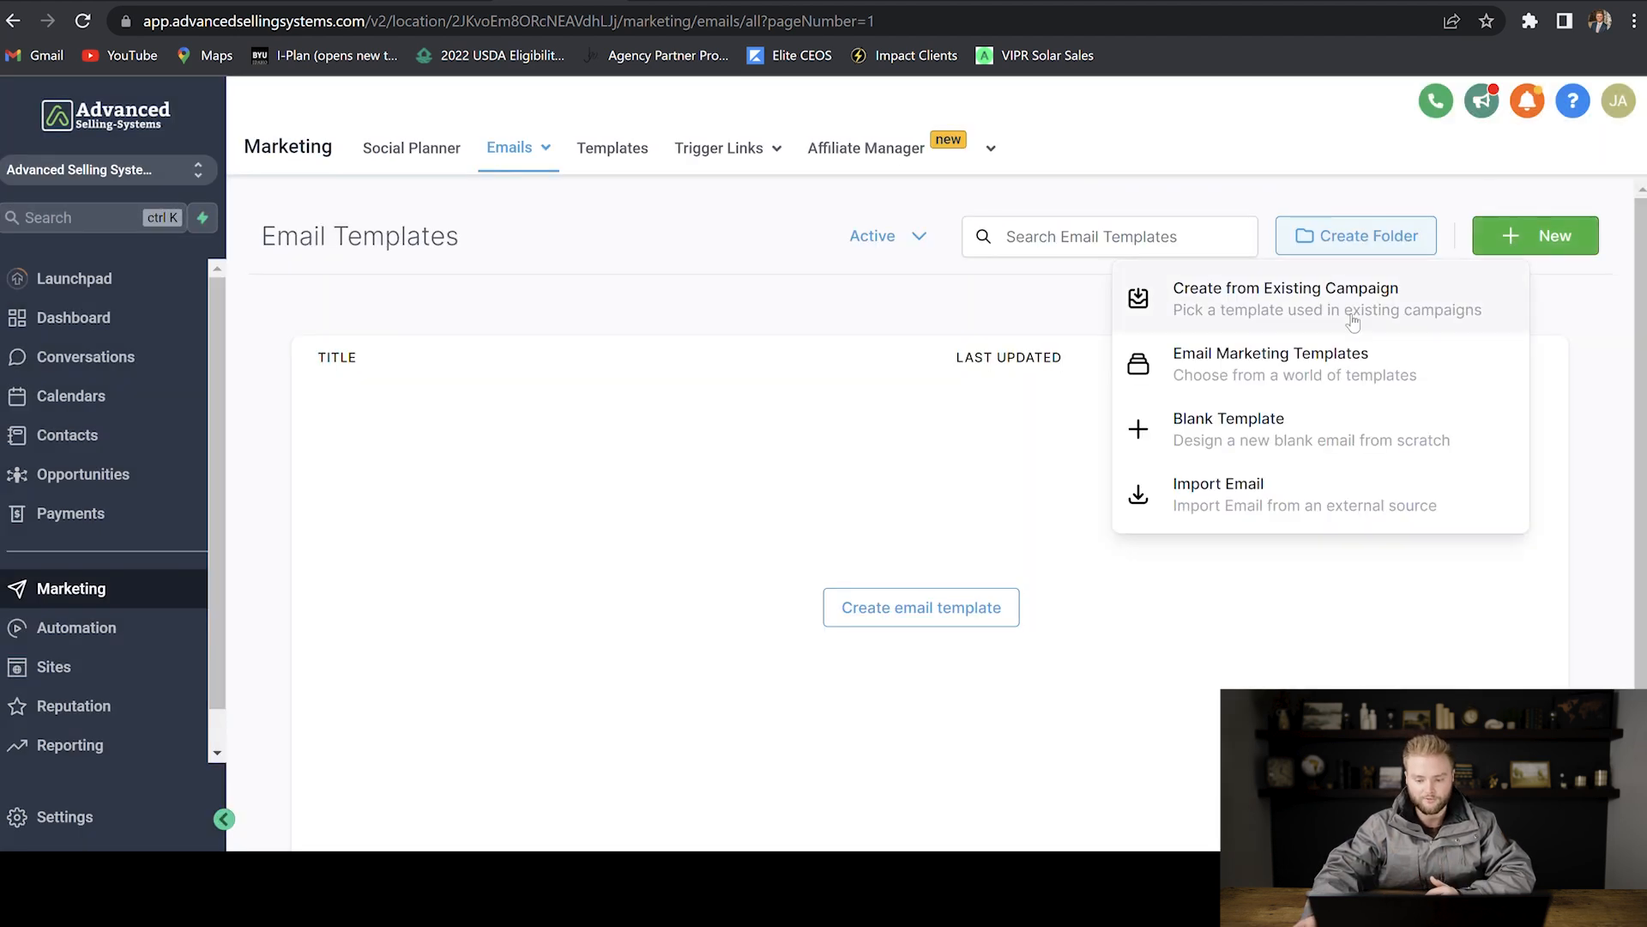
mouse_move(1227, 429)
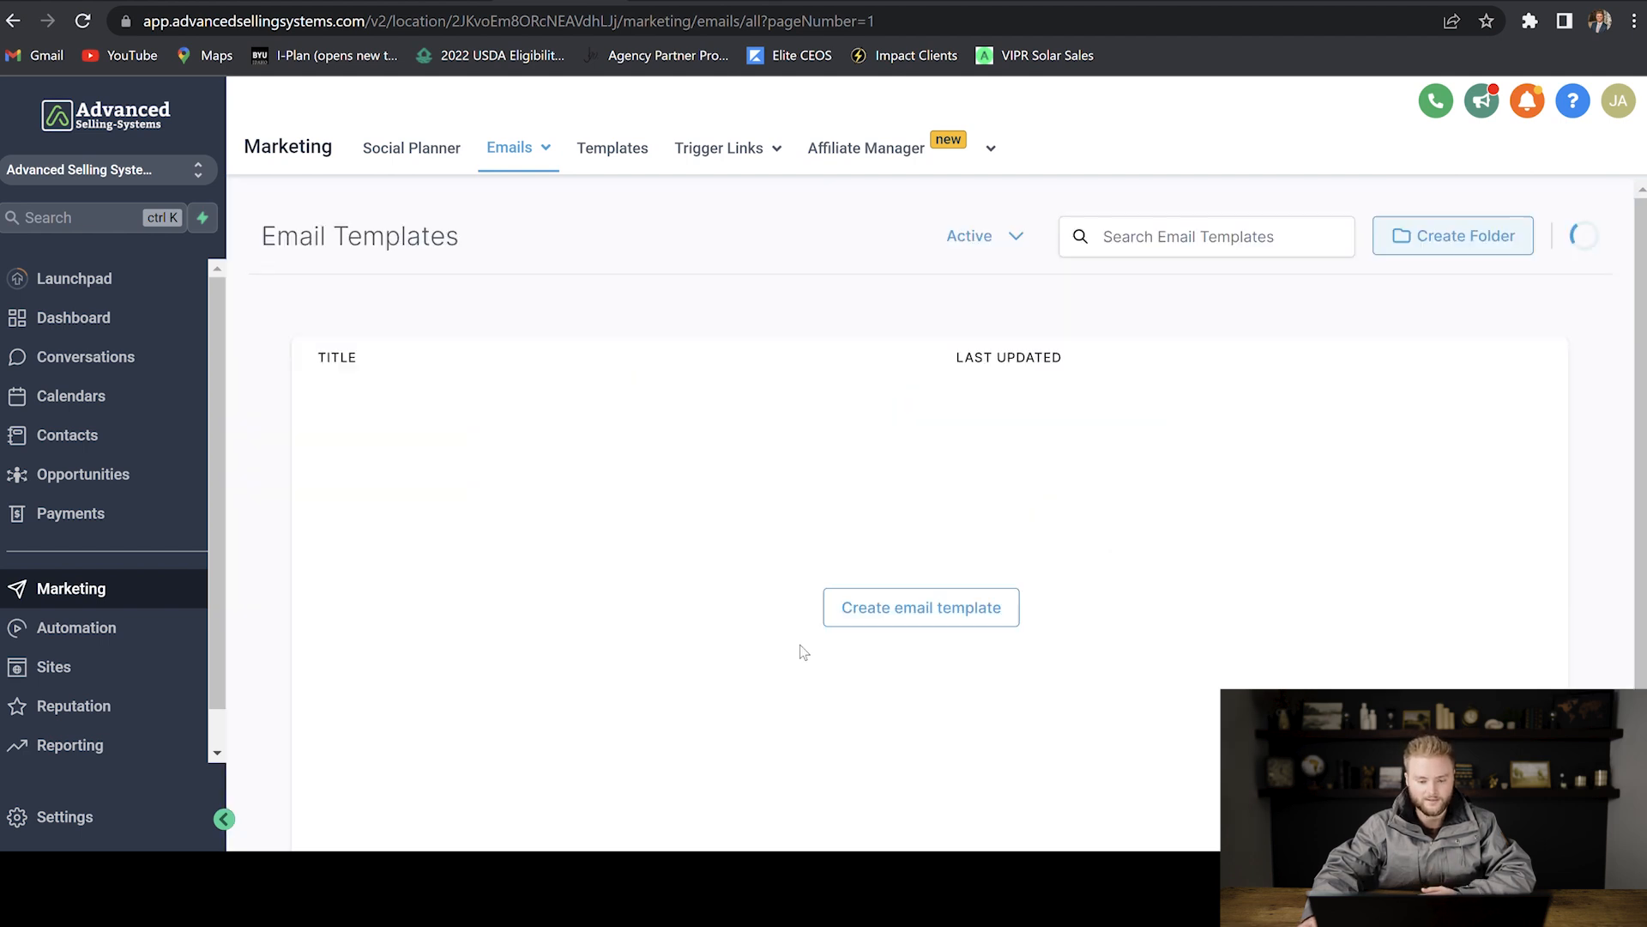
click(920, 605)
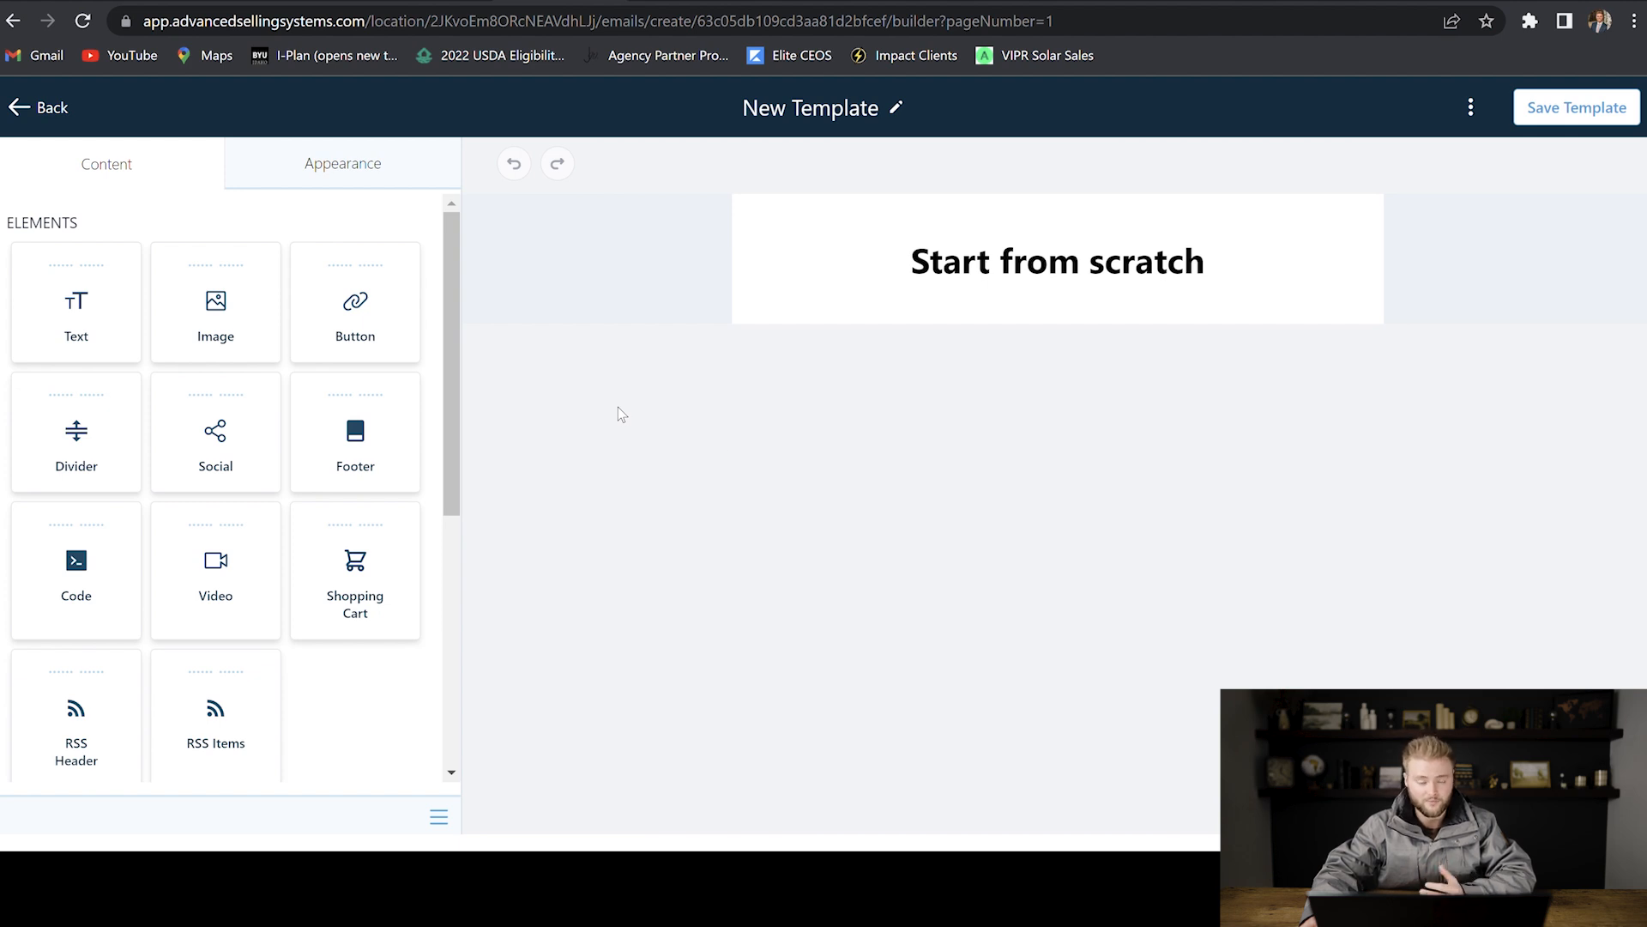
Step: Change the heading to 'Software From The Future!!!' with italic formatting
click(1055, 261)
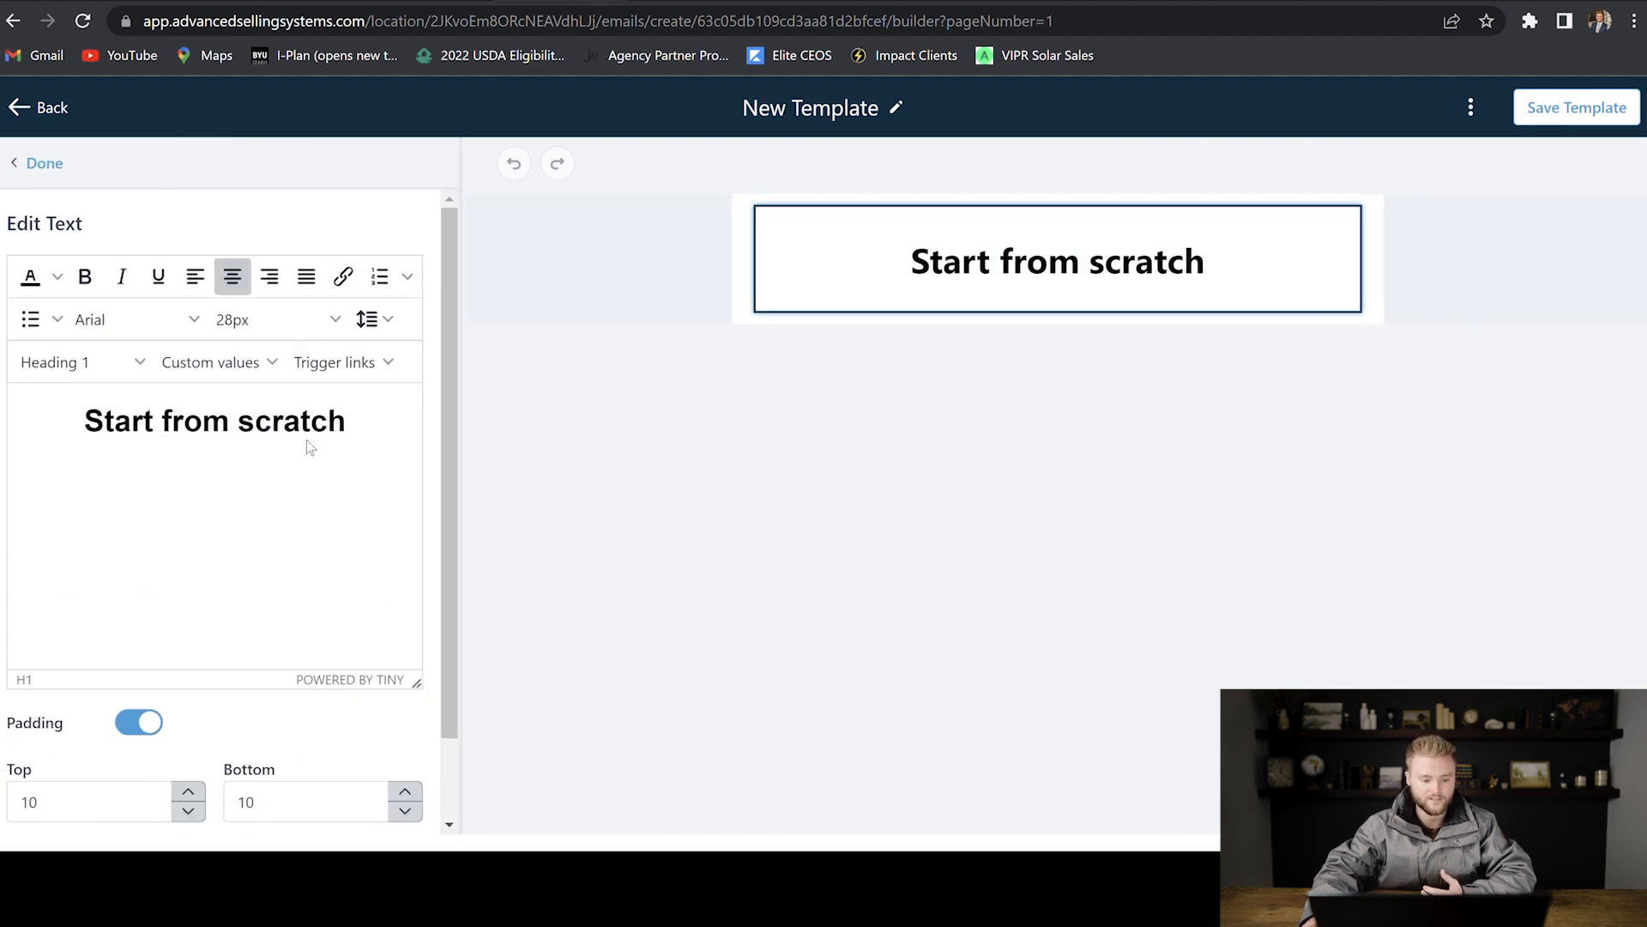
click(193, 276)
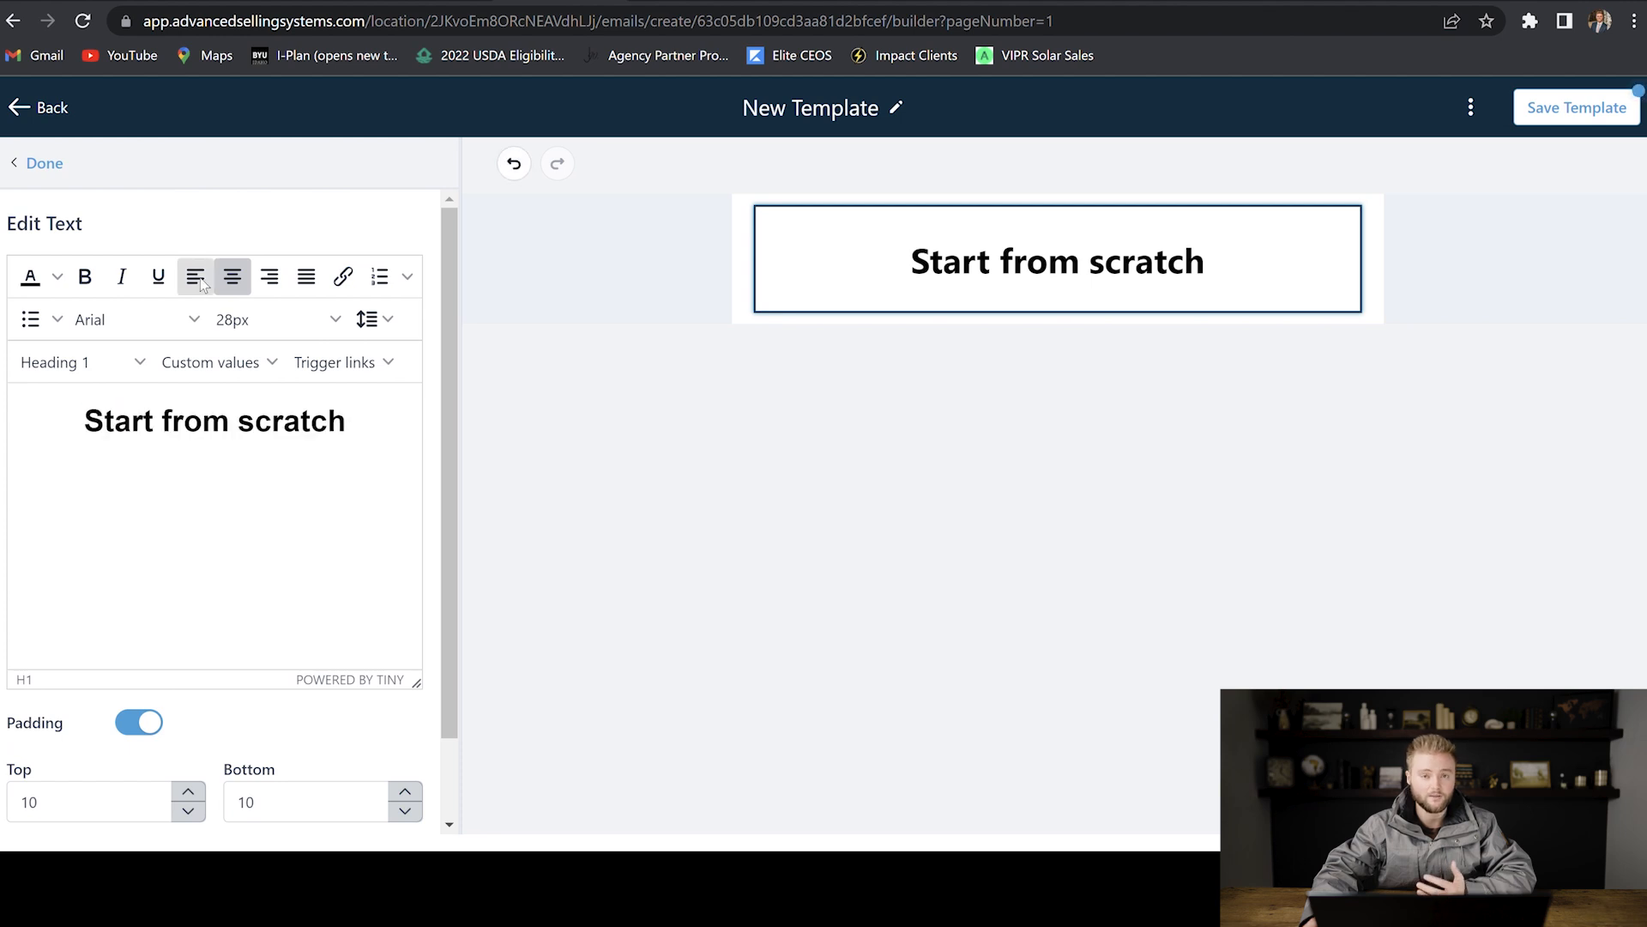
click(268, 276)
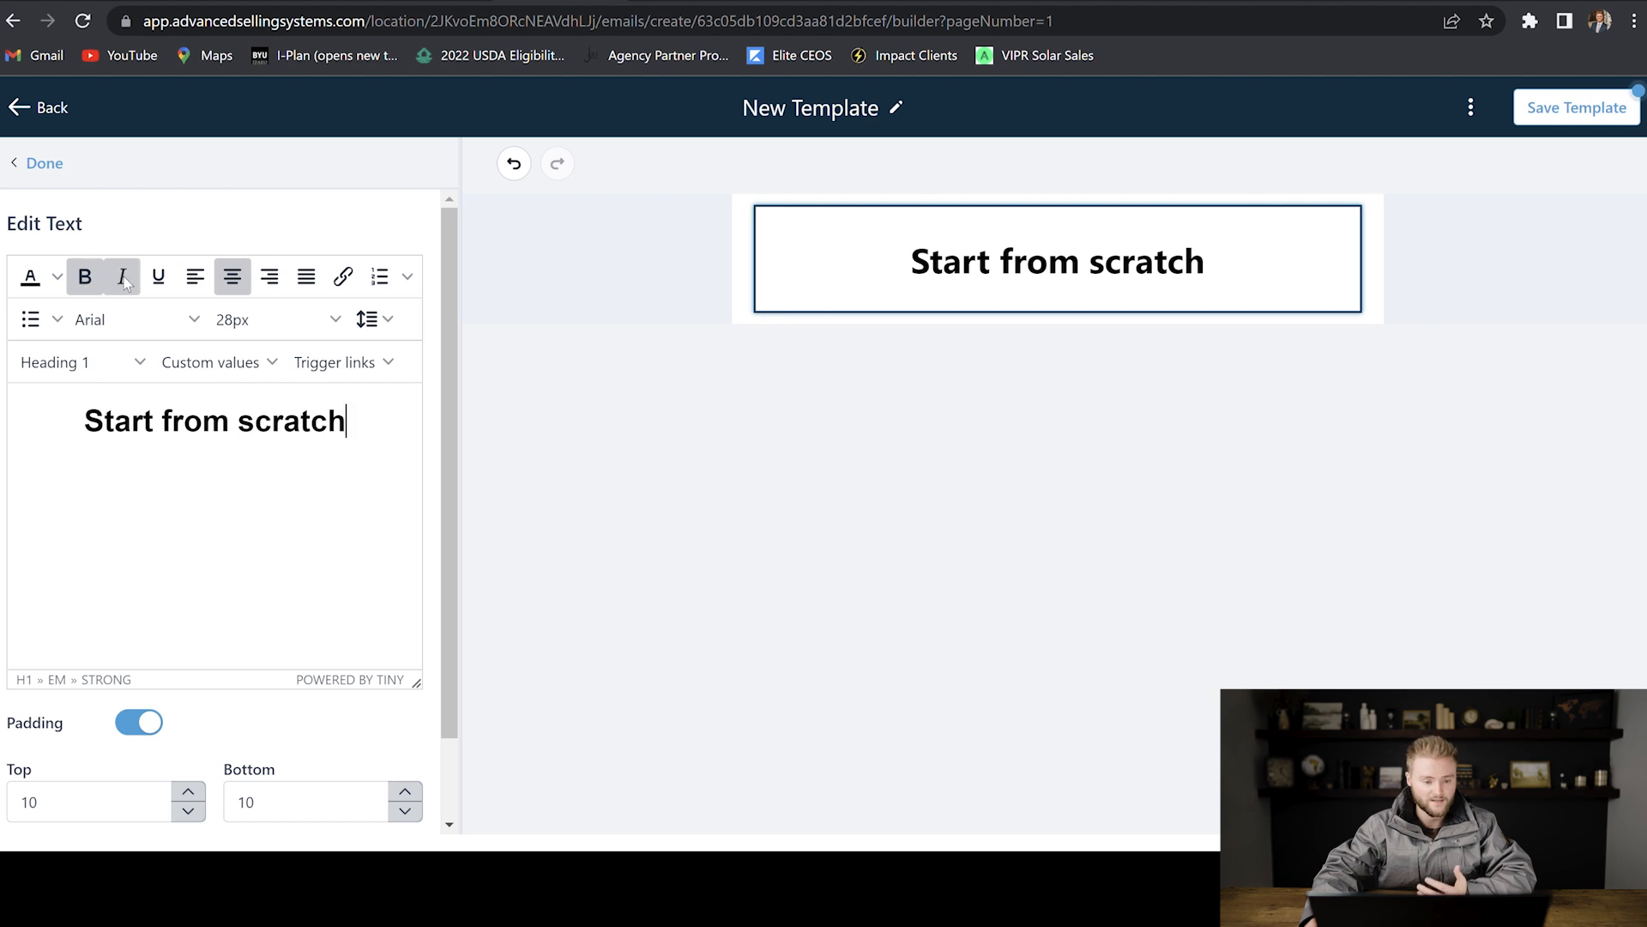
click(156, 277)
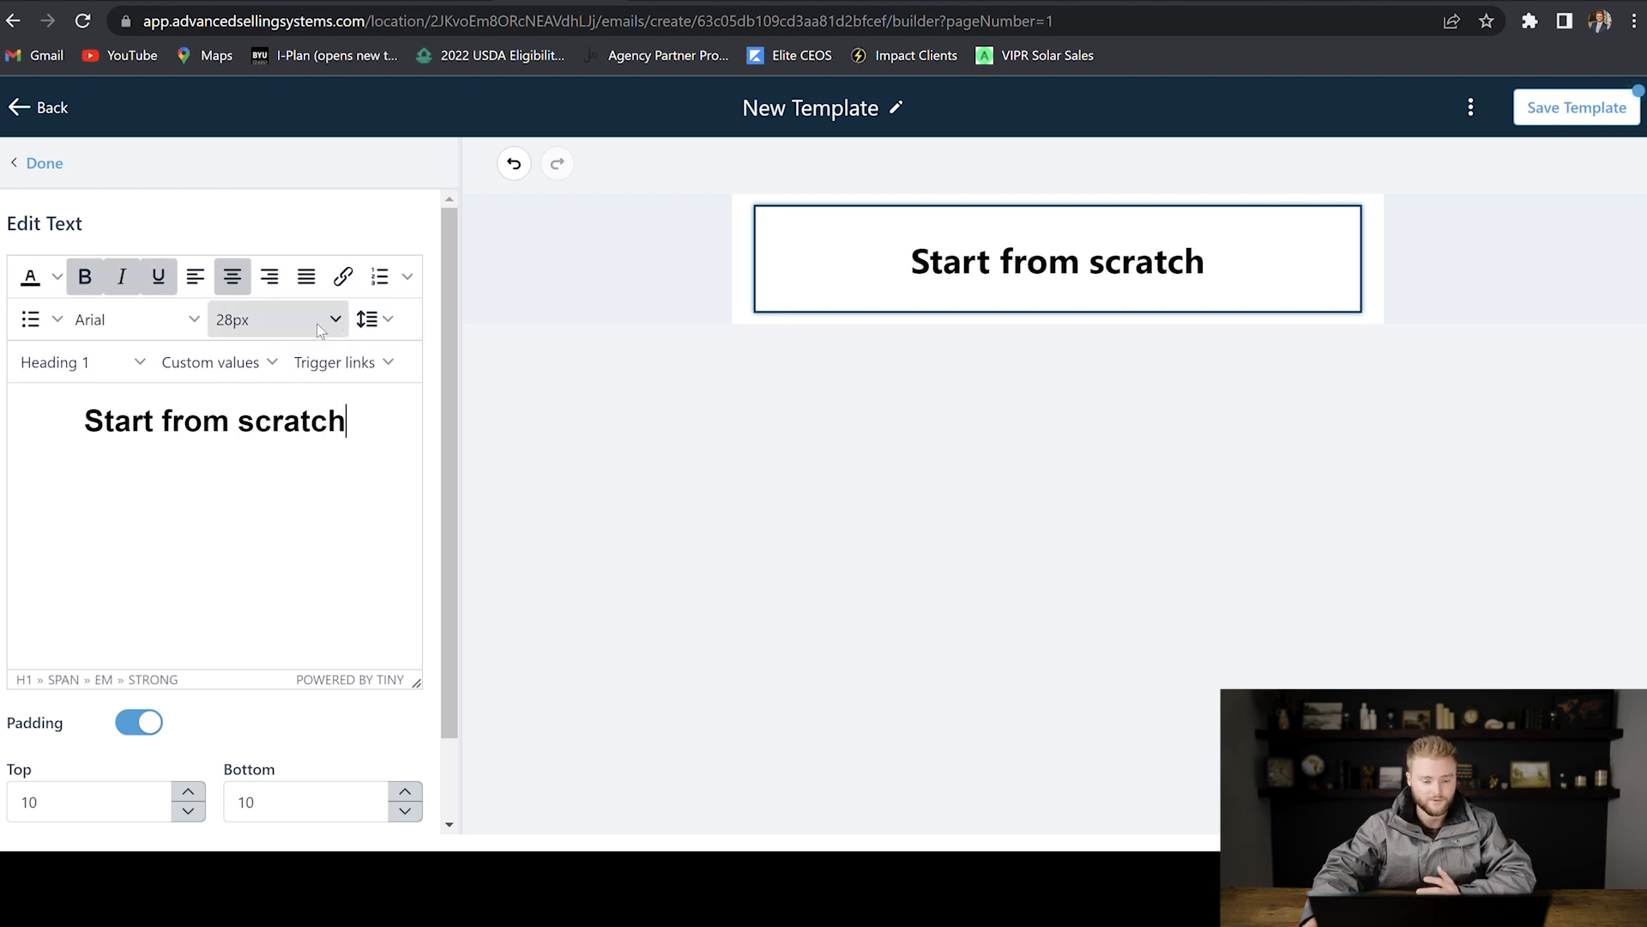
click(43, 163)
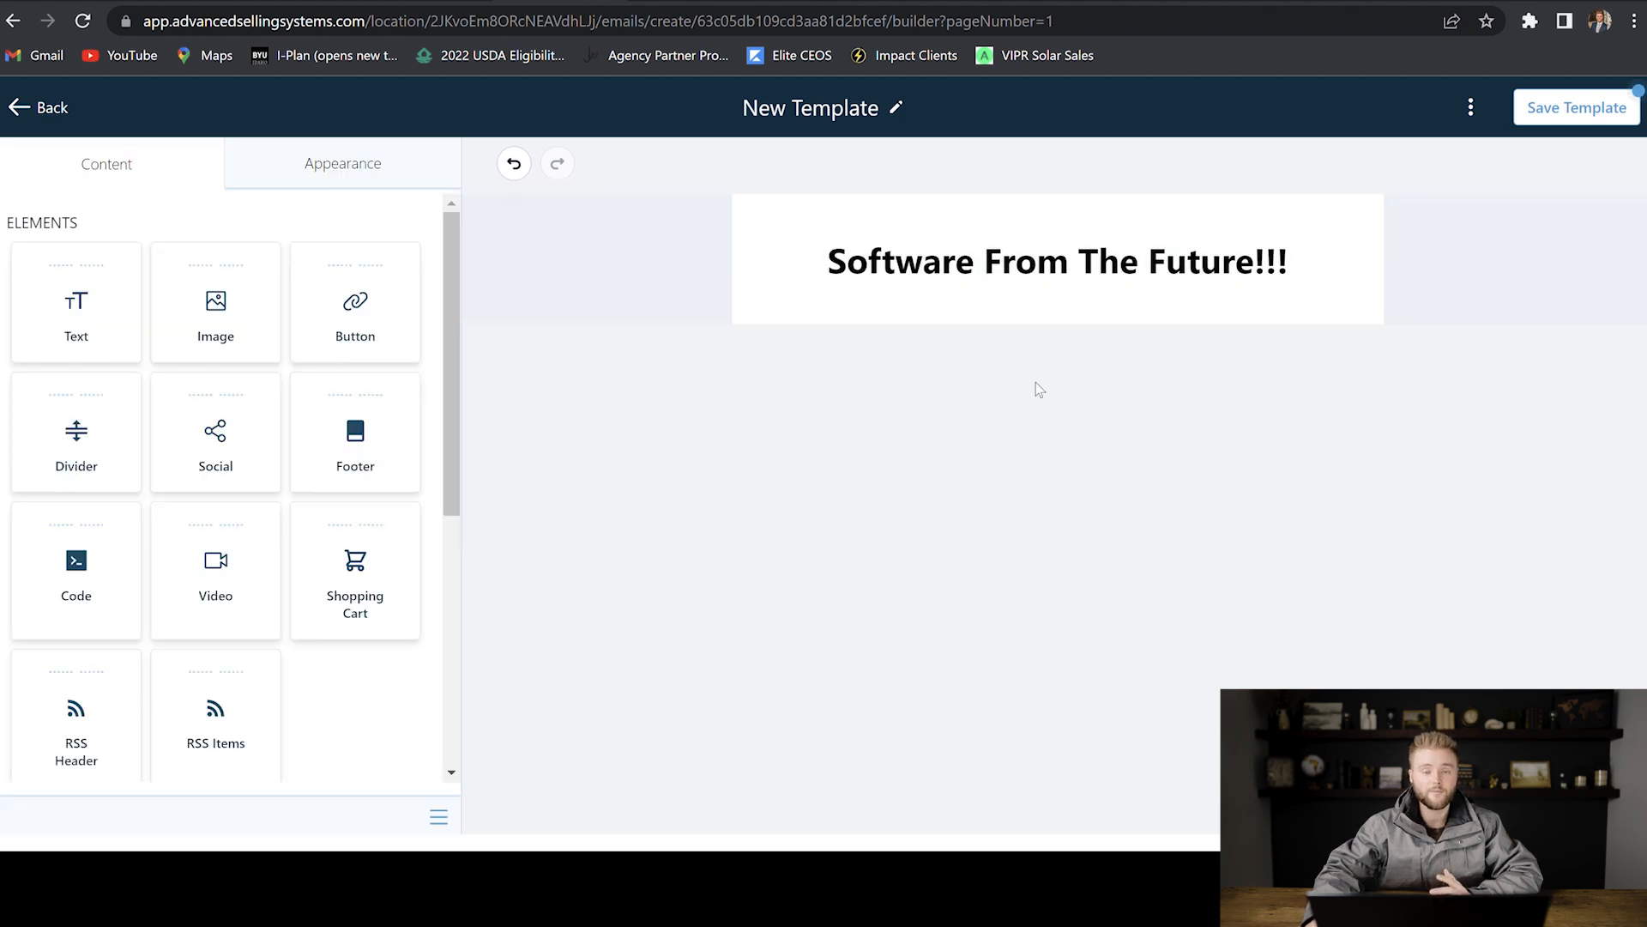
Step: Place an empty Image block beneath the heading, replacing the placeholder text block
click(1057, 261)
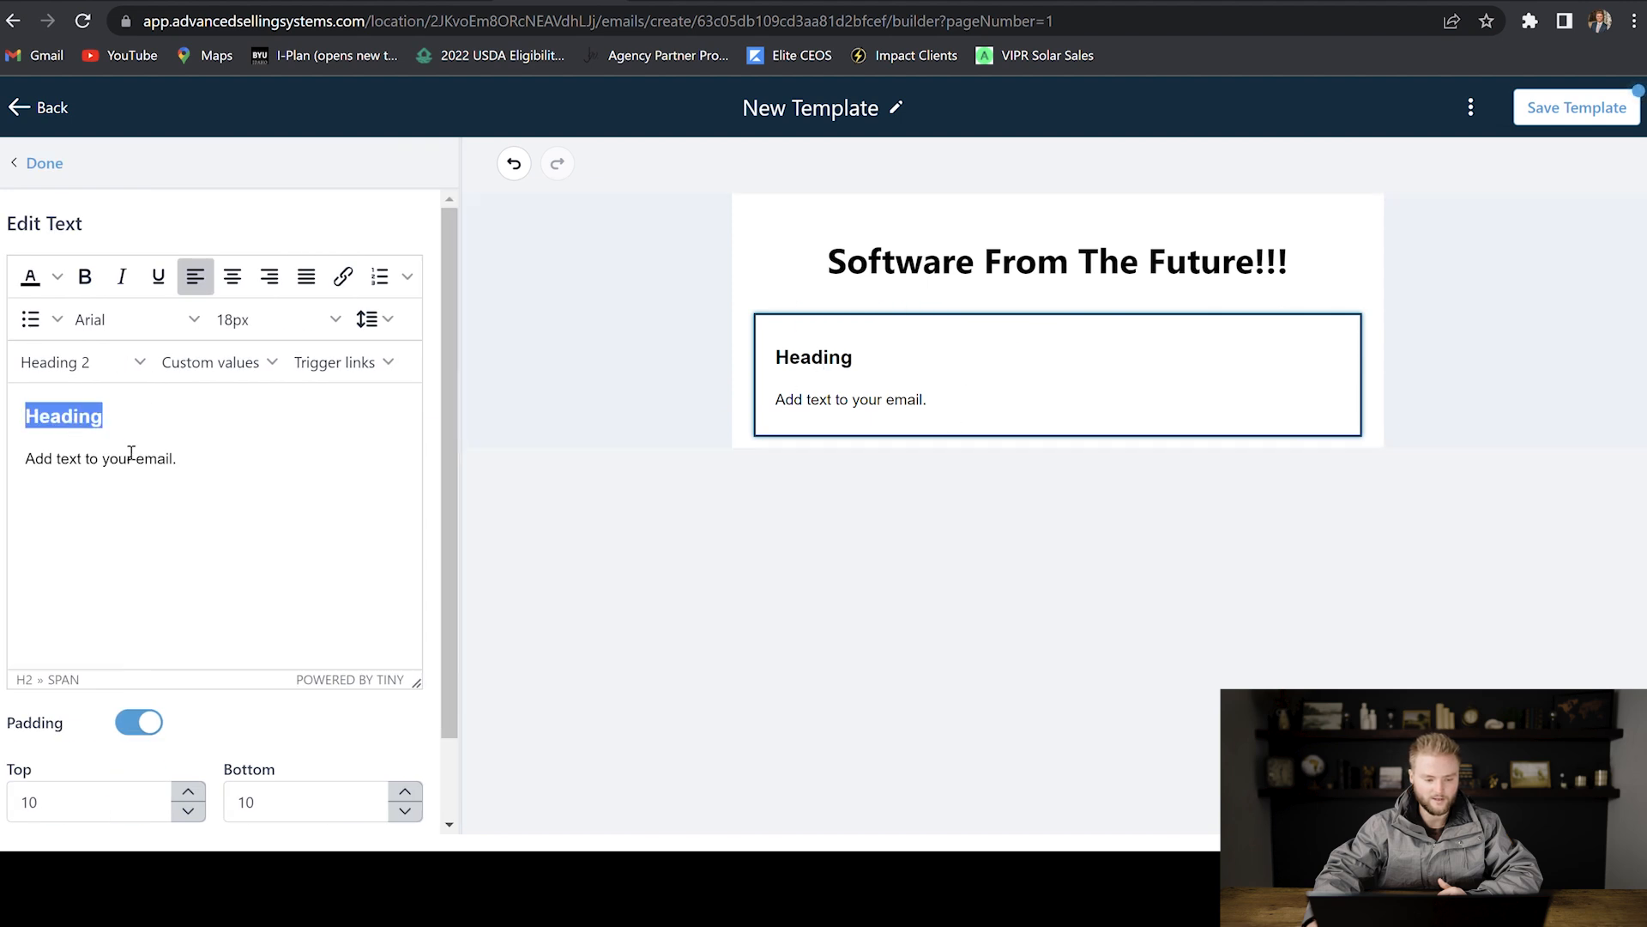
click(99, 458)
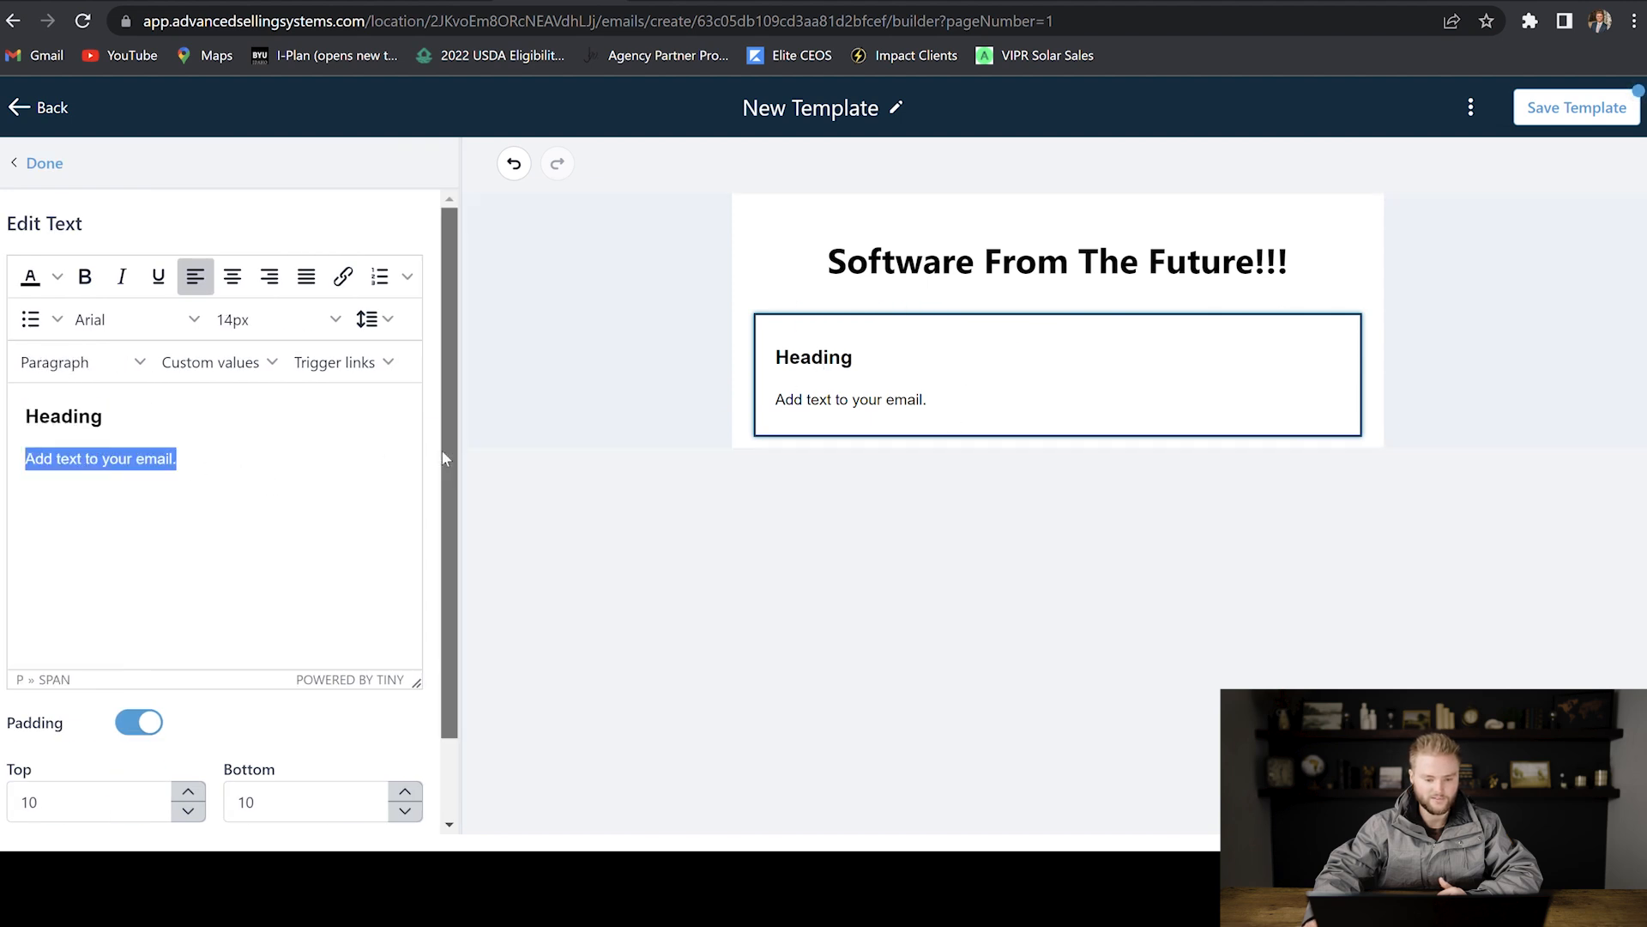
click(43, 163)
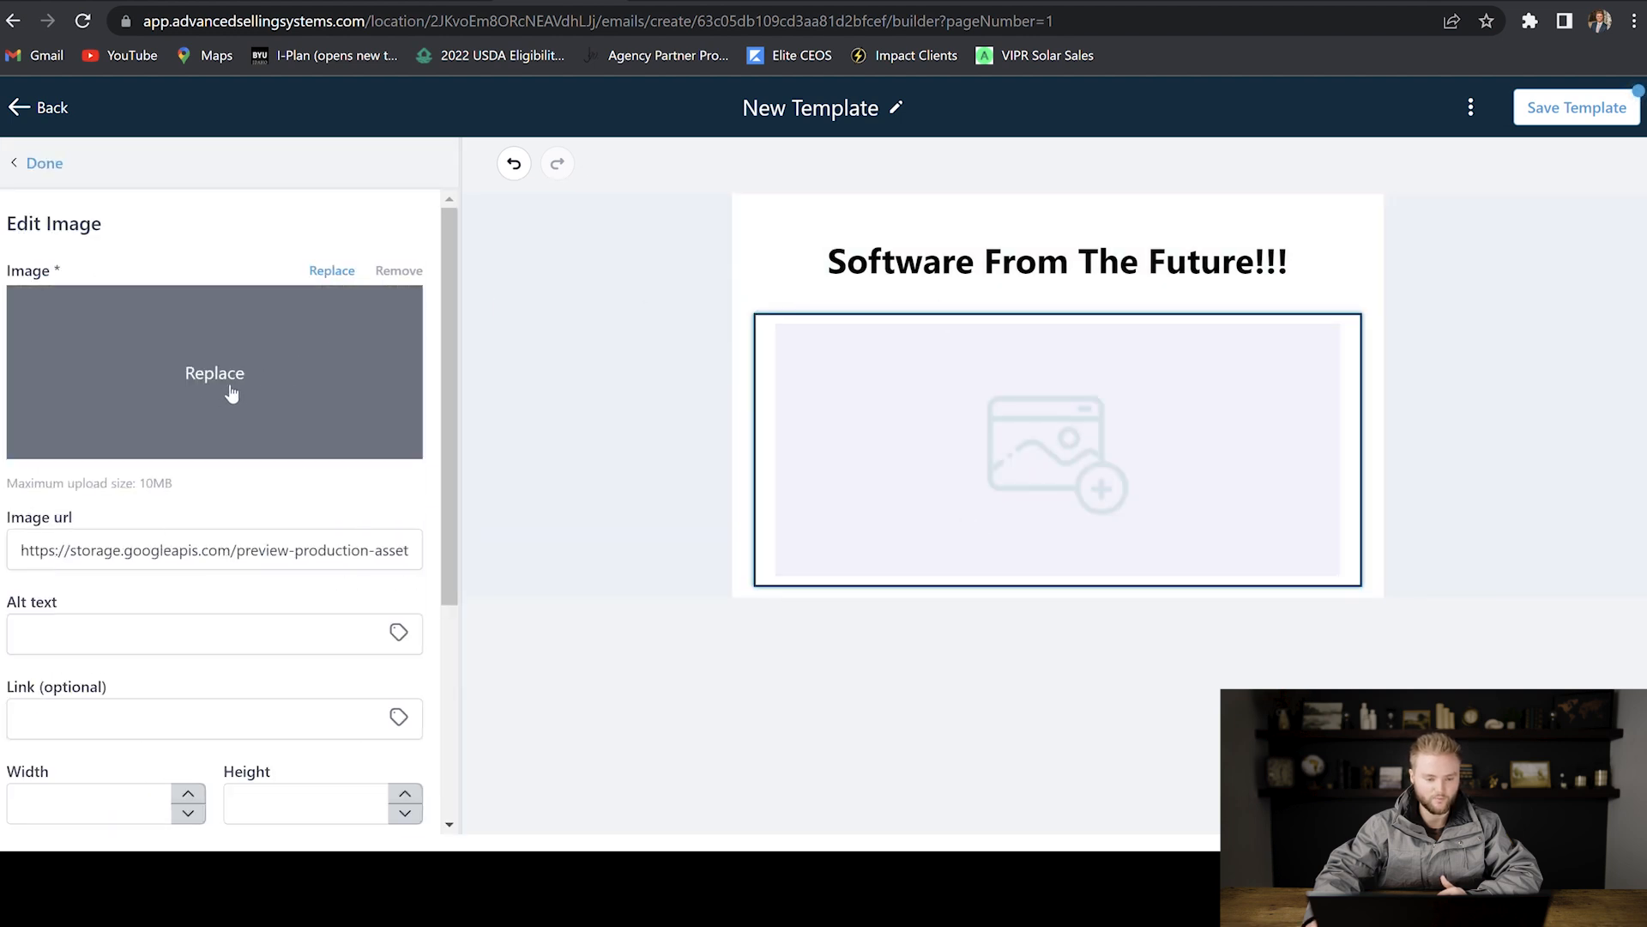
click(215, 373)
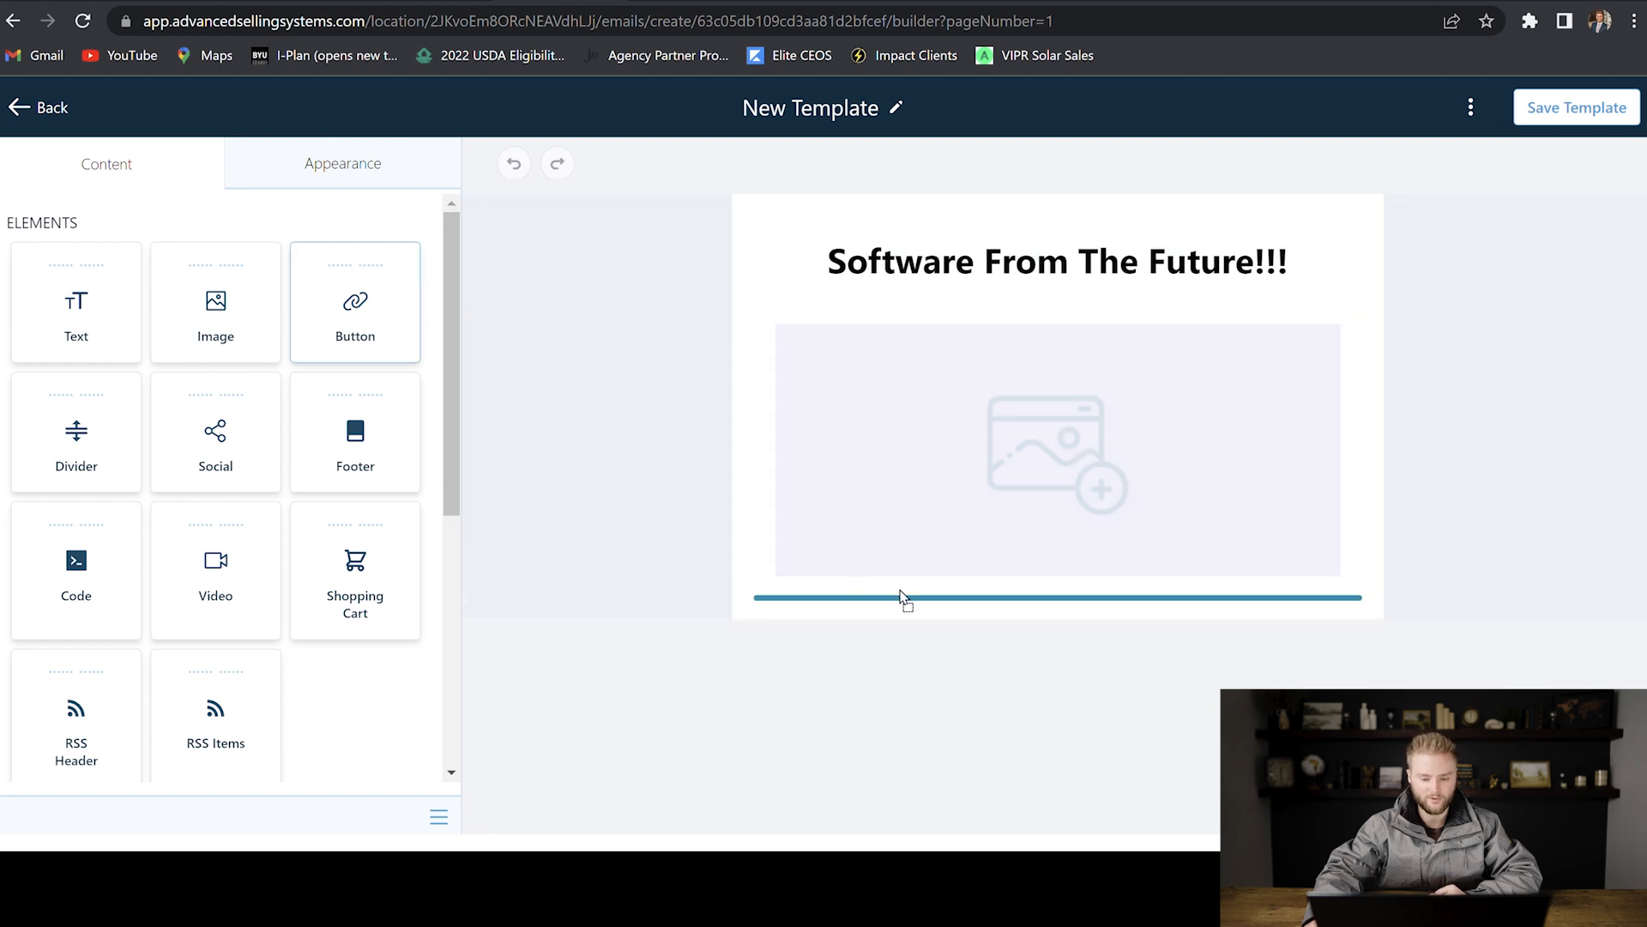
Step: Add a button below the image with its text set to 'Book a Call'
click(1057, 621)
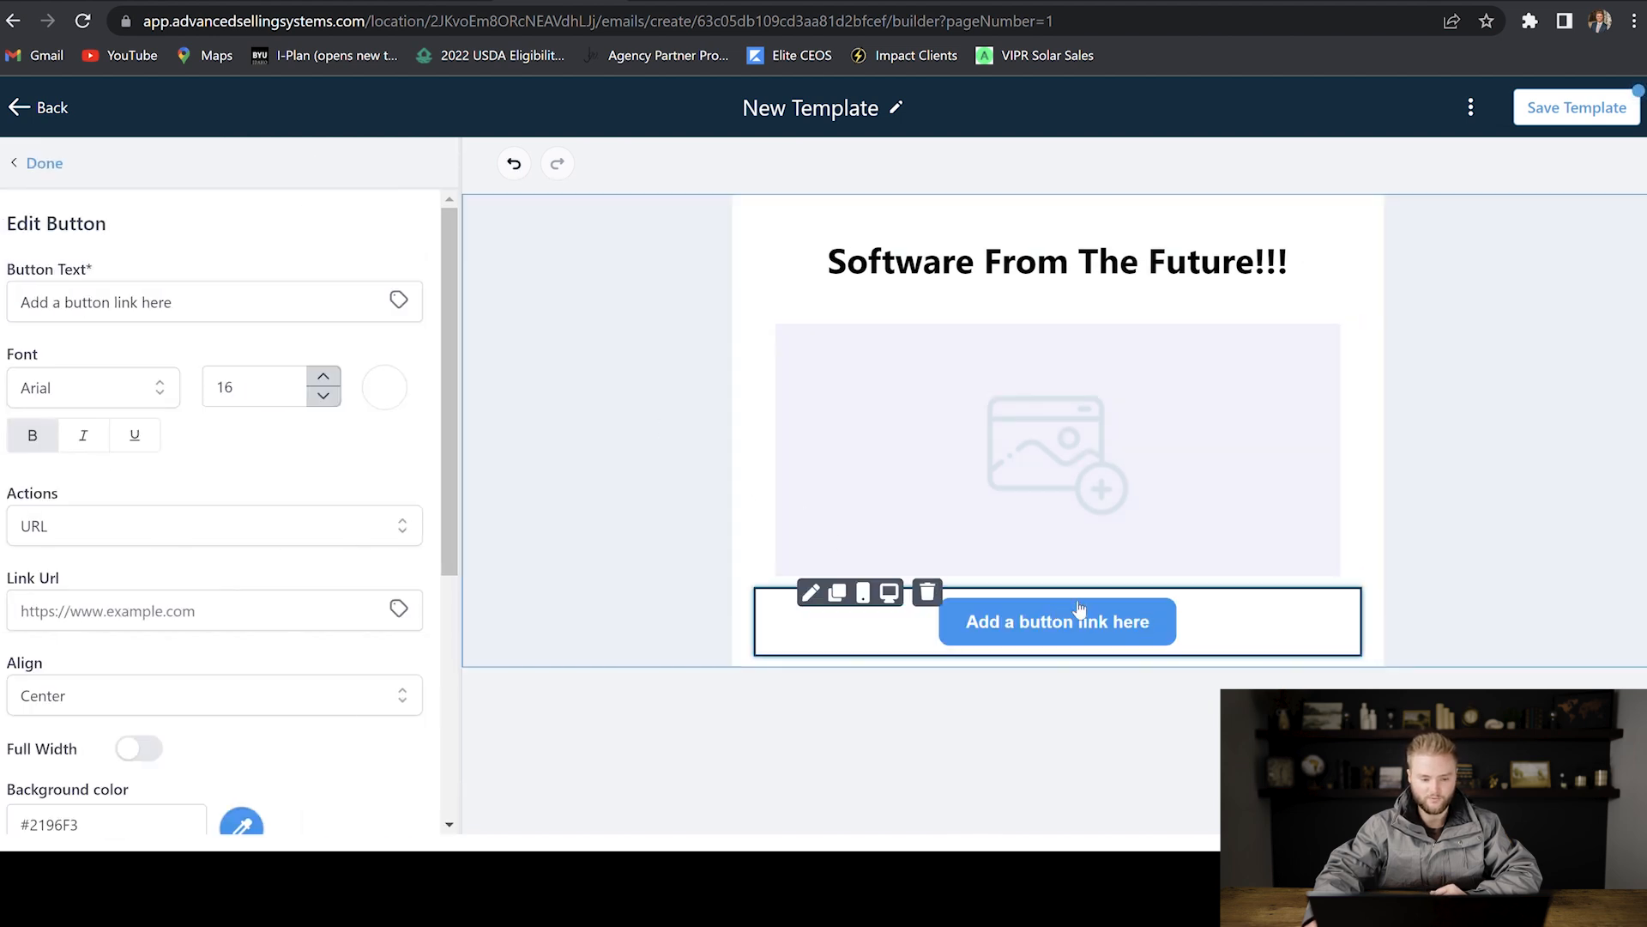
double_click(156, 302)
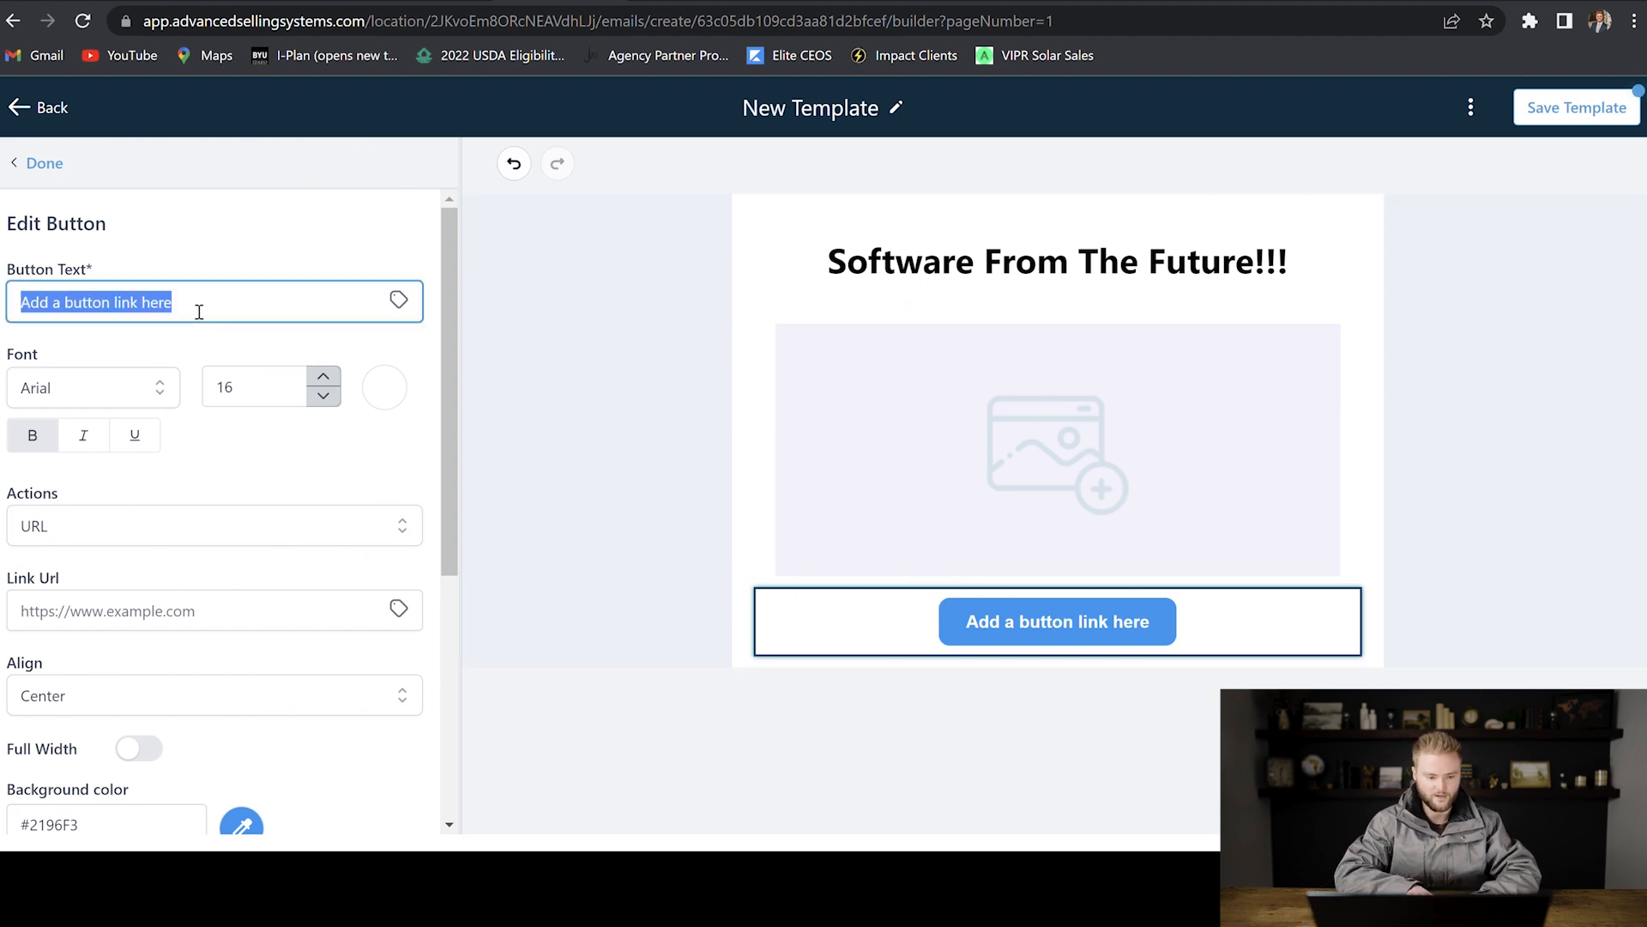
text(Book a Call)
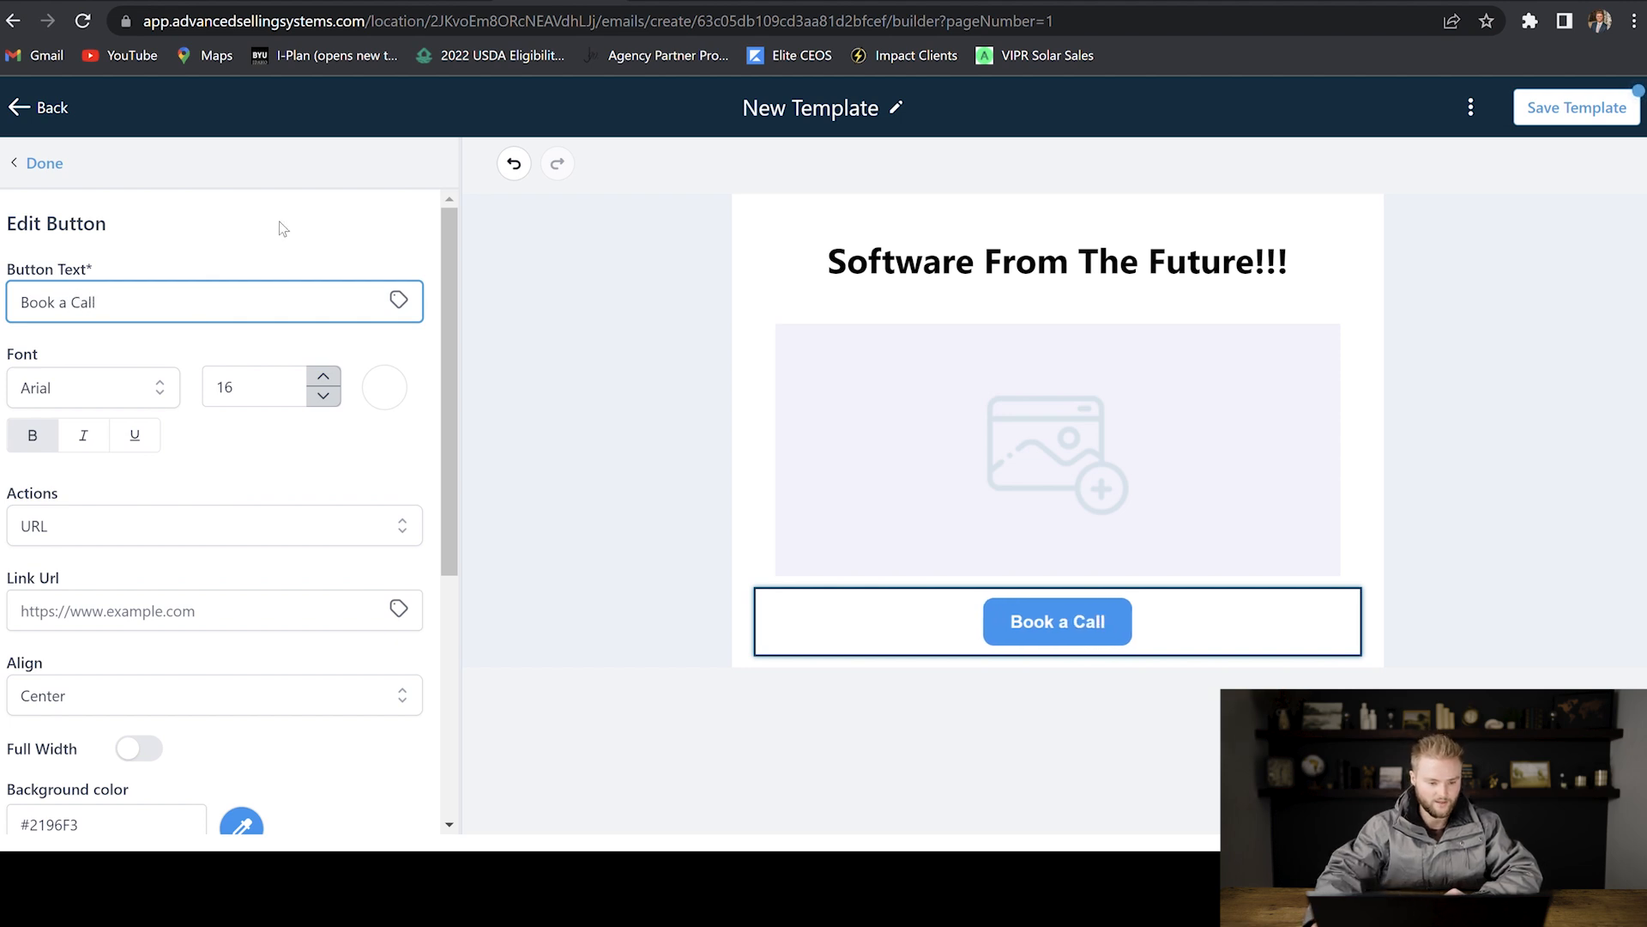
scroll(down, 3)
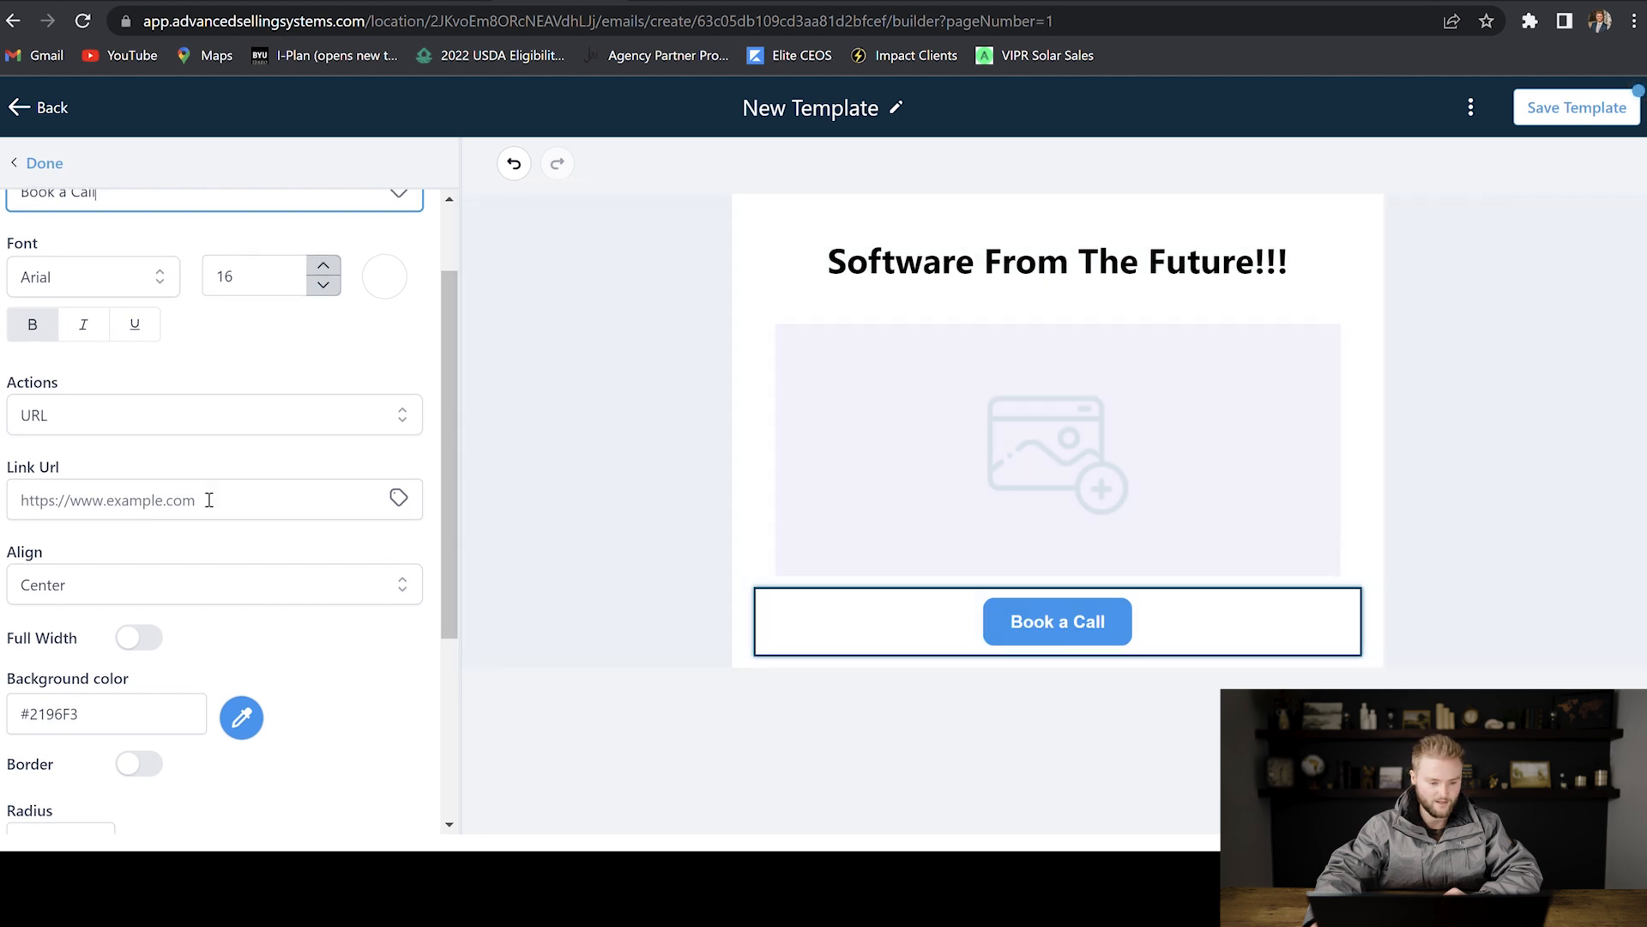
scroll(down, 3)
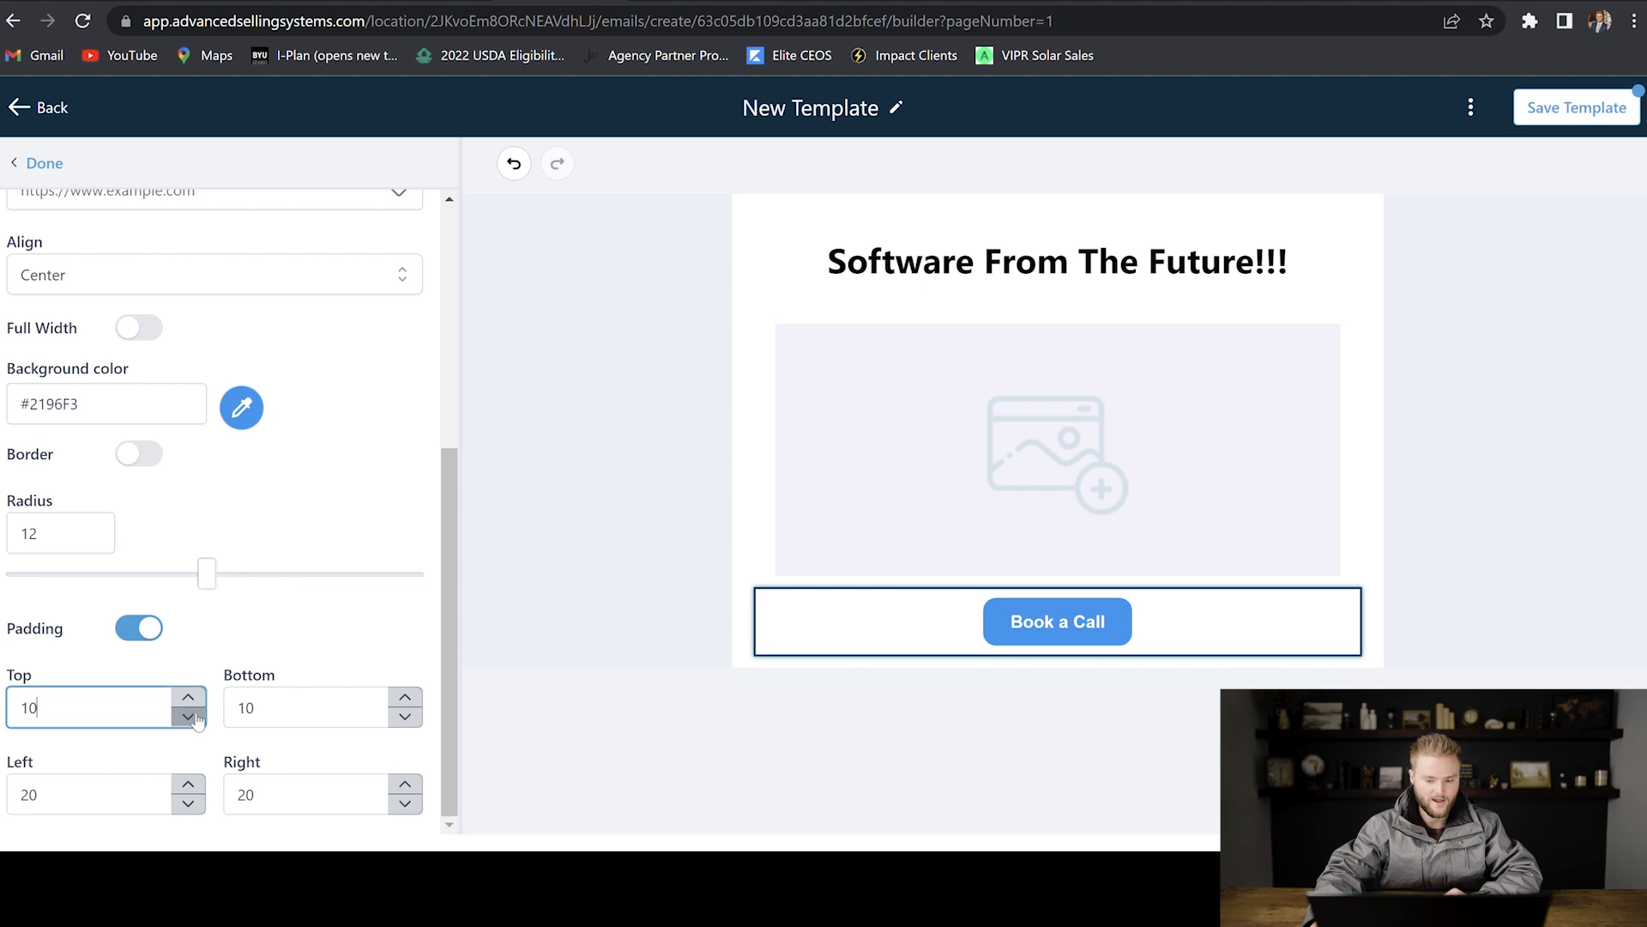
click(189, 700)
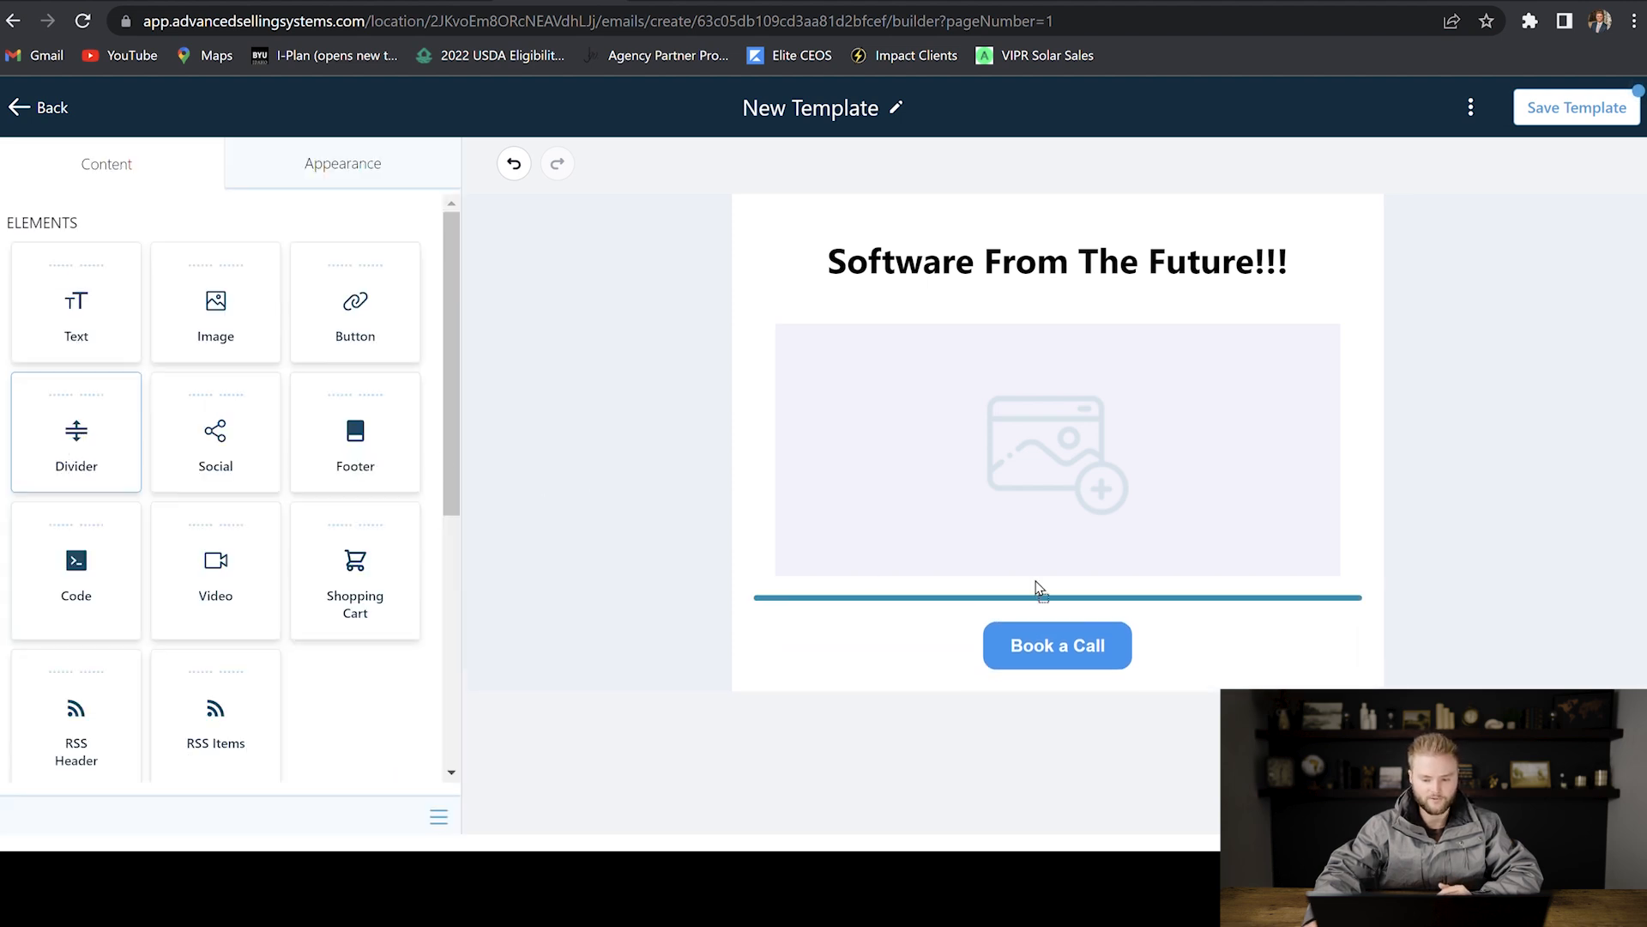
Step: Set the pink divider to height 5 and 58% width, then add social icons below the button
click(1057, 597)
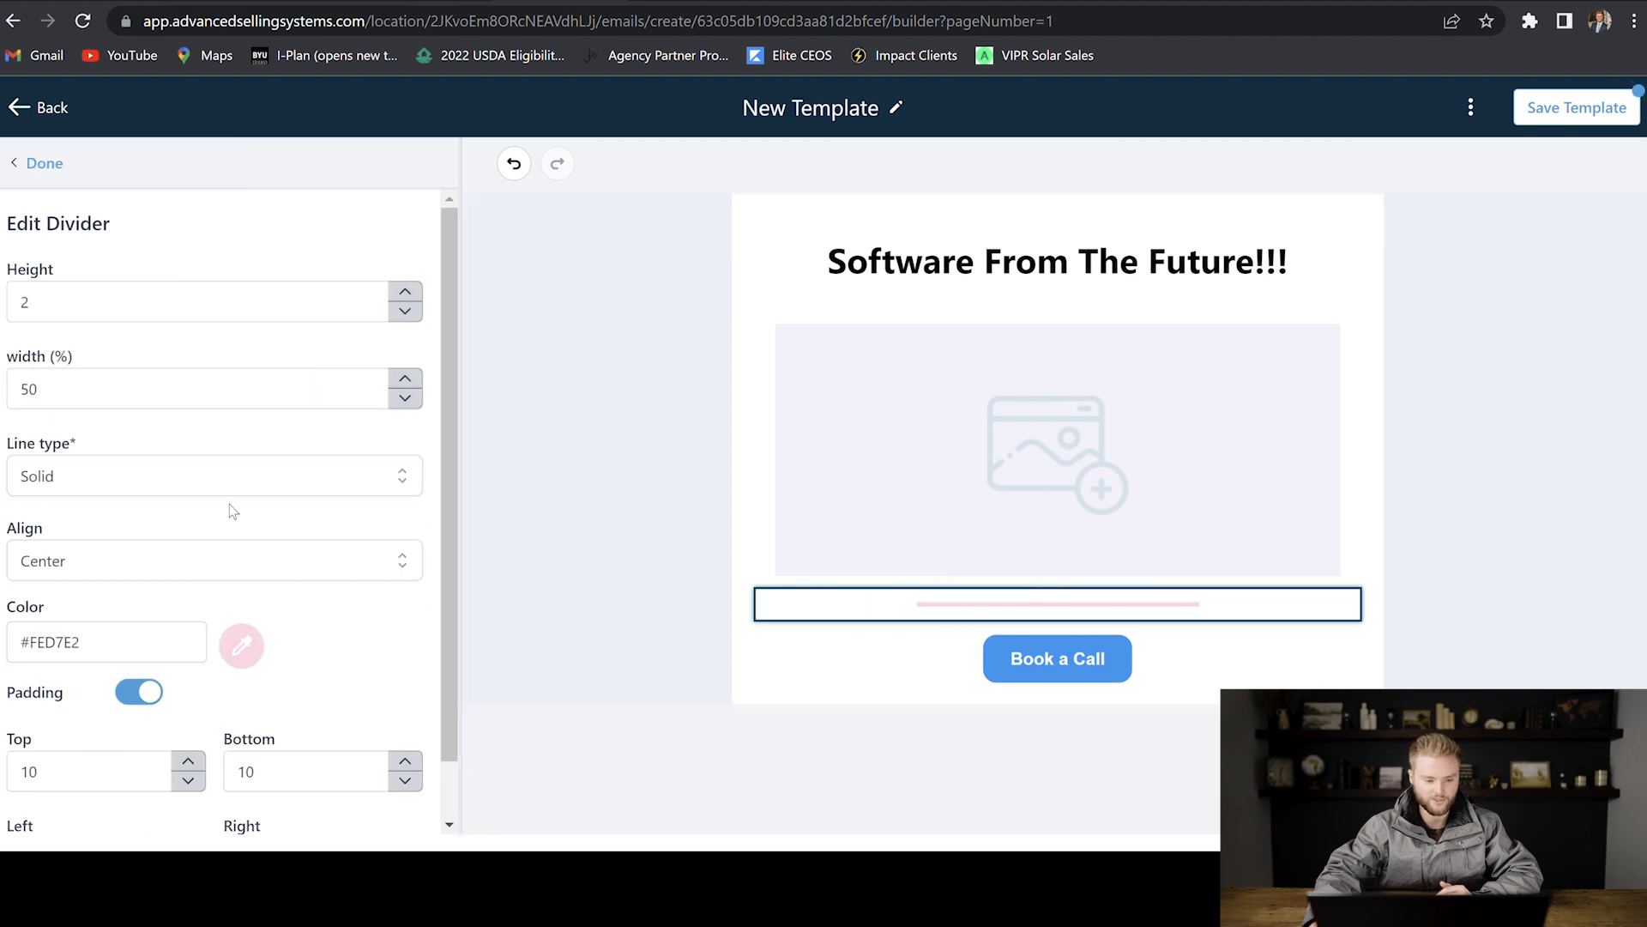
click(405, 294)
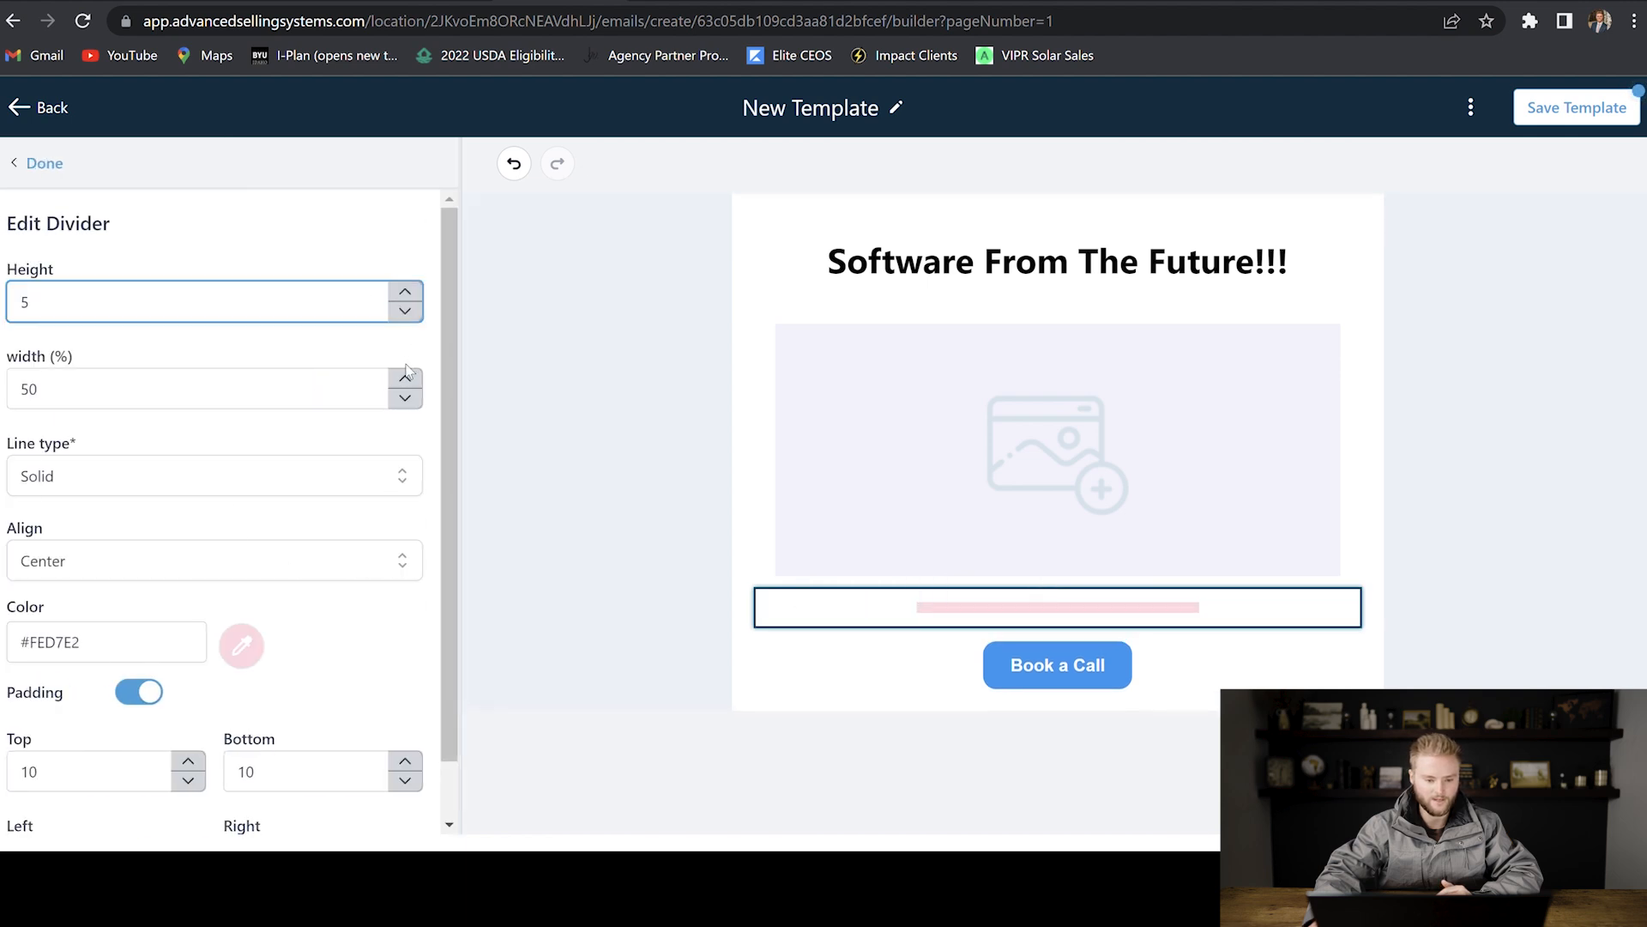
text(58)
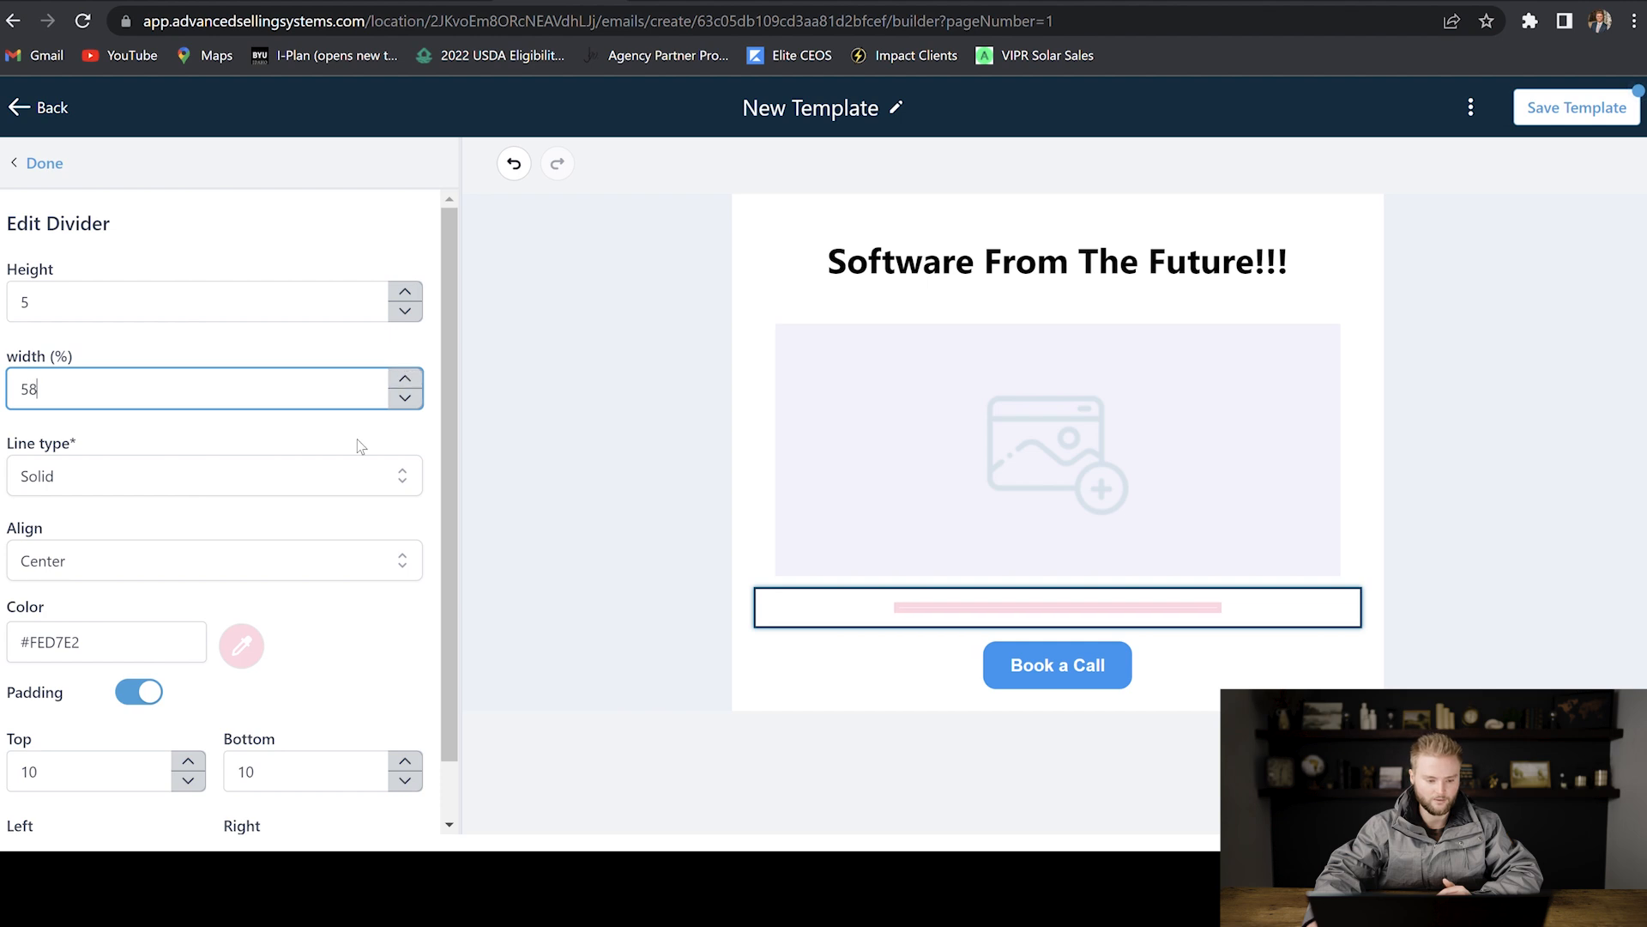
scroll(down, 3)
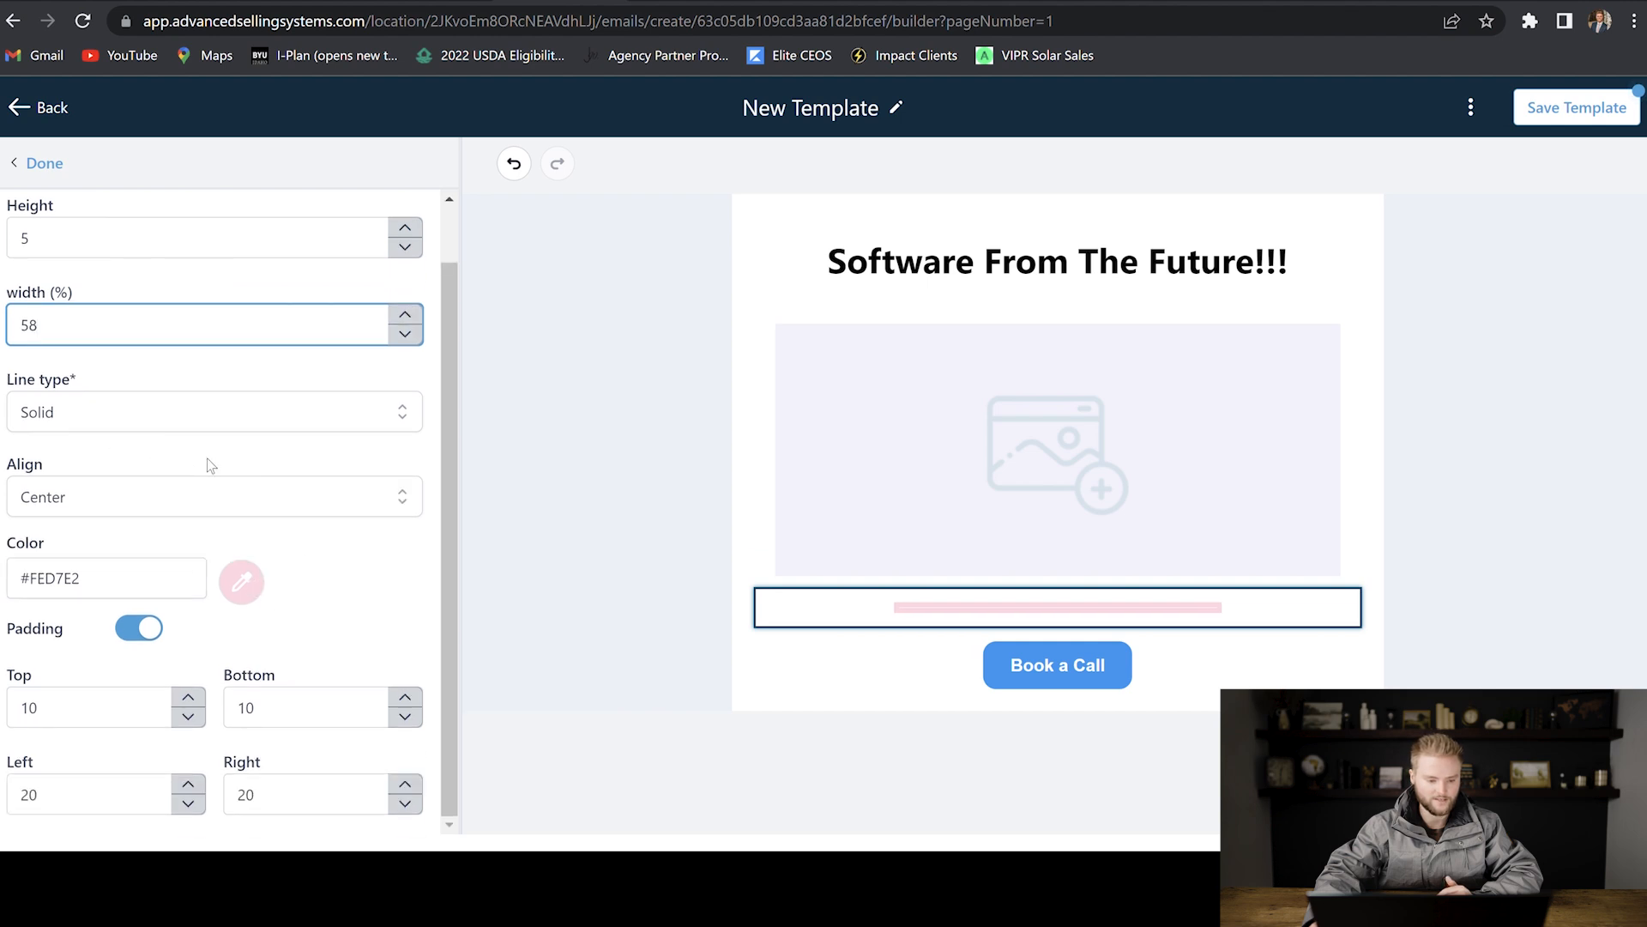
click(45, 163)
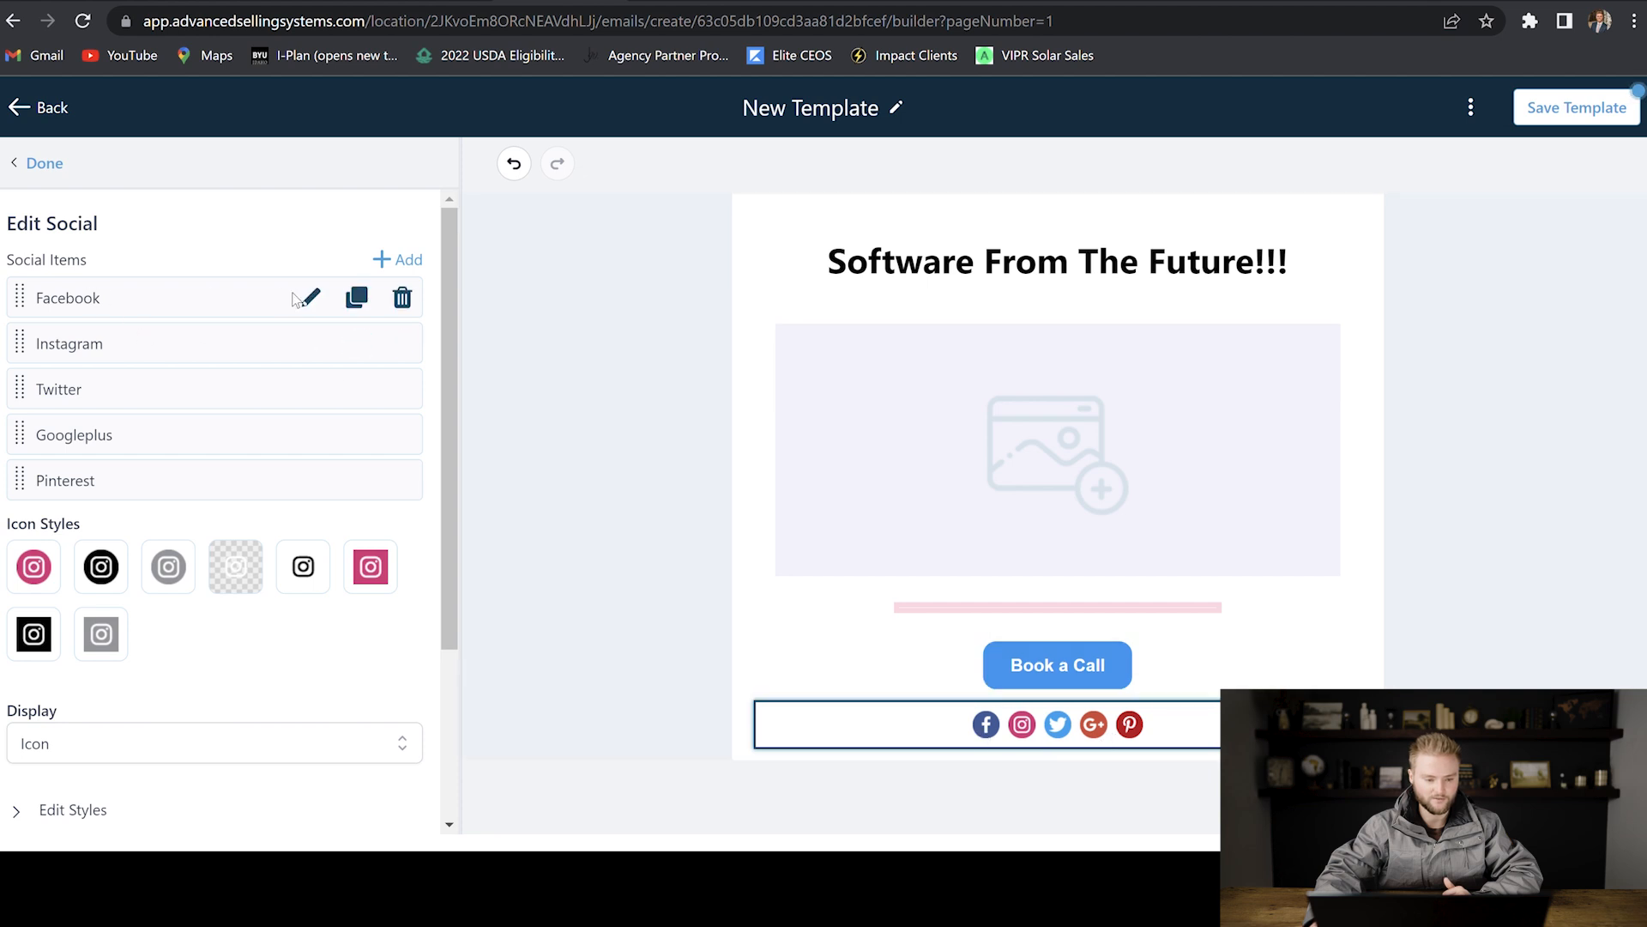
Step: Review the Facebook and Instagram link settings, then add a footer below the social icons
click(306, 297)
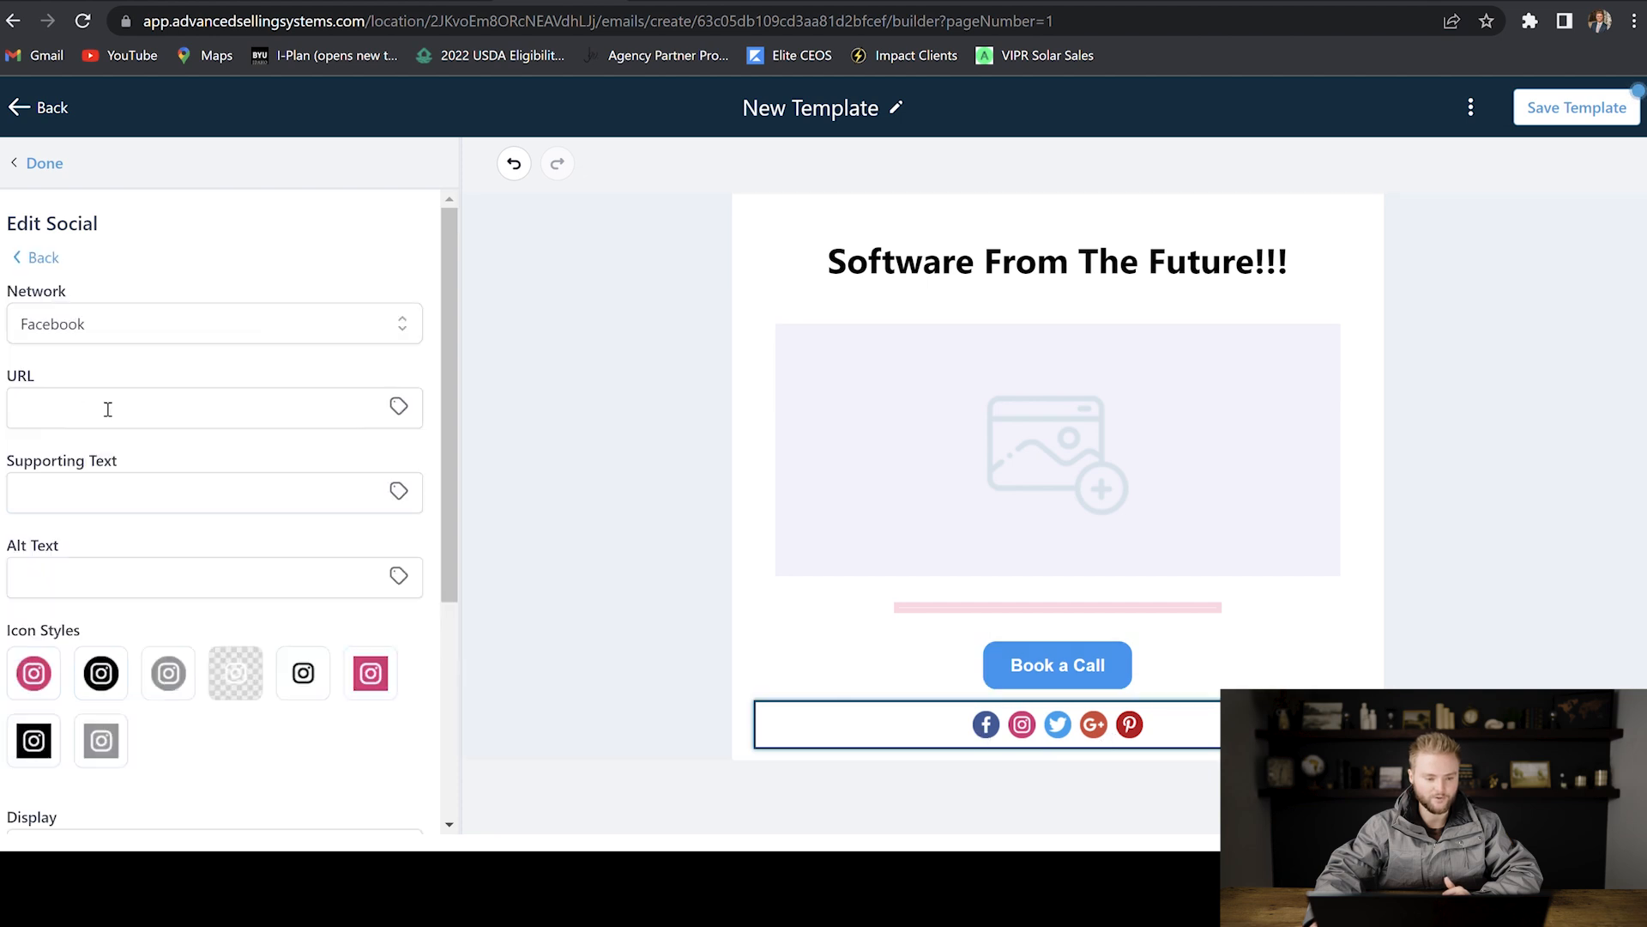
mouse_move(206, 451)
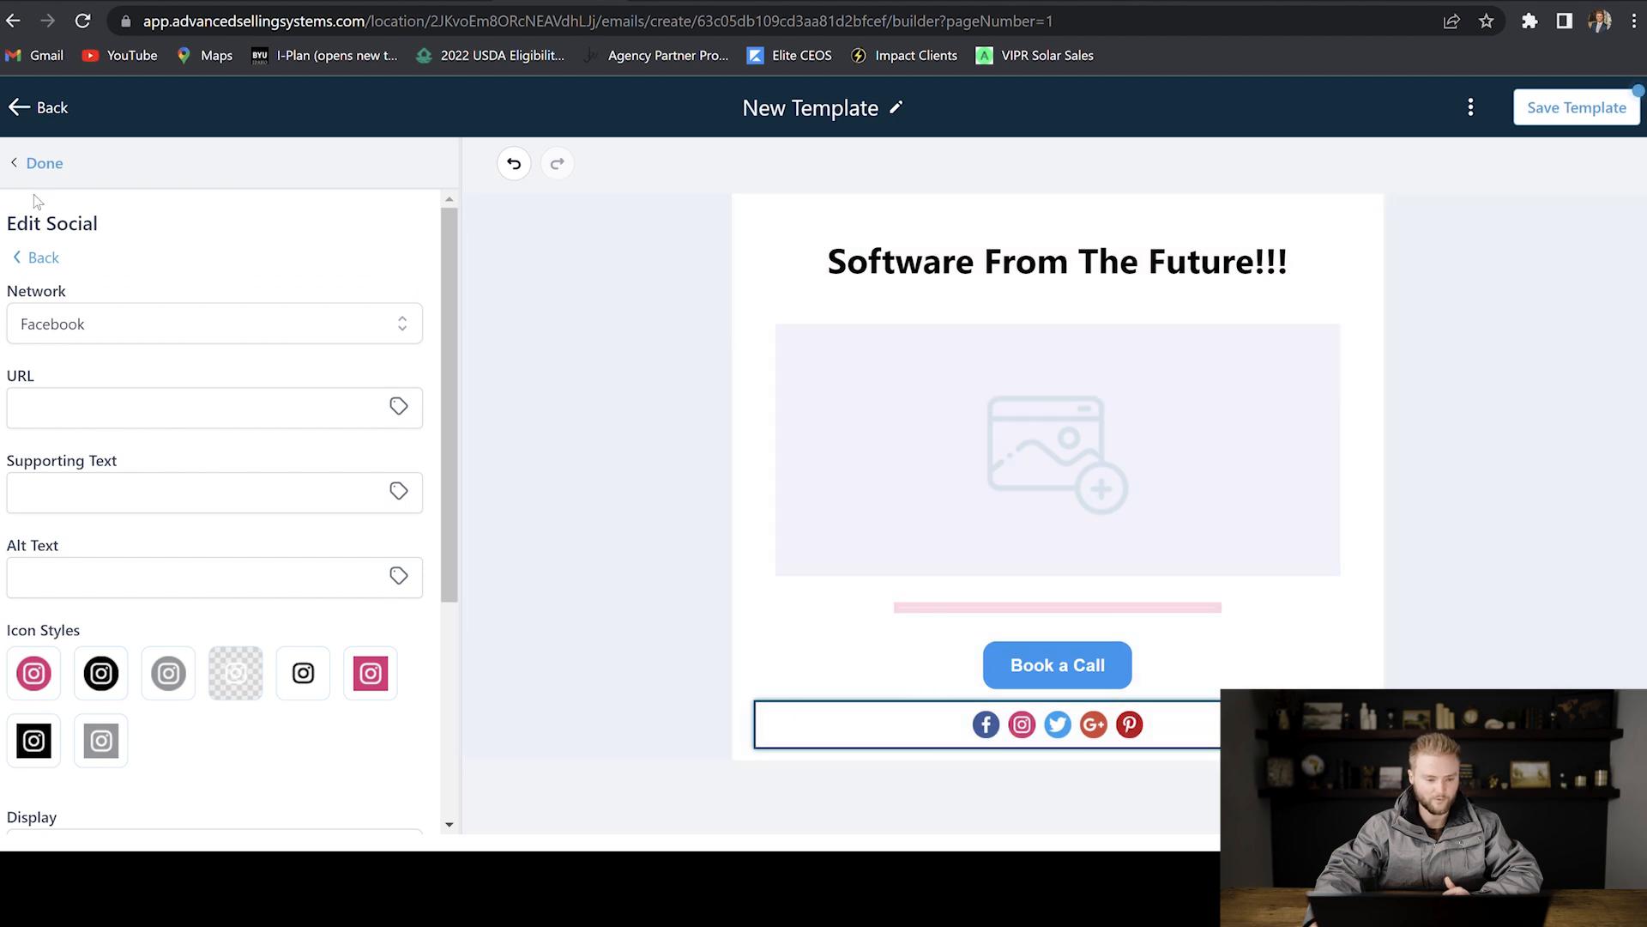
click(212, 324)
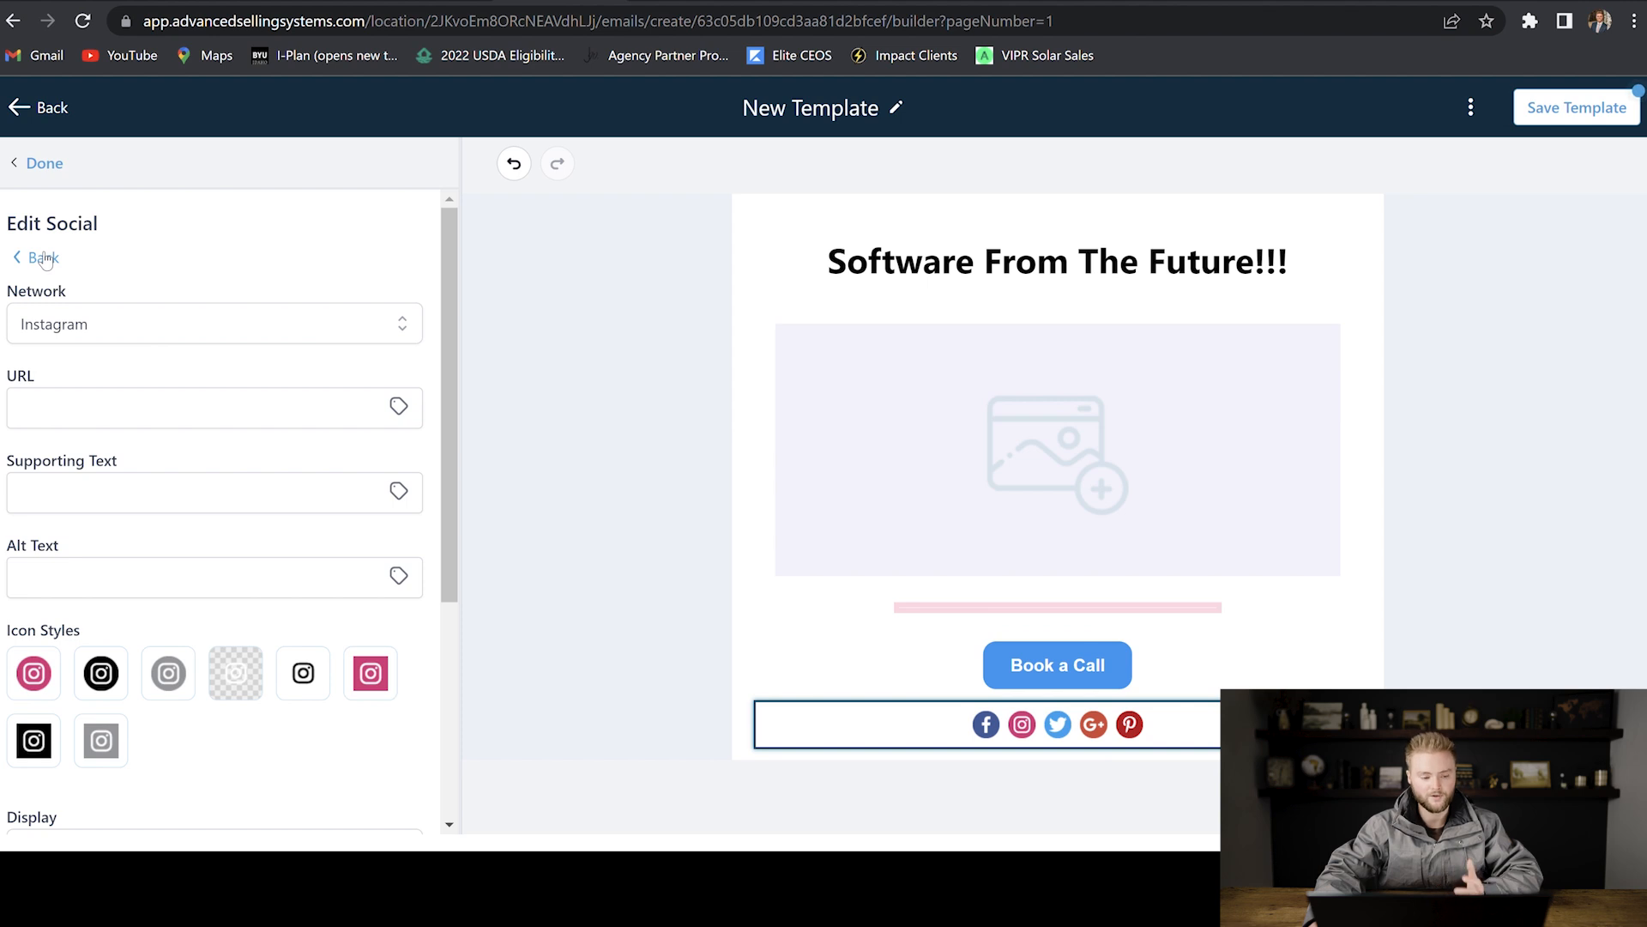
click(43, 258)
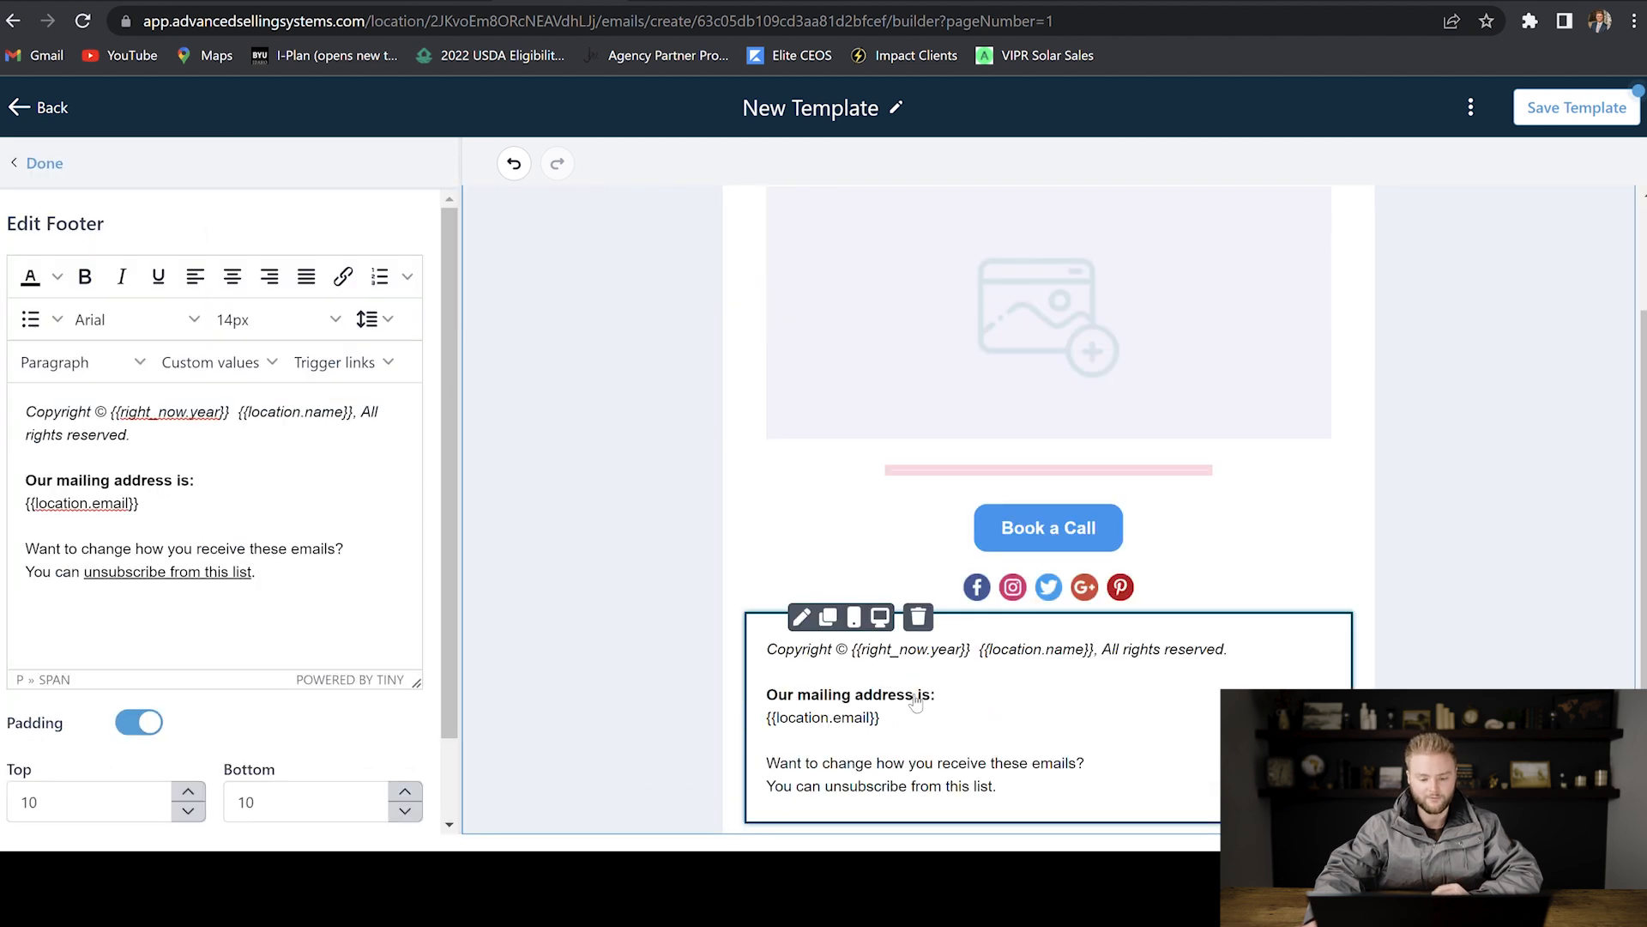
Step: Add a custom HTML code block below the social icons
click(45, 163)
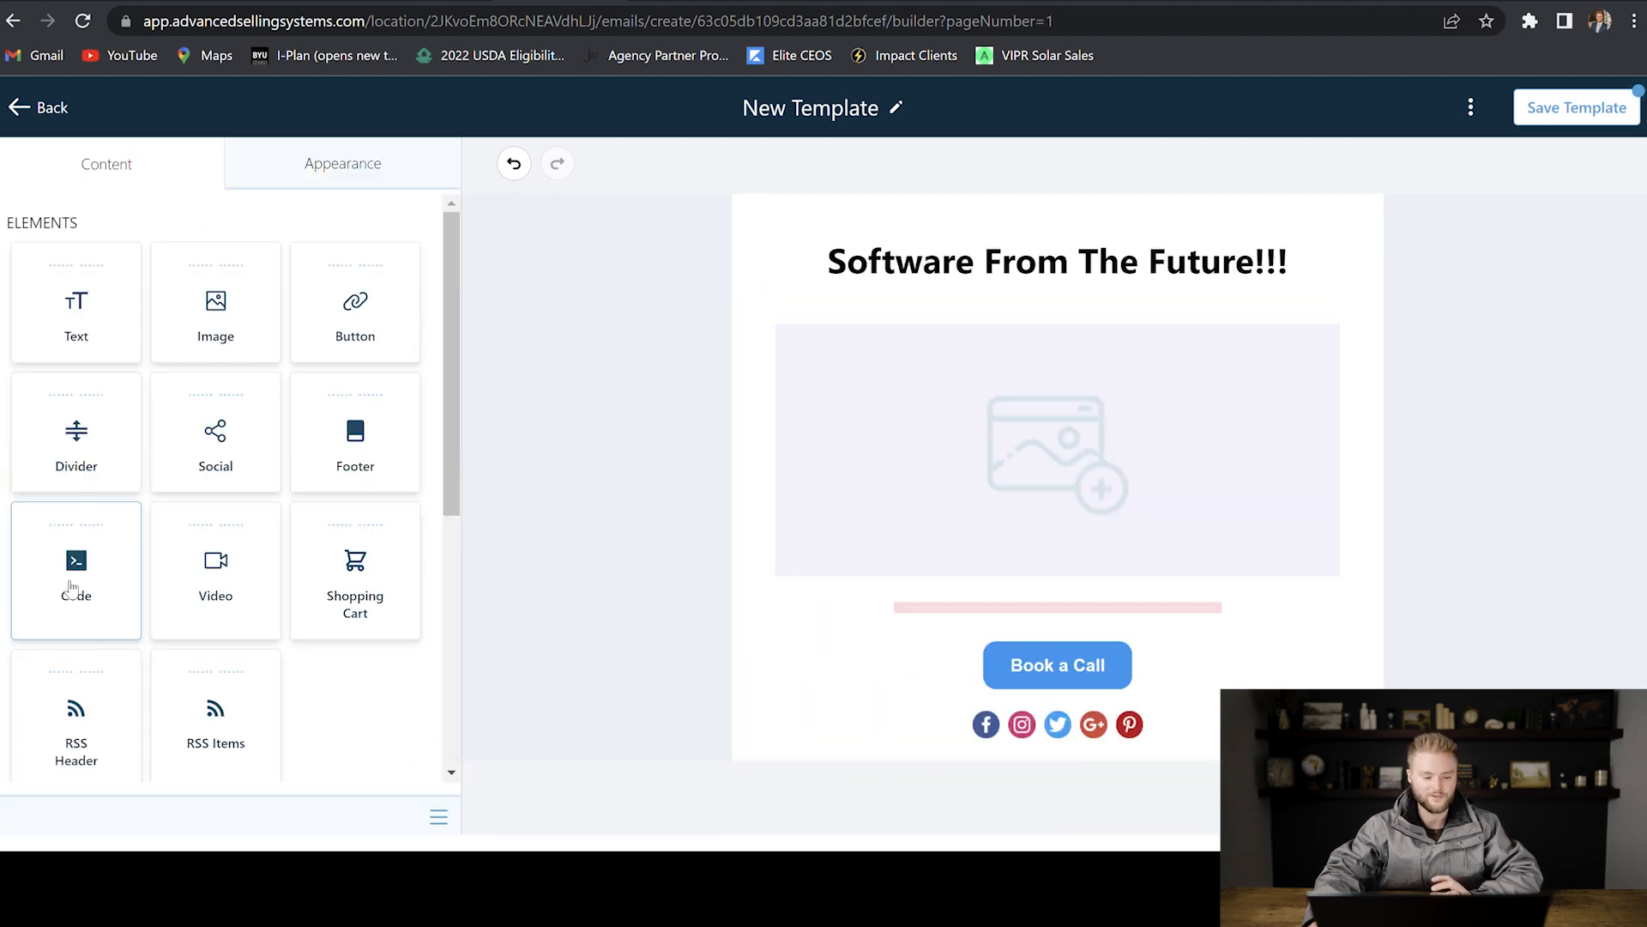
click(75, 570)
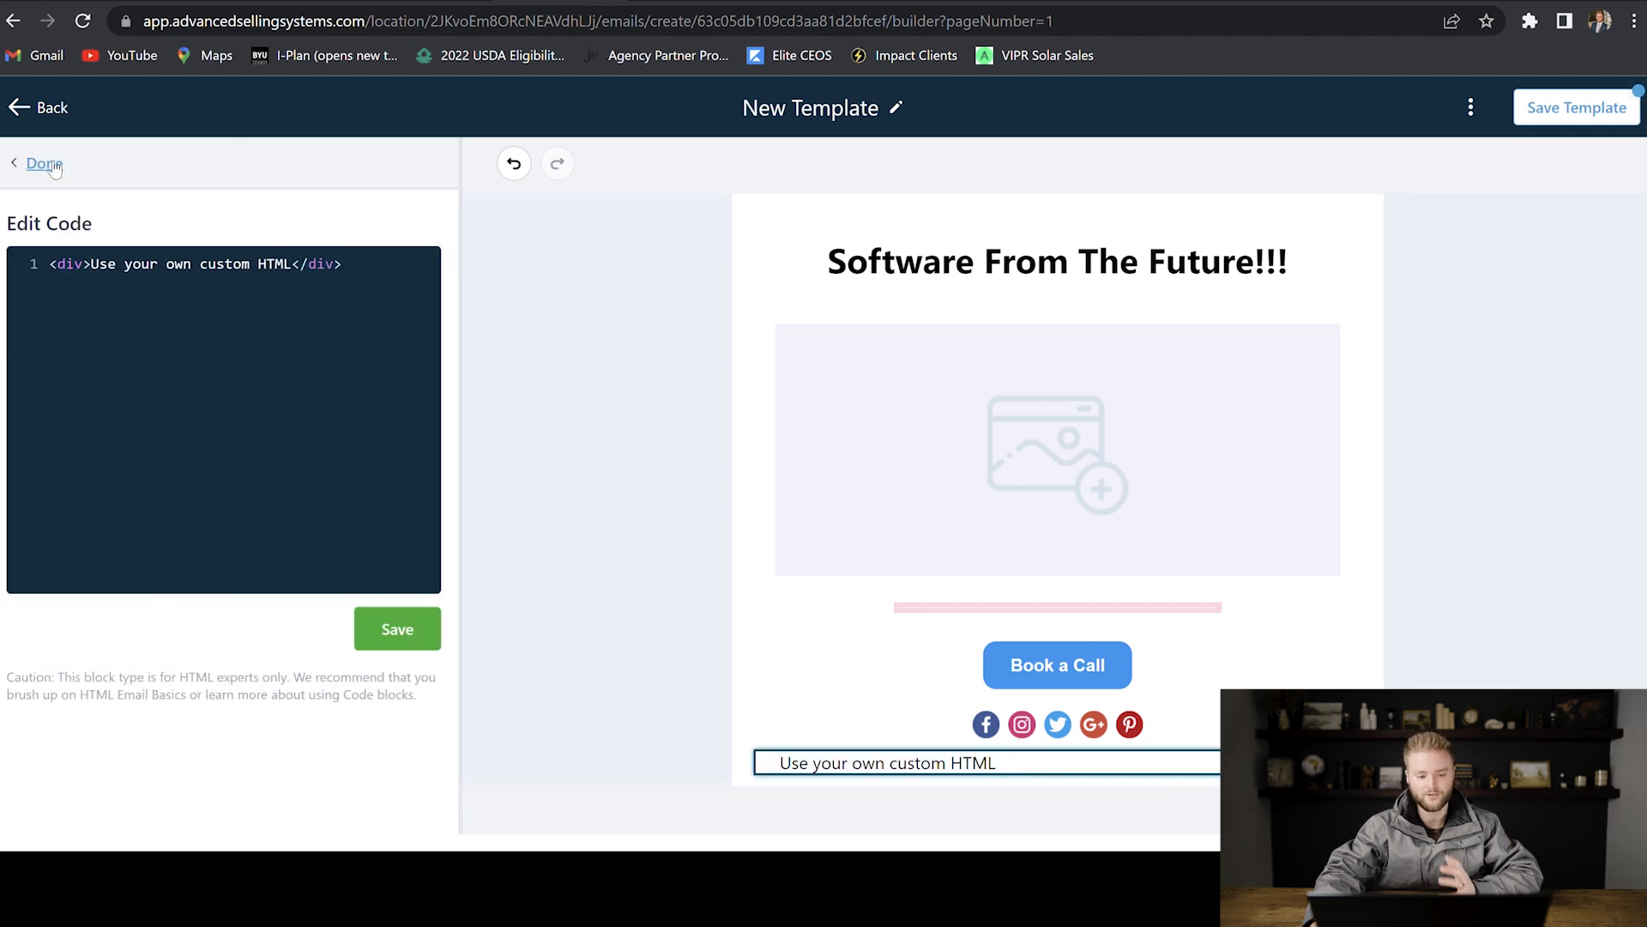
click(39, 165)
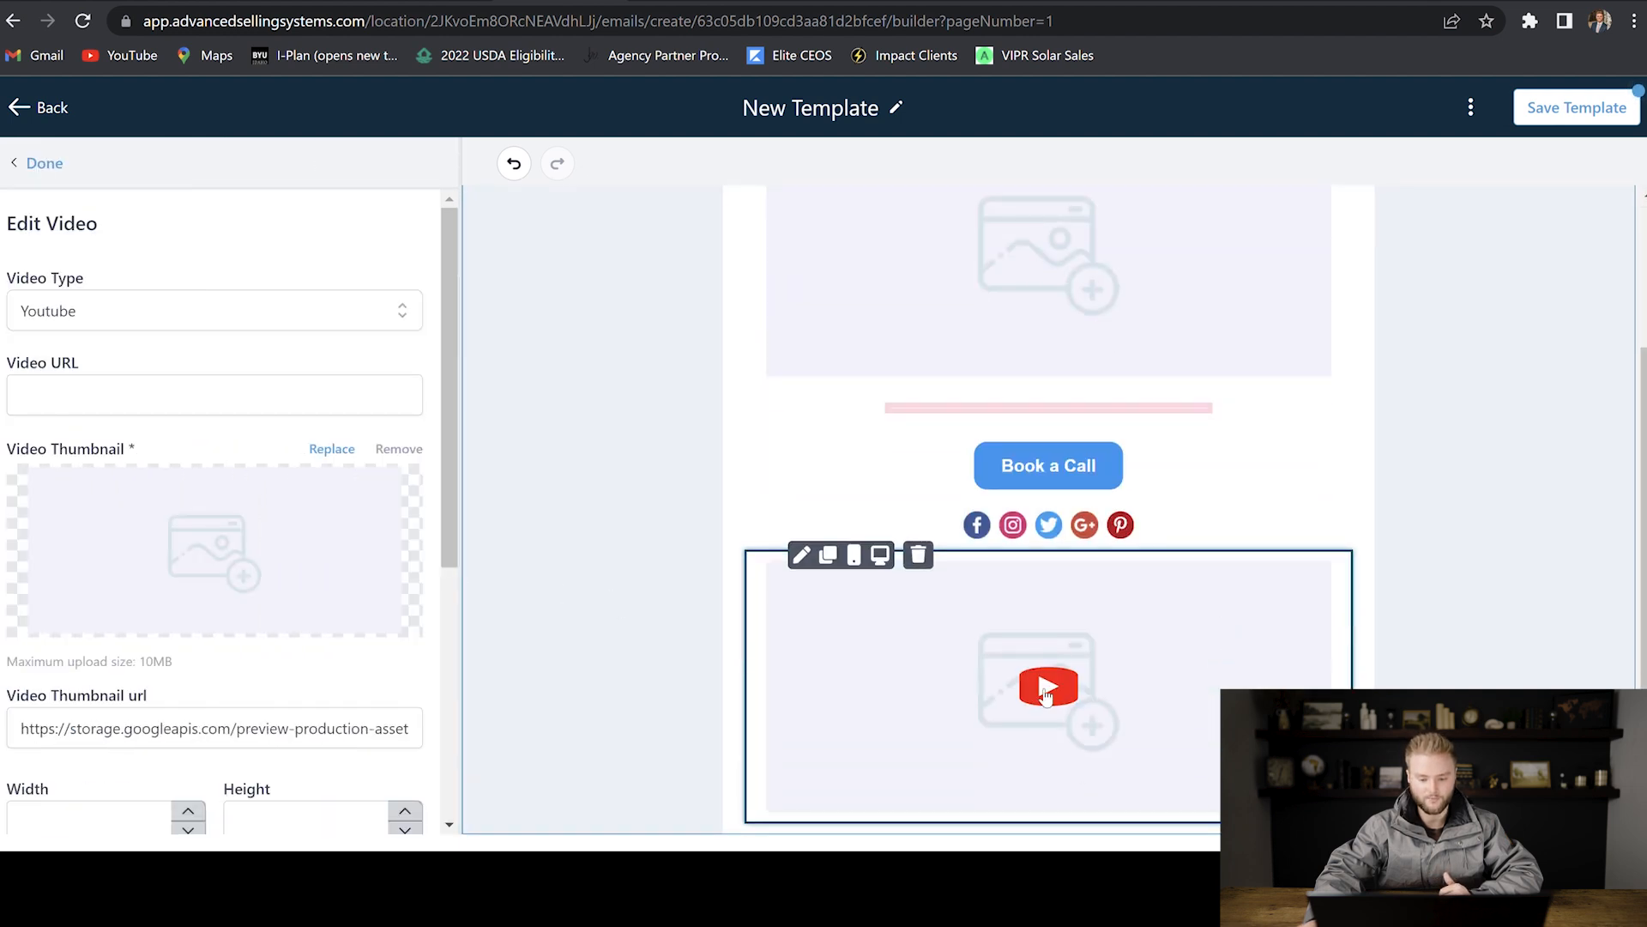
Step: Add a Video block kept on the YouTube source, followed by a Shopping Cart product list
click(213, 311)
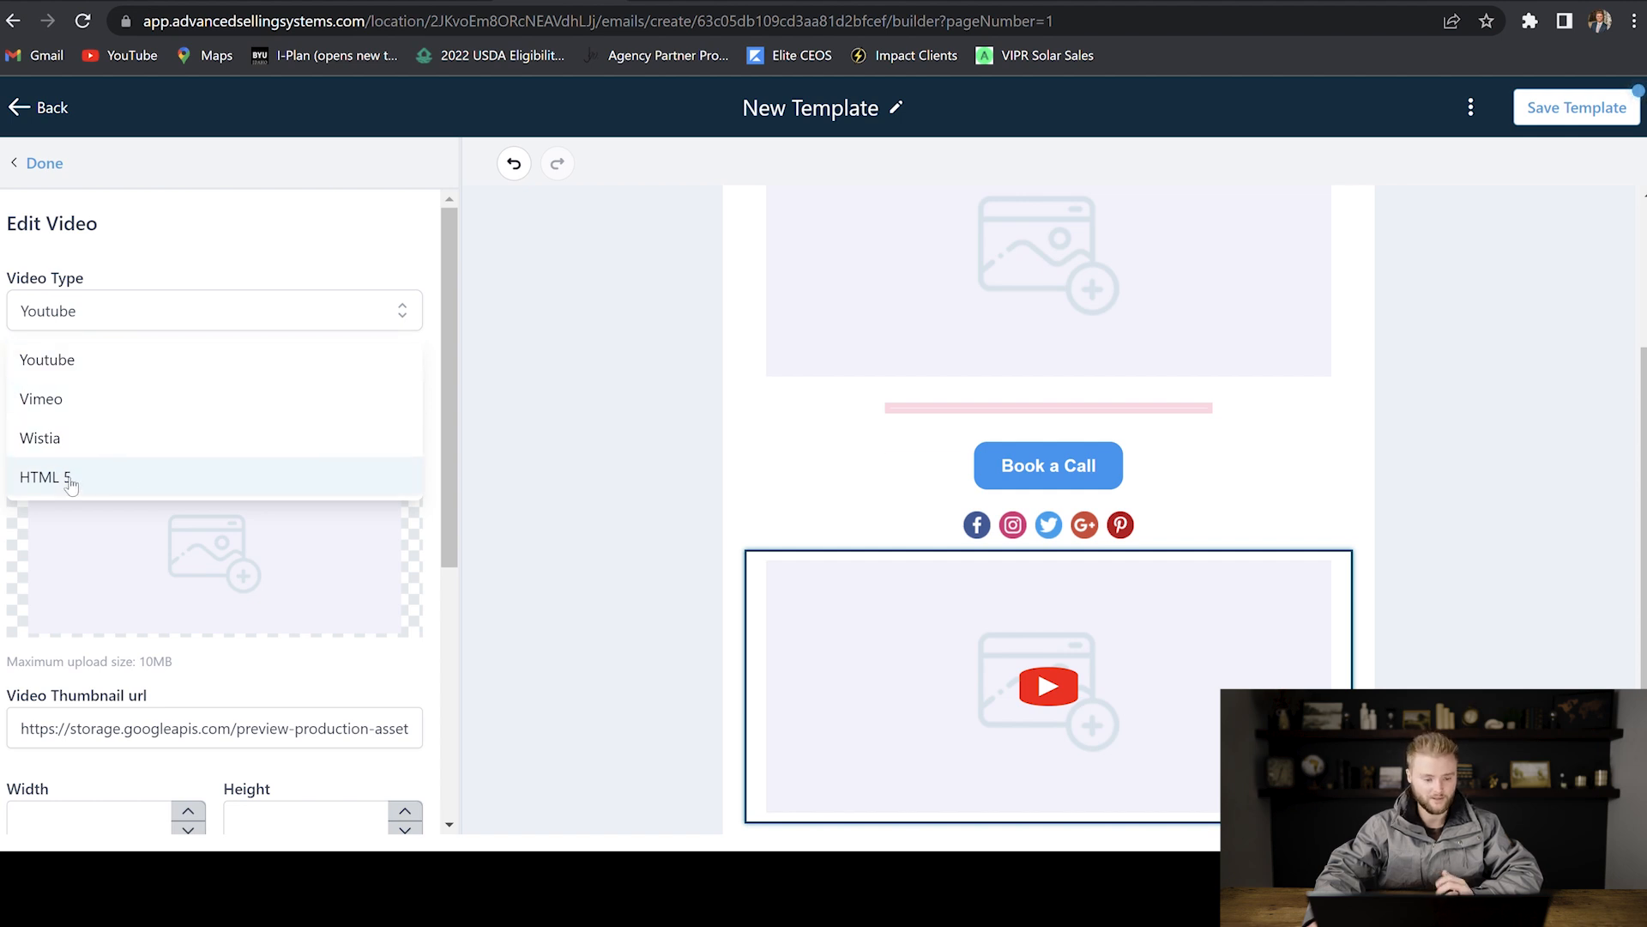
click(47, 358)
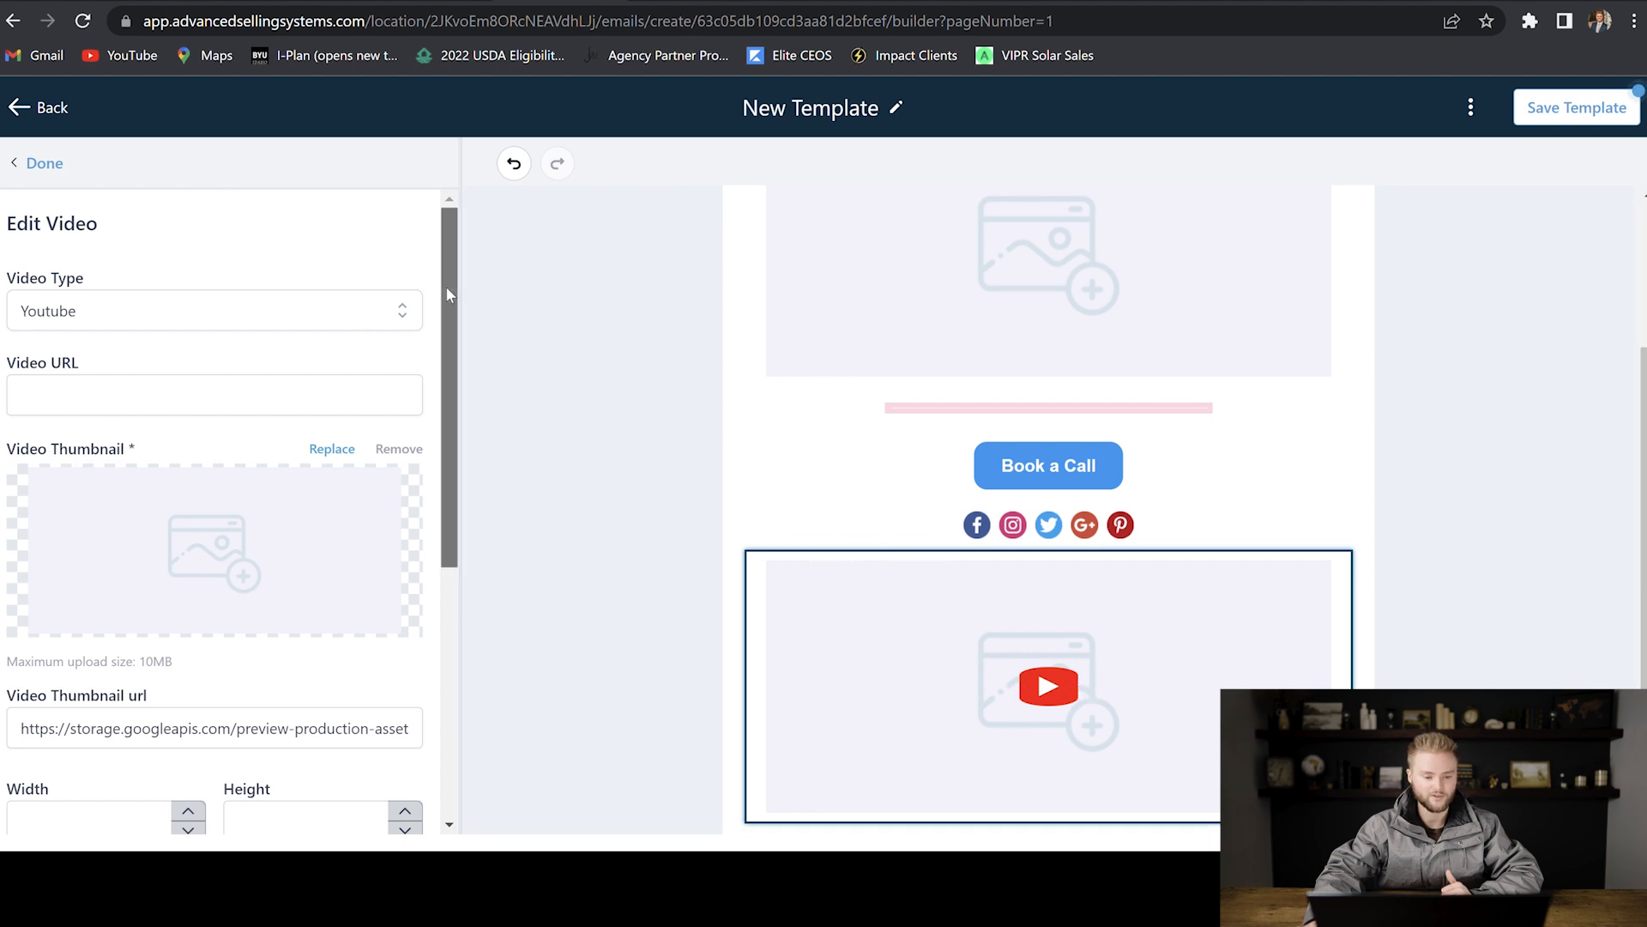
scroll(down, 3)
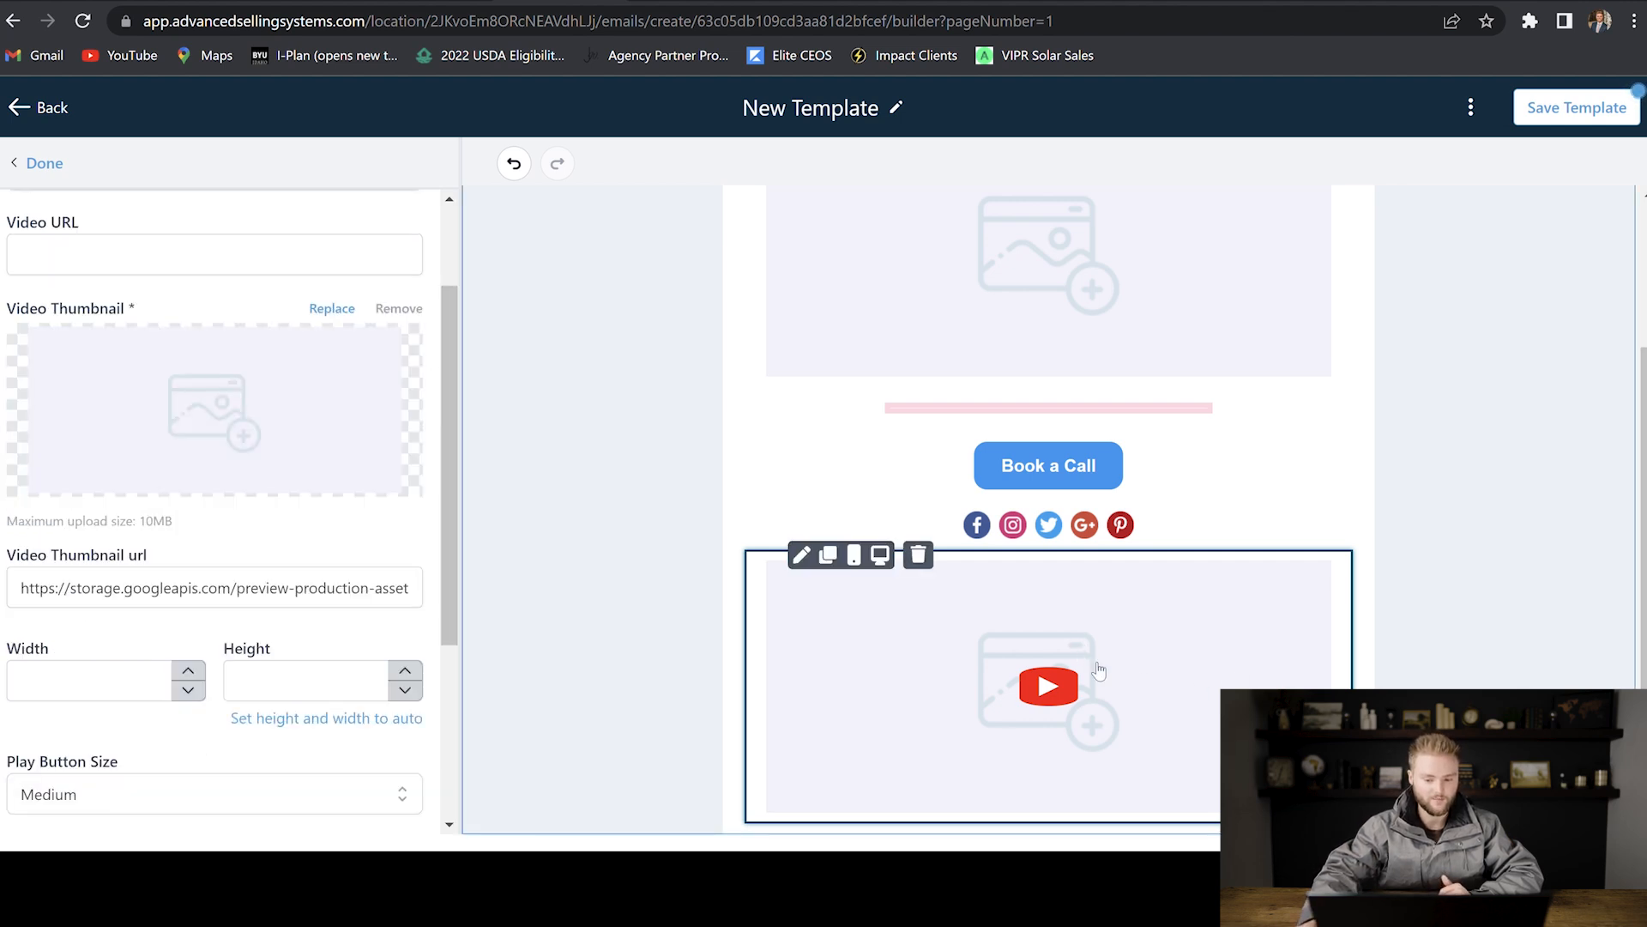
scroll(down, 3)
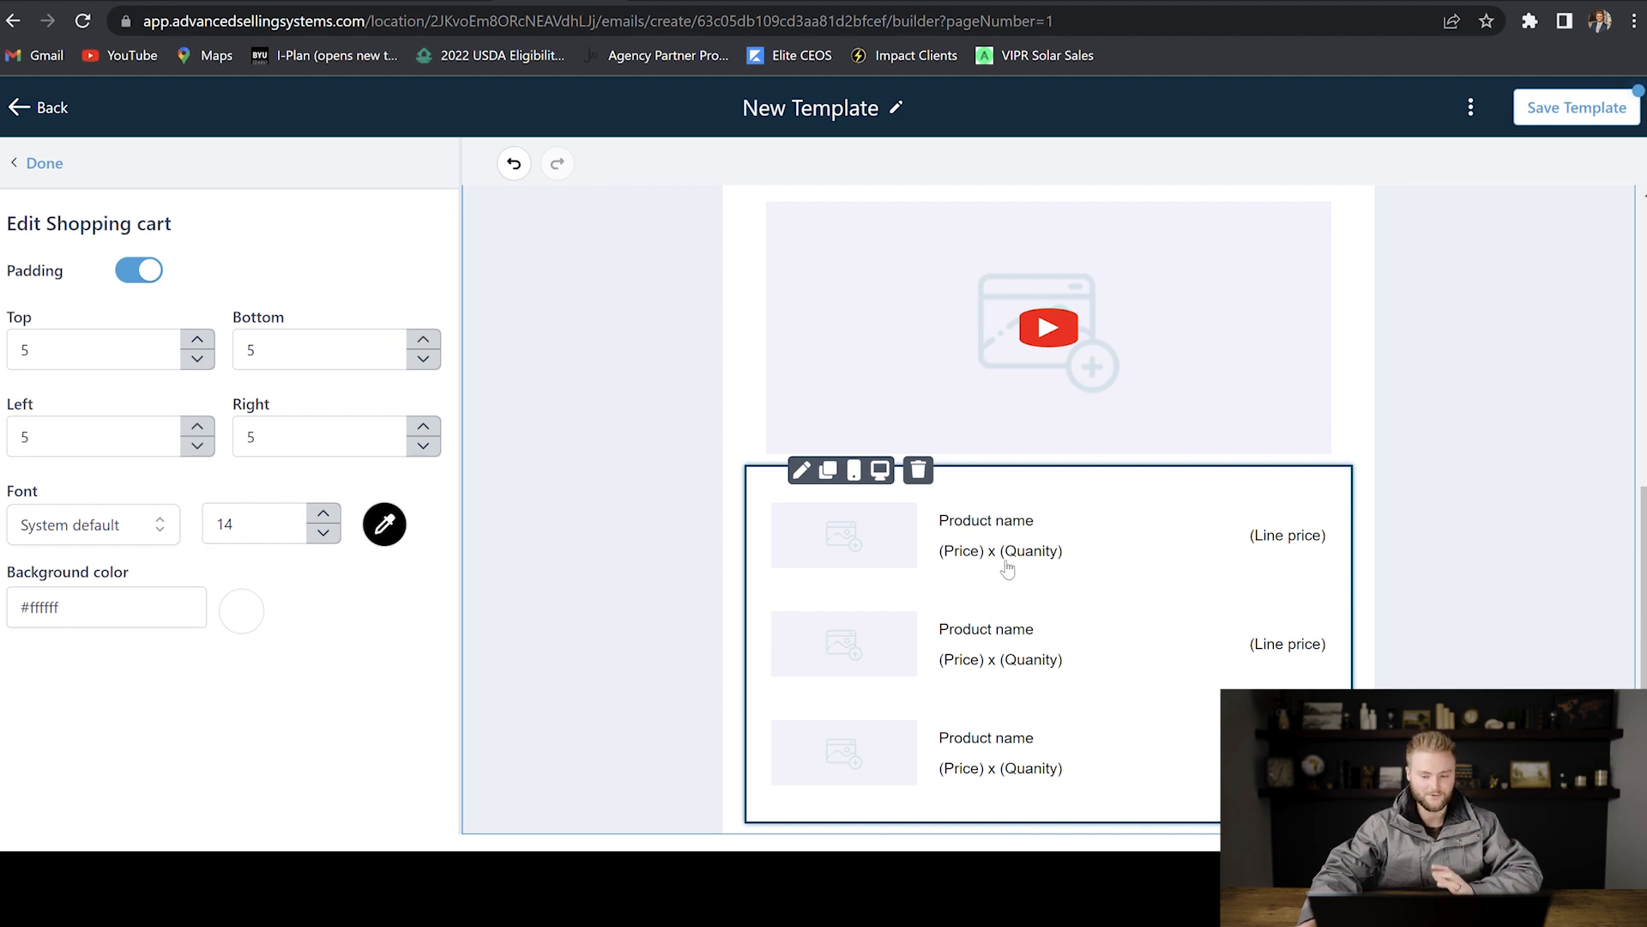
Step: Finish the shopping cart block and select the template title for renaming
click(45, 163)
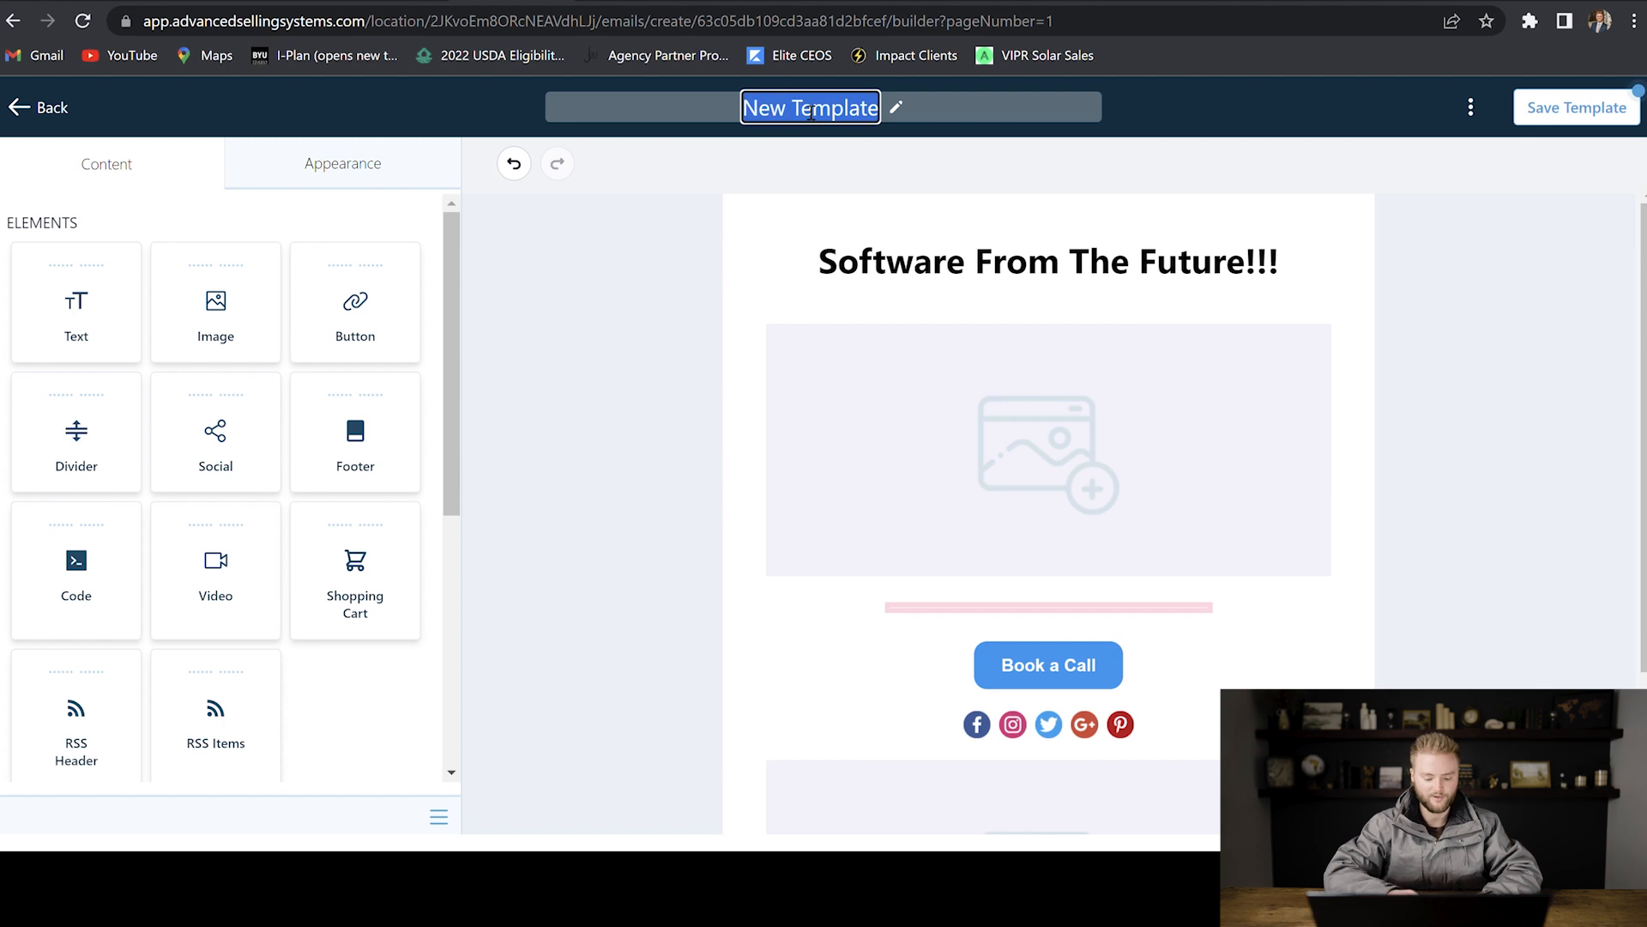
Step: Name the template 'Software Email' and save it to the Email Templates list
text(Software Email)
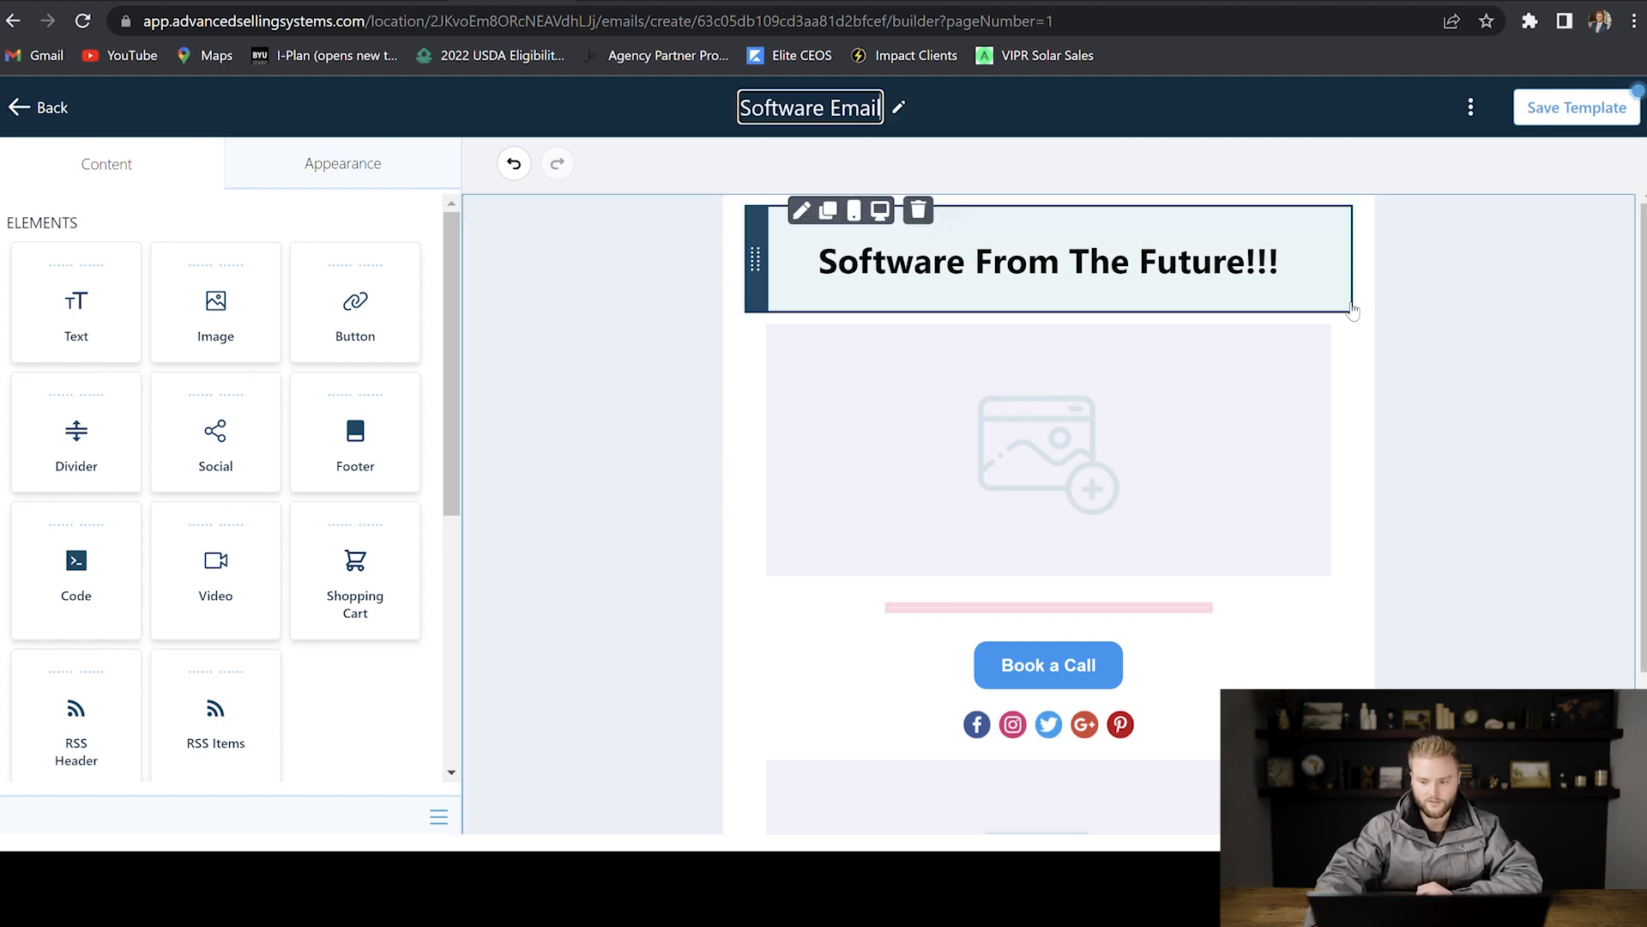
click(39, 106)
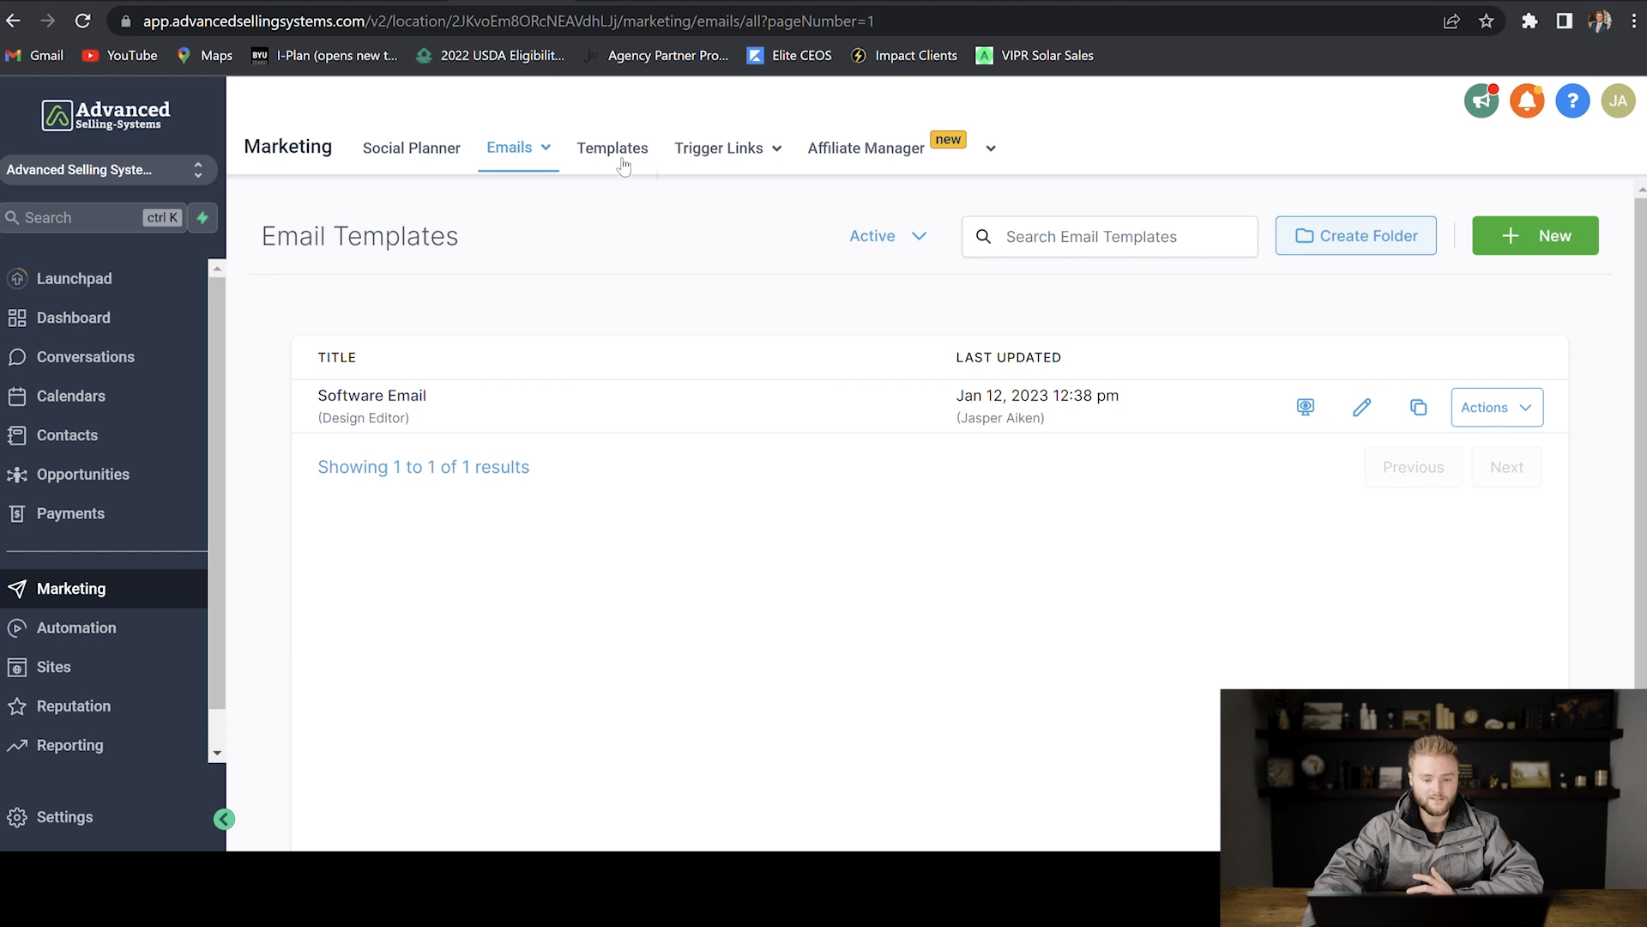
Step: Go to Marketing > Message Templates and show the Add Template choices
click(611, 147)
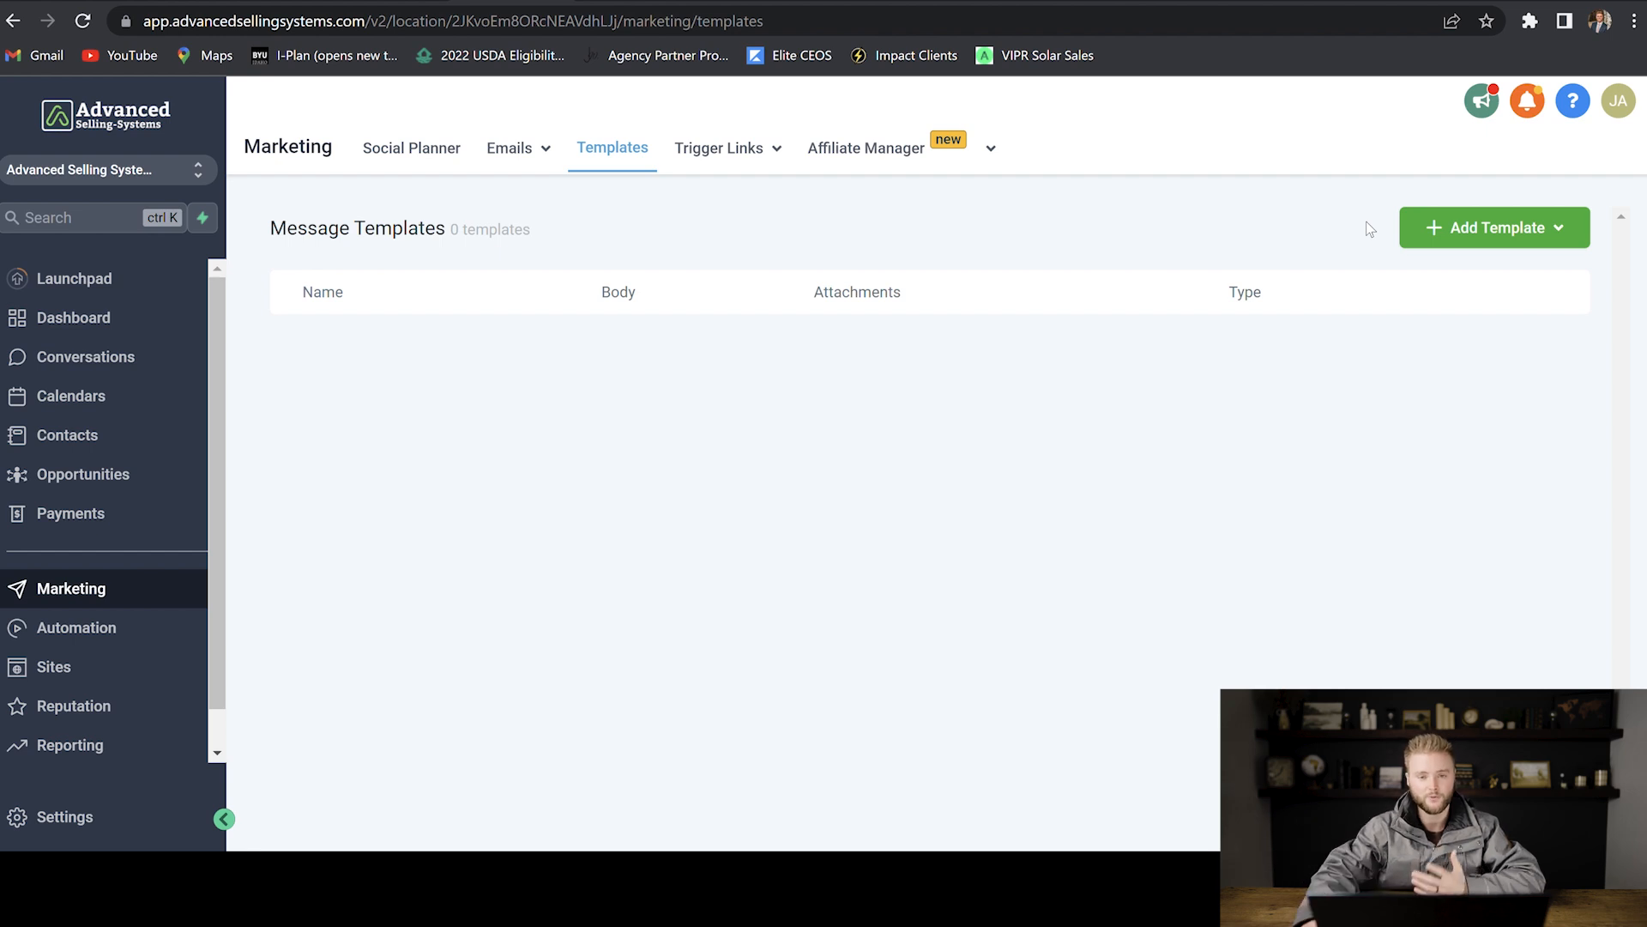
click(1493, 227)
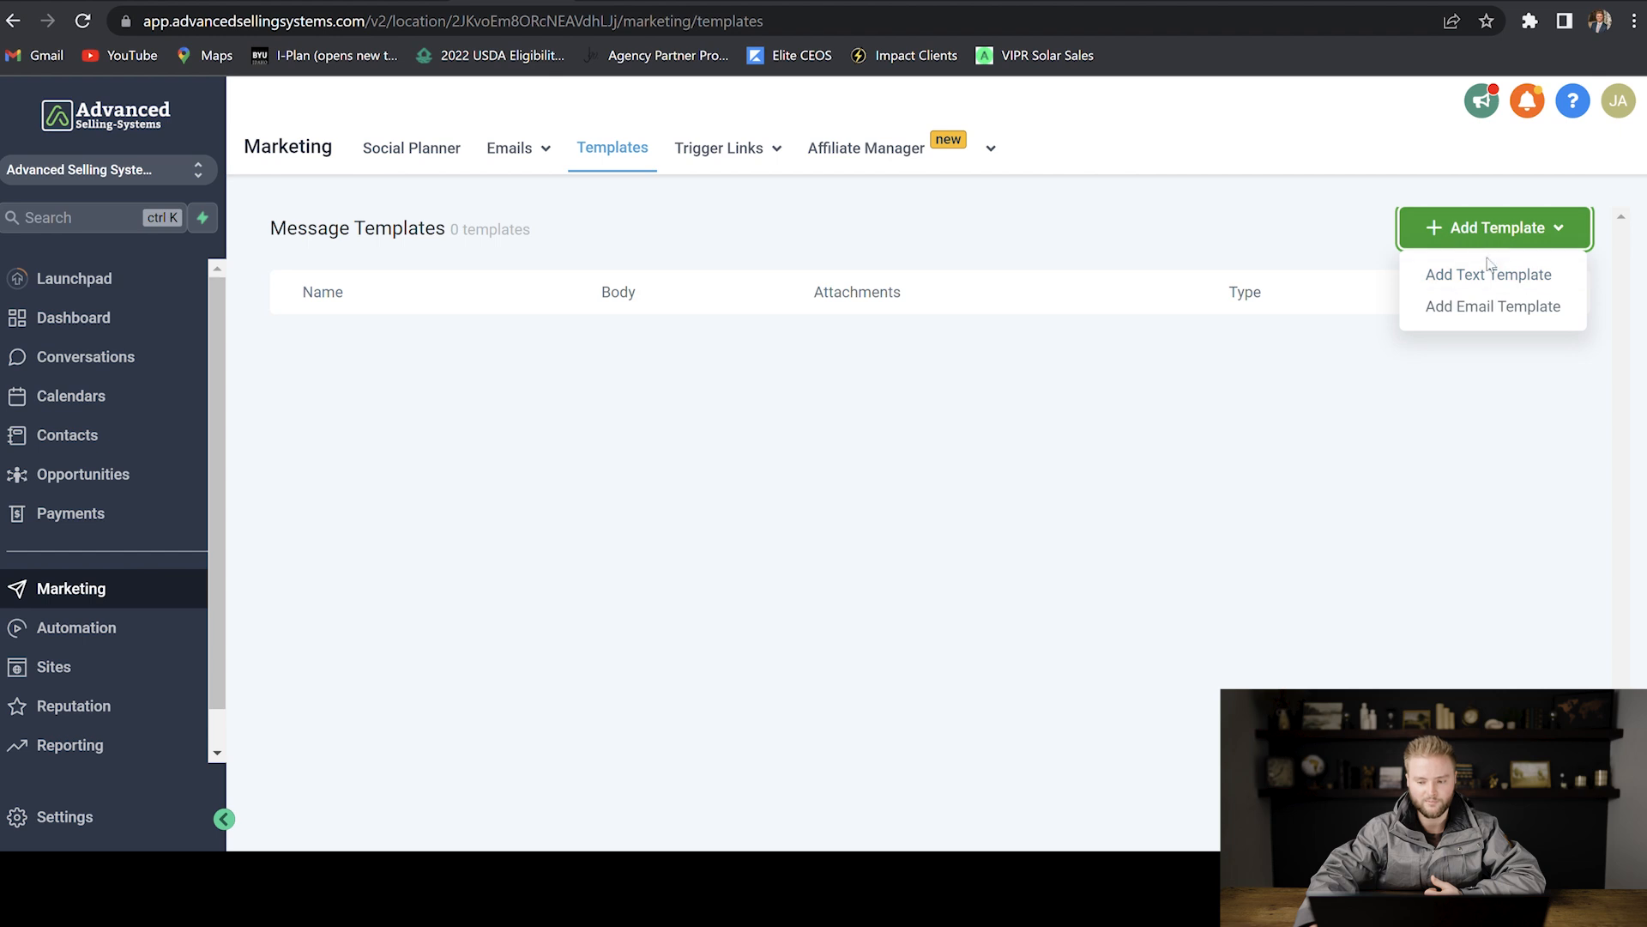
Step: Start a text template named 'Software Te...' beginning 'Hey {{contact.first_name}}'
click(1489, 274)
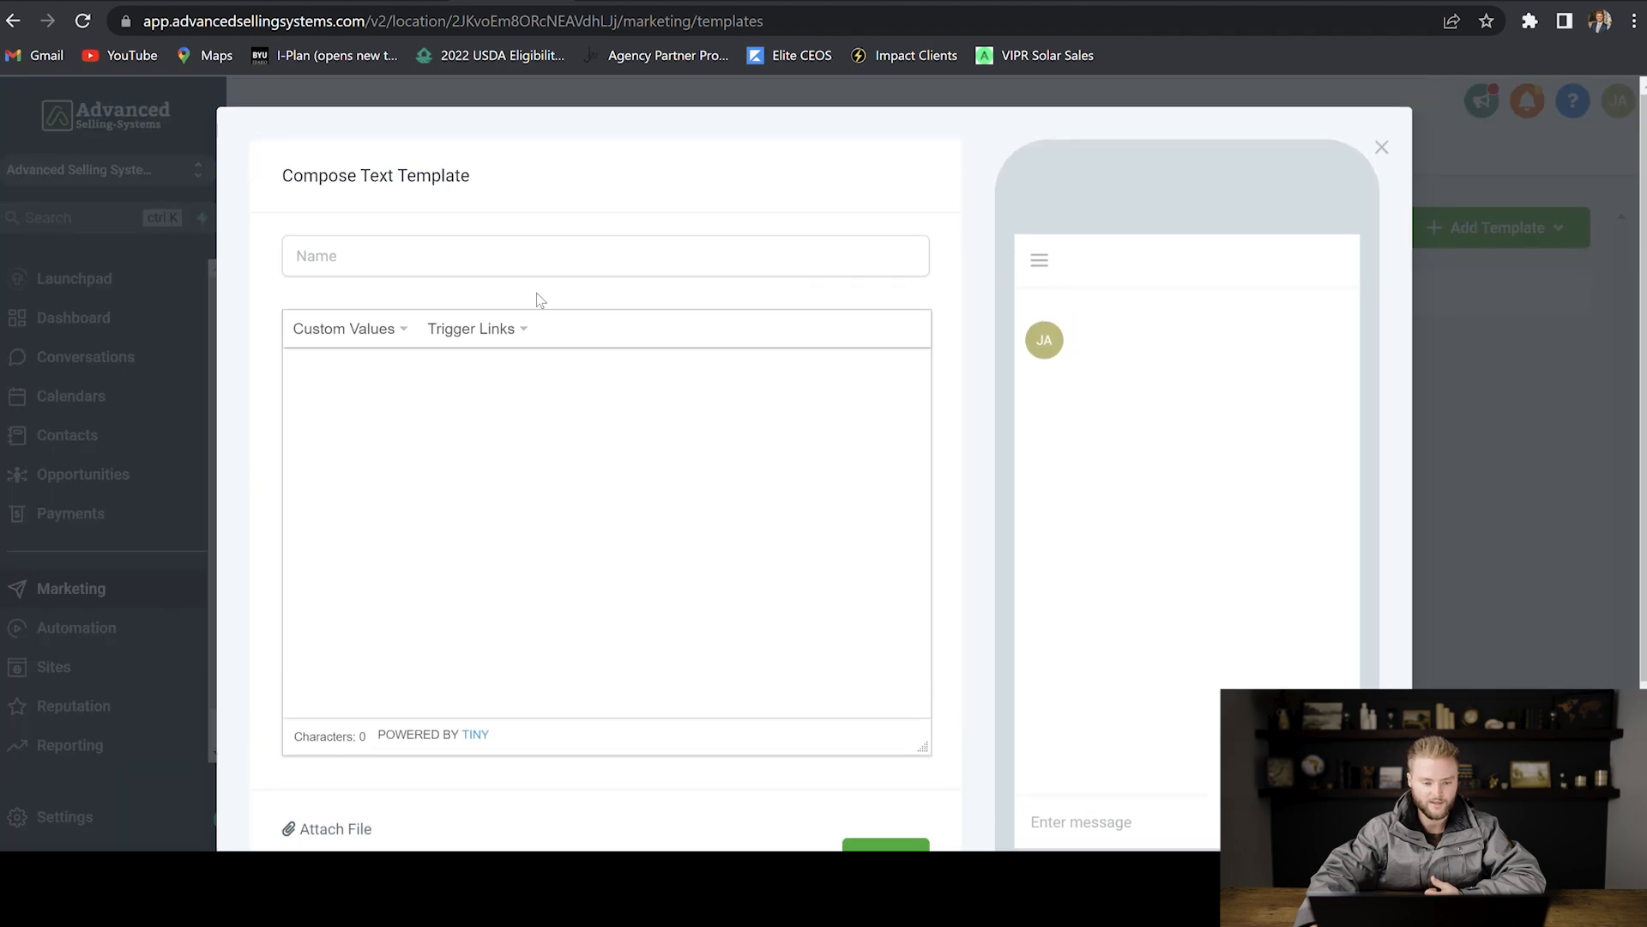
text(S)
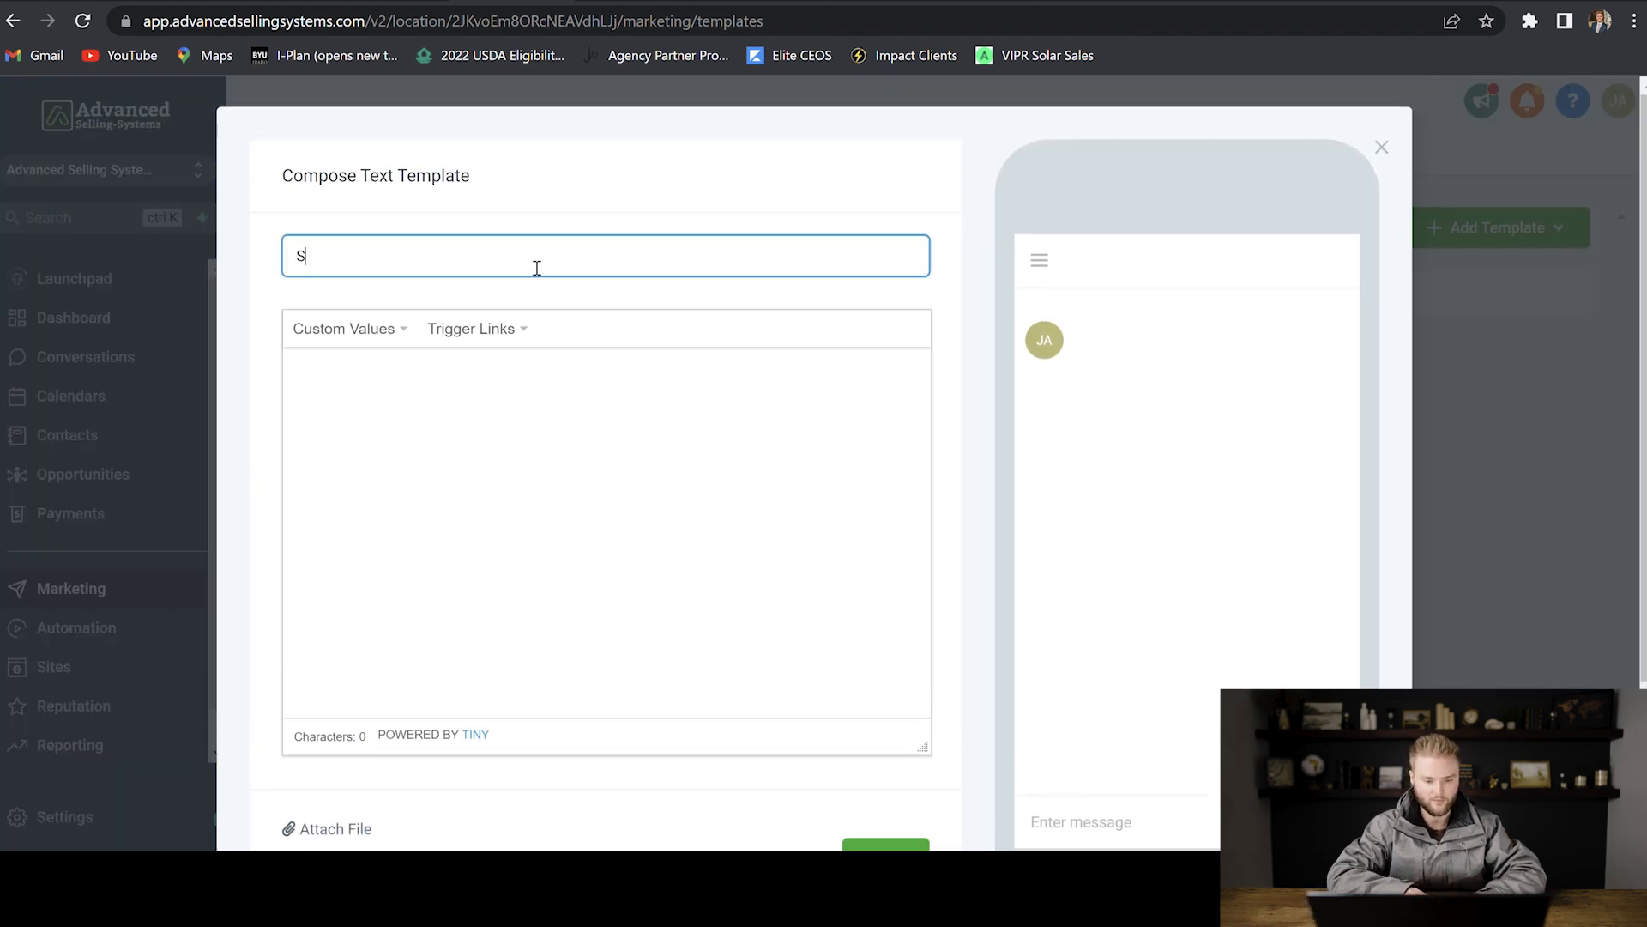
text(oftware Text)
click(606, 532)
text(H)
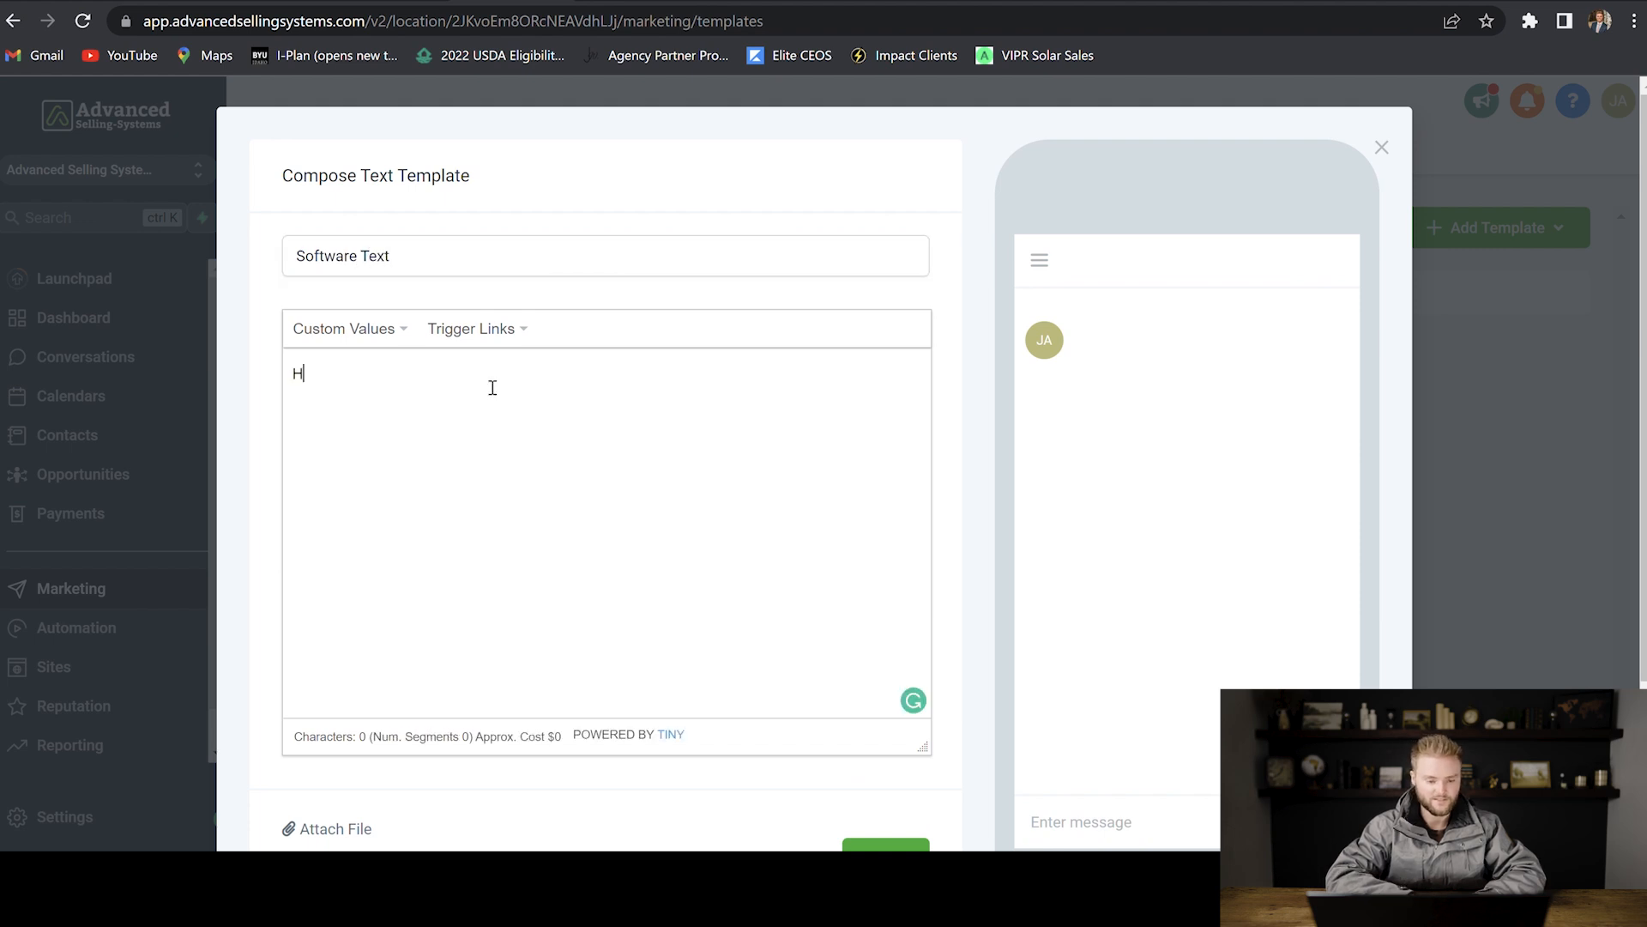
text(ey)
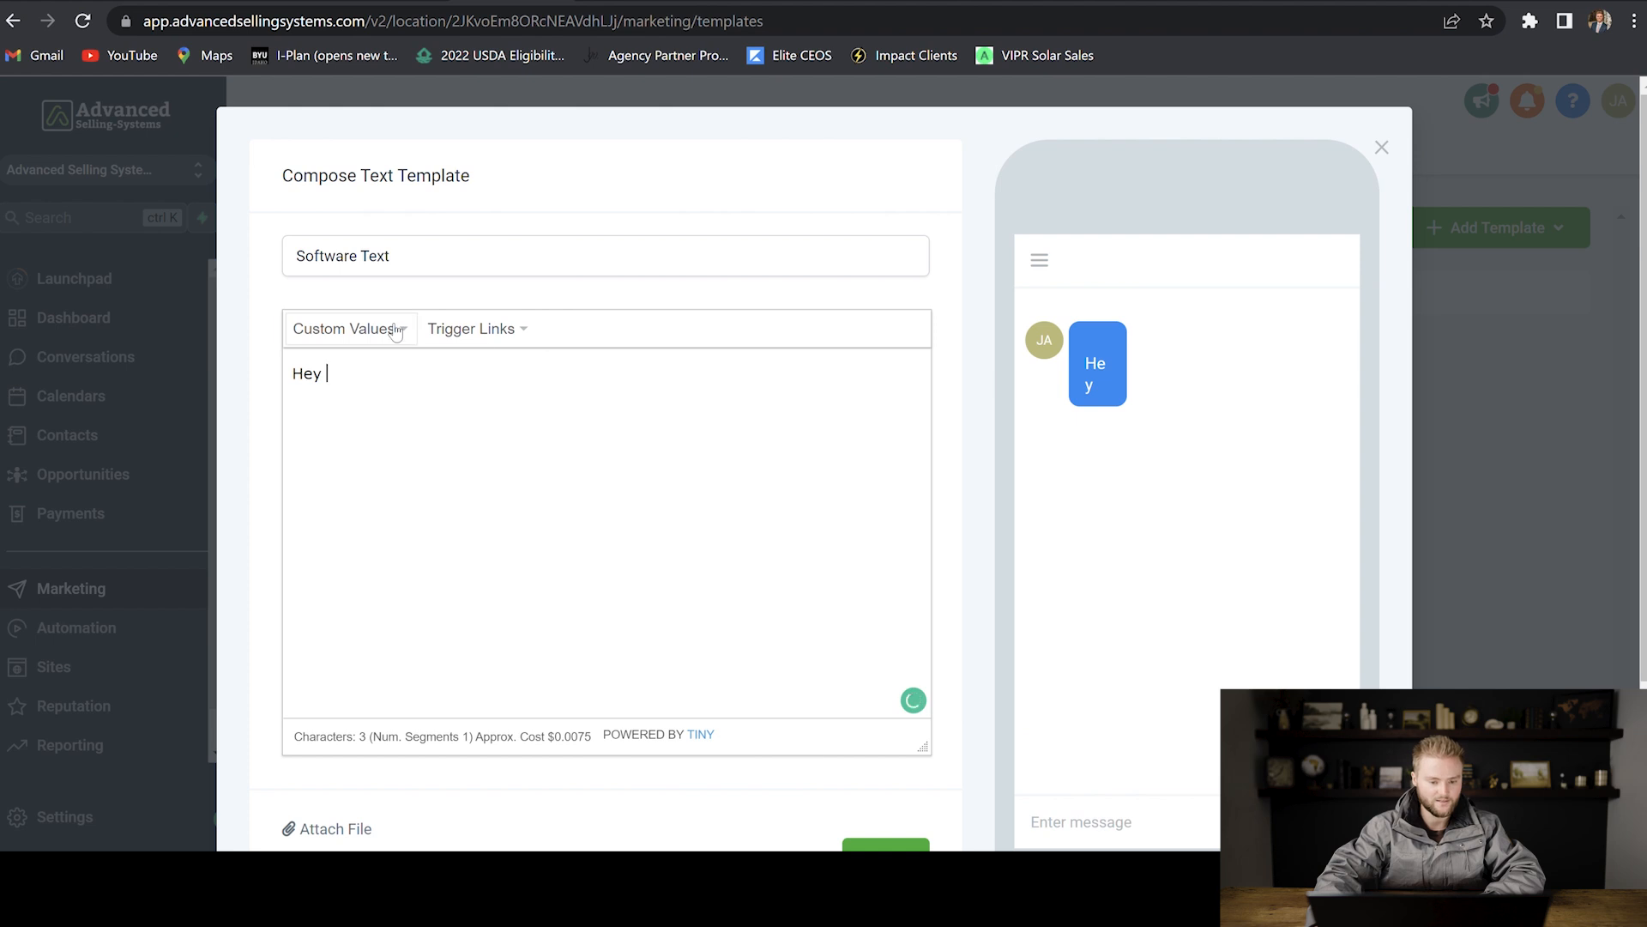
click(347, 328)
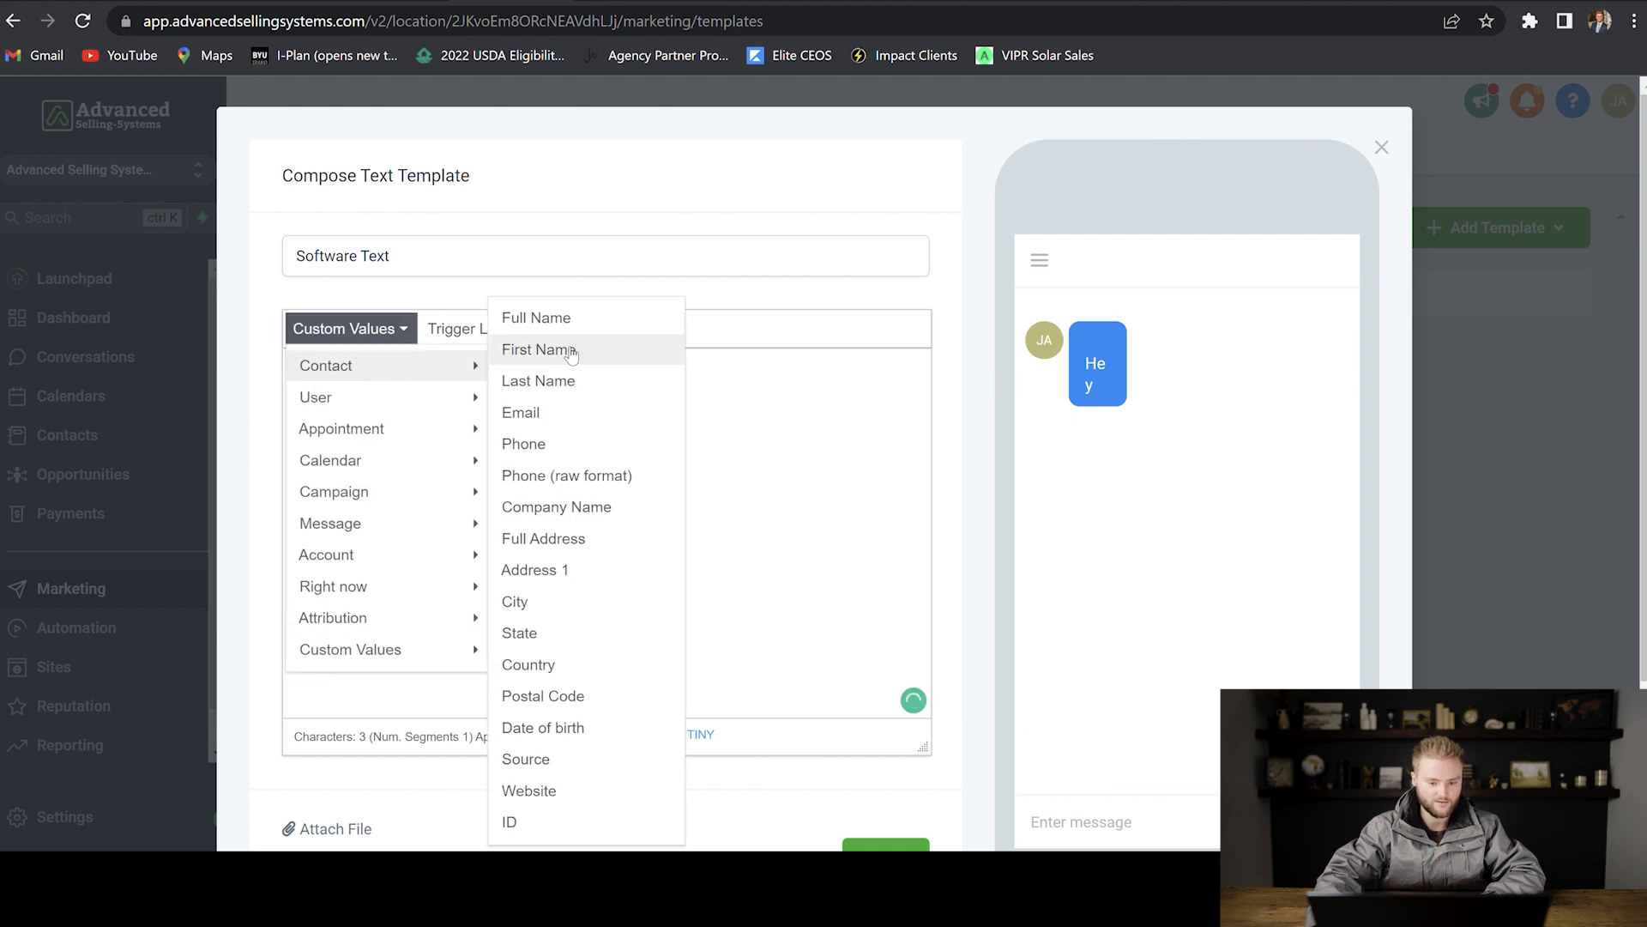
click(540, 349)
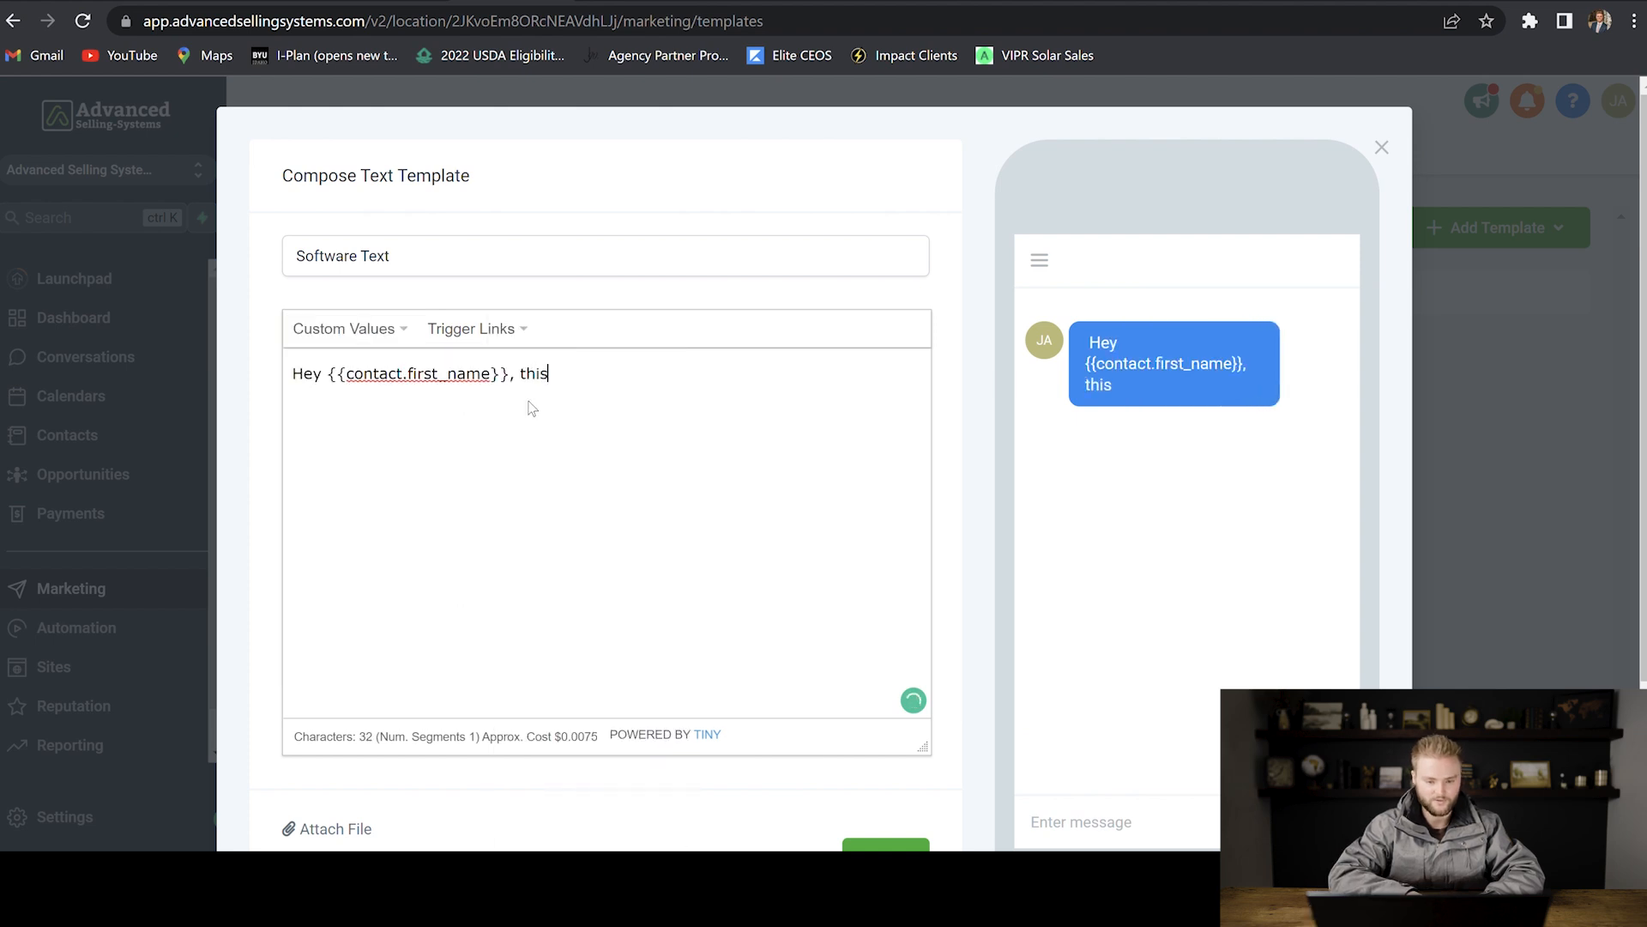
Step: Finish the body 'is Jasper with Advanced Selling Systems.' and save the template
text(is Jasper with)
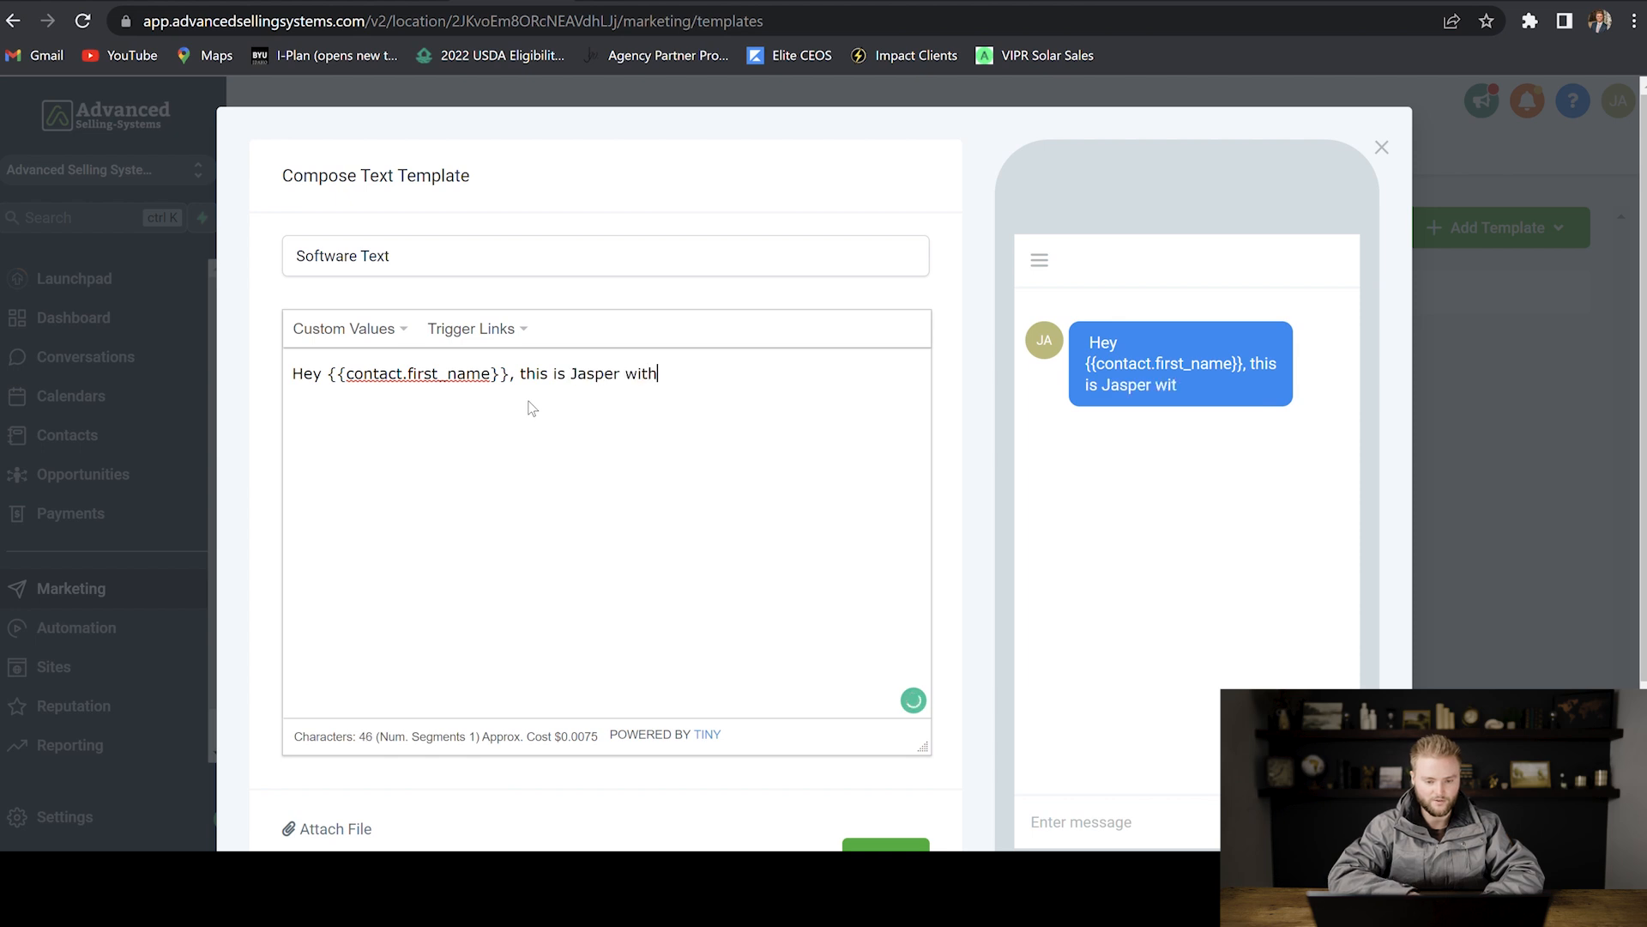
text(Advanced Selling)
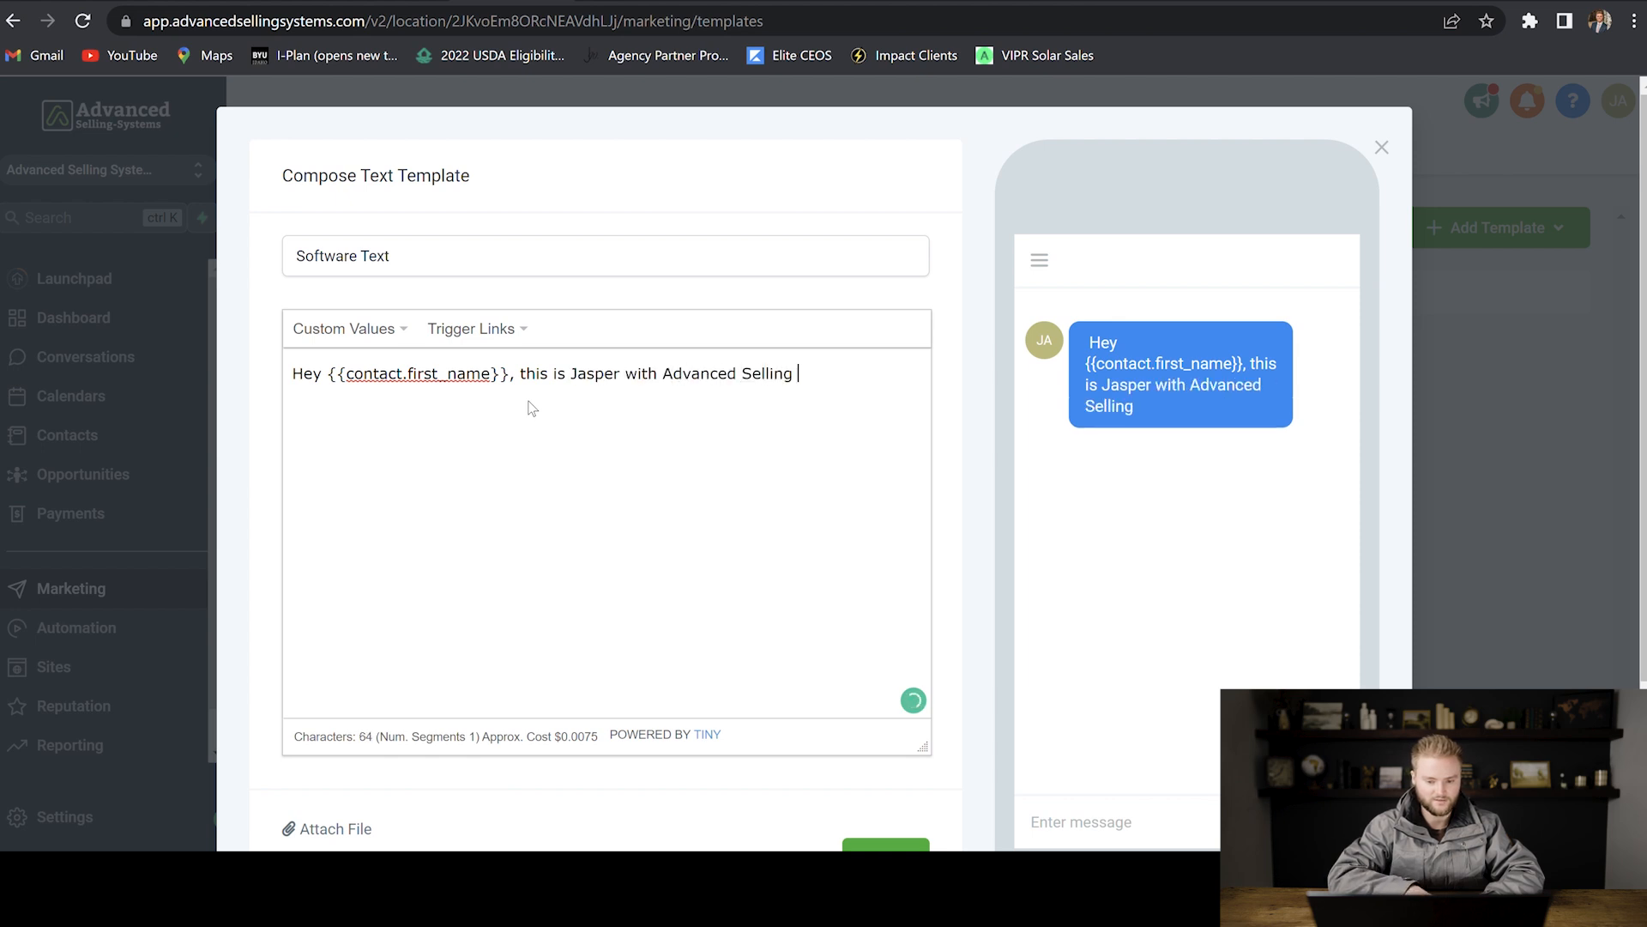
text(Systems.)
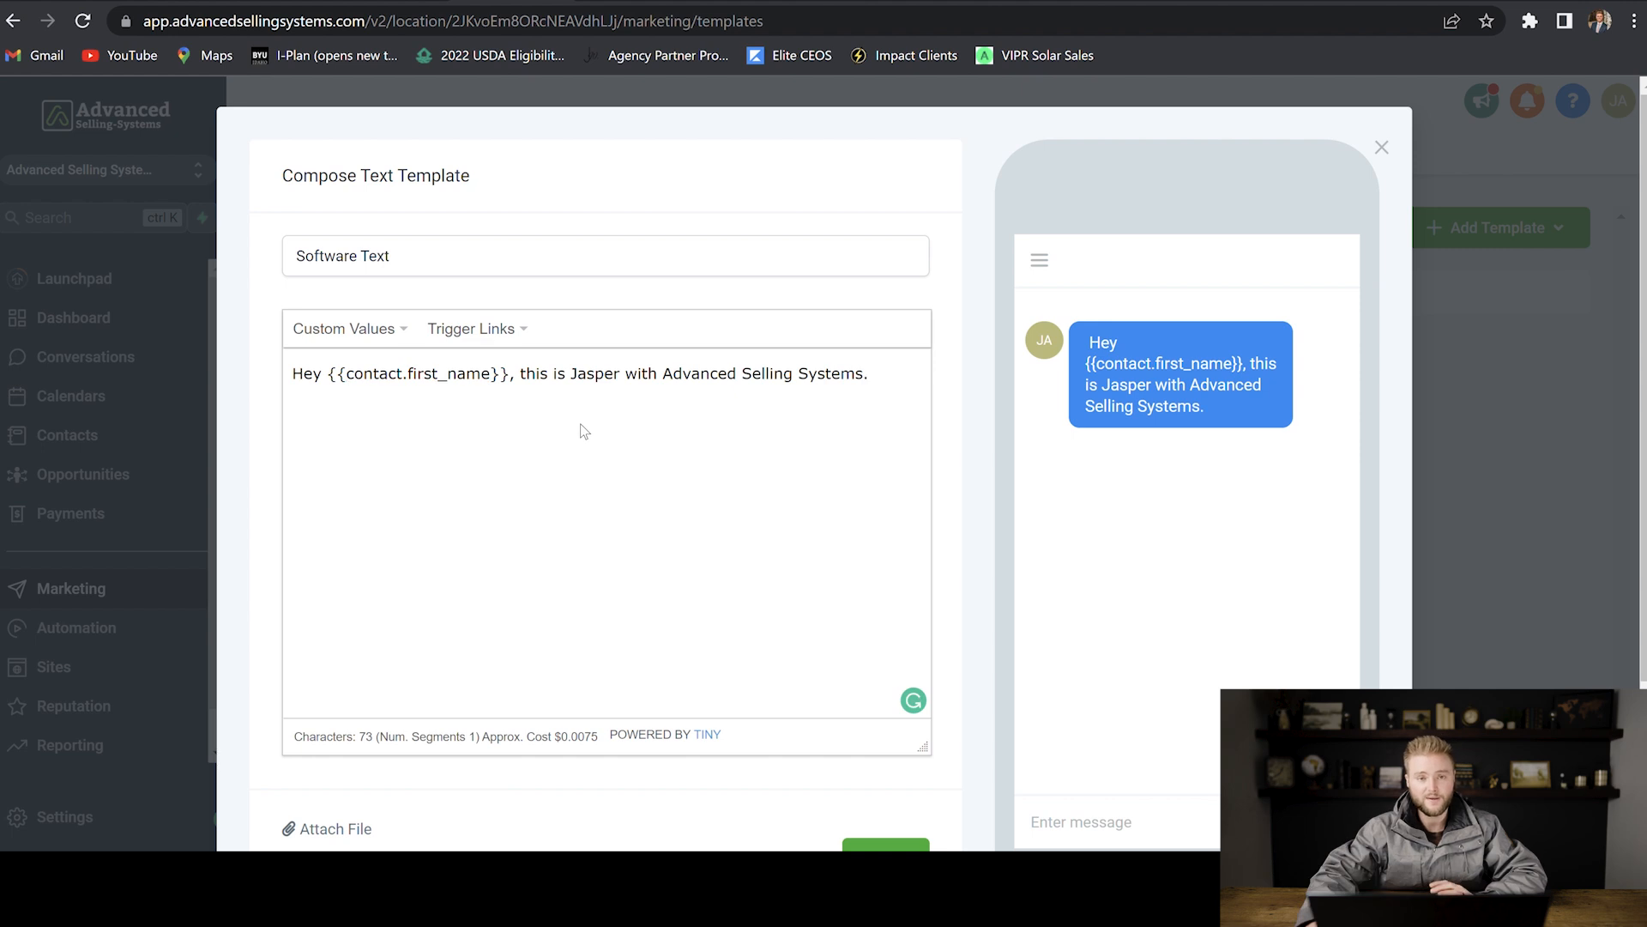
scroll(down, 3)
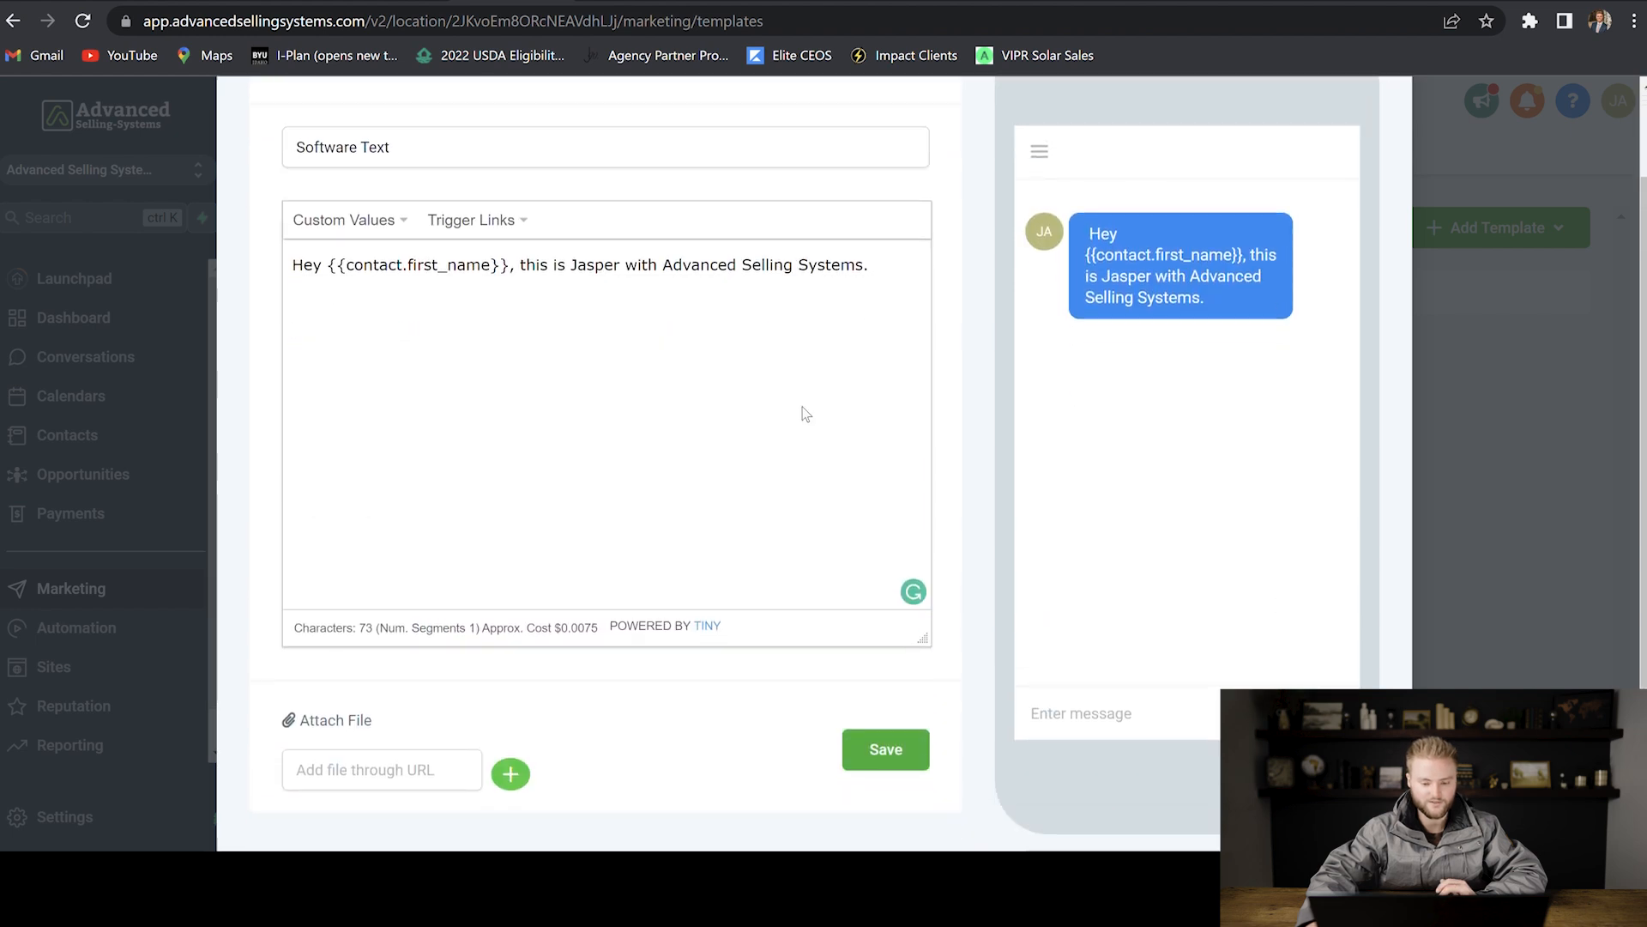
click(885, 749)
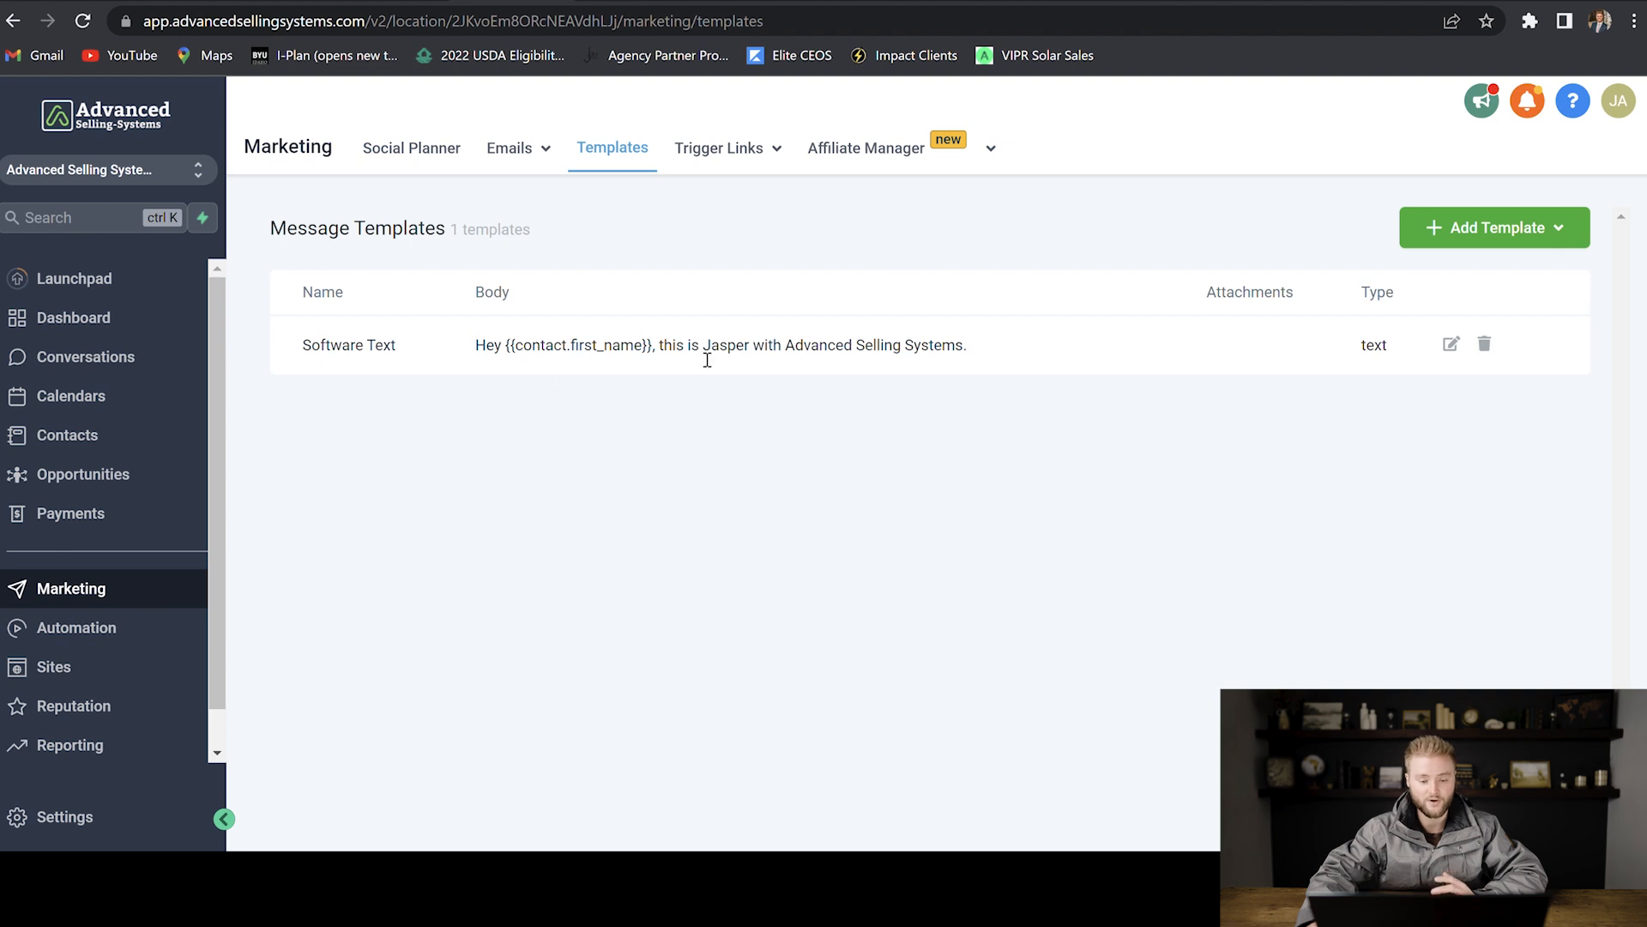
mouse_move(590, 184)
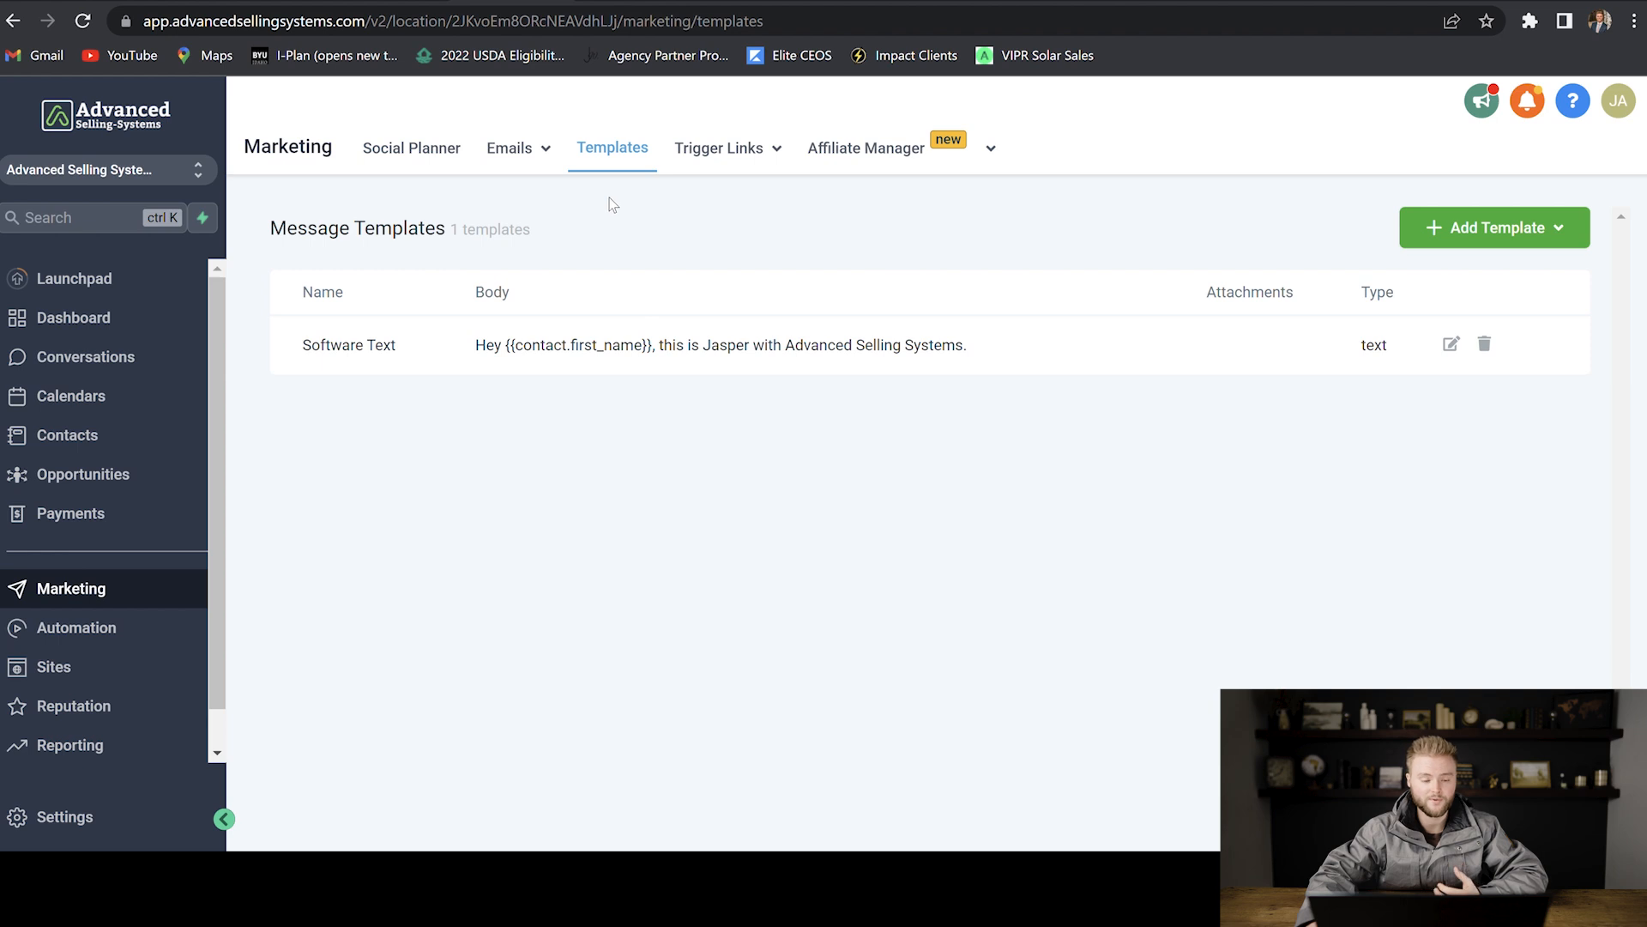
Step: Go to the Automation Workflows list from the sidebar
click(75, 628)
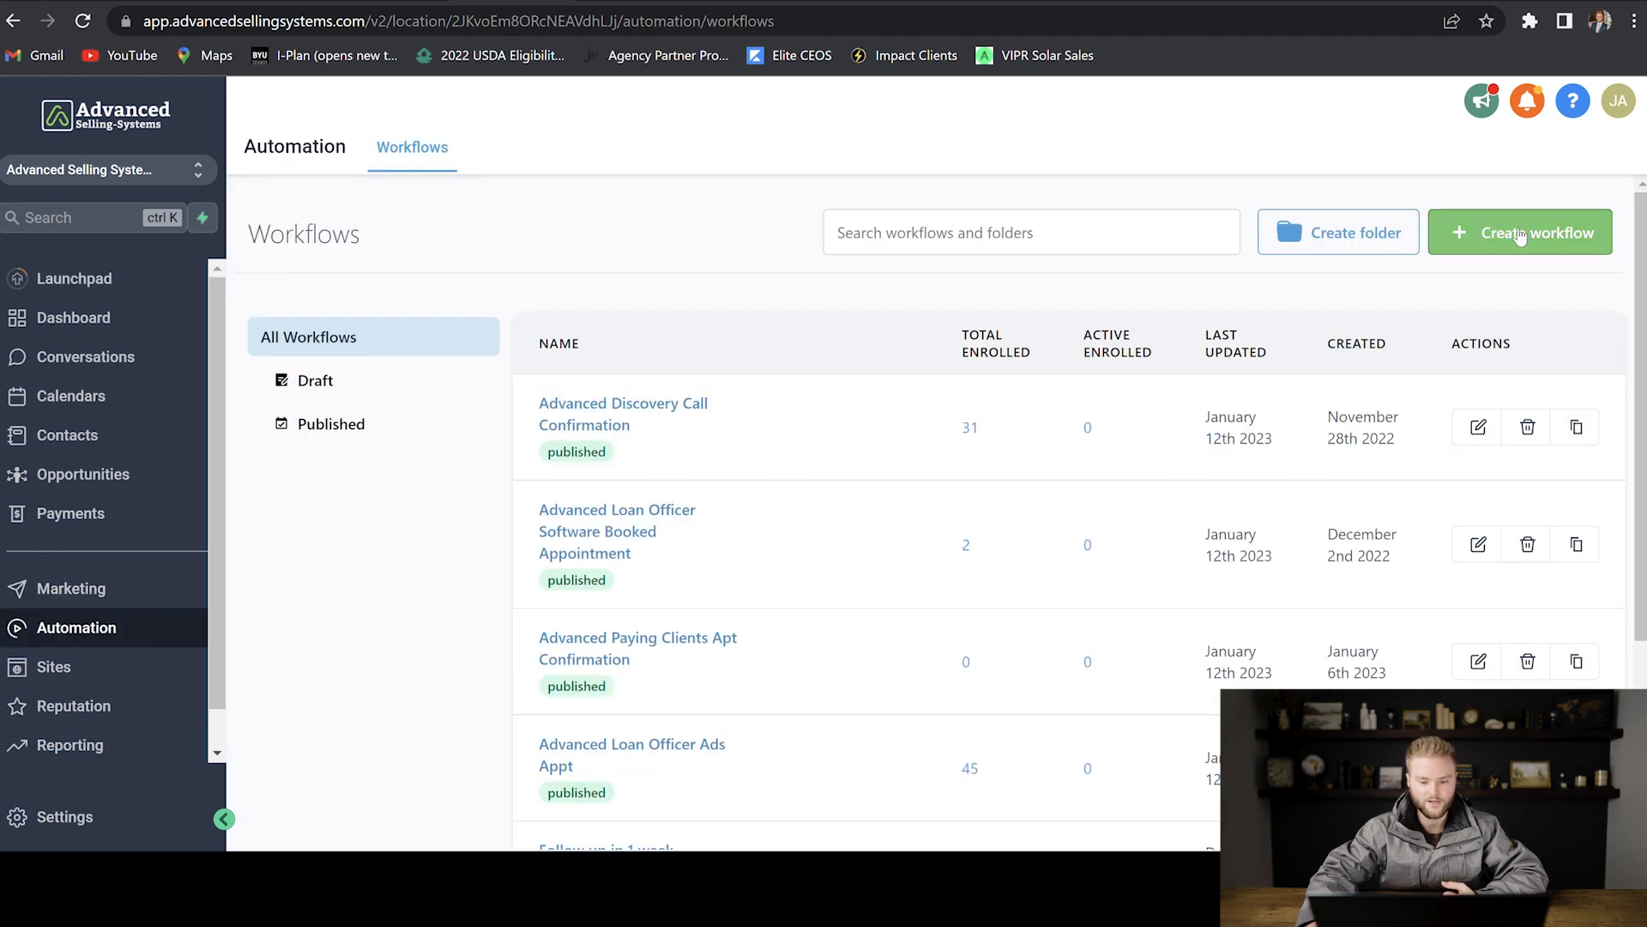
Step: Create a new workflow with an SMS action using the Software Text template
click(1519, 231)
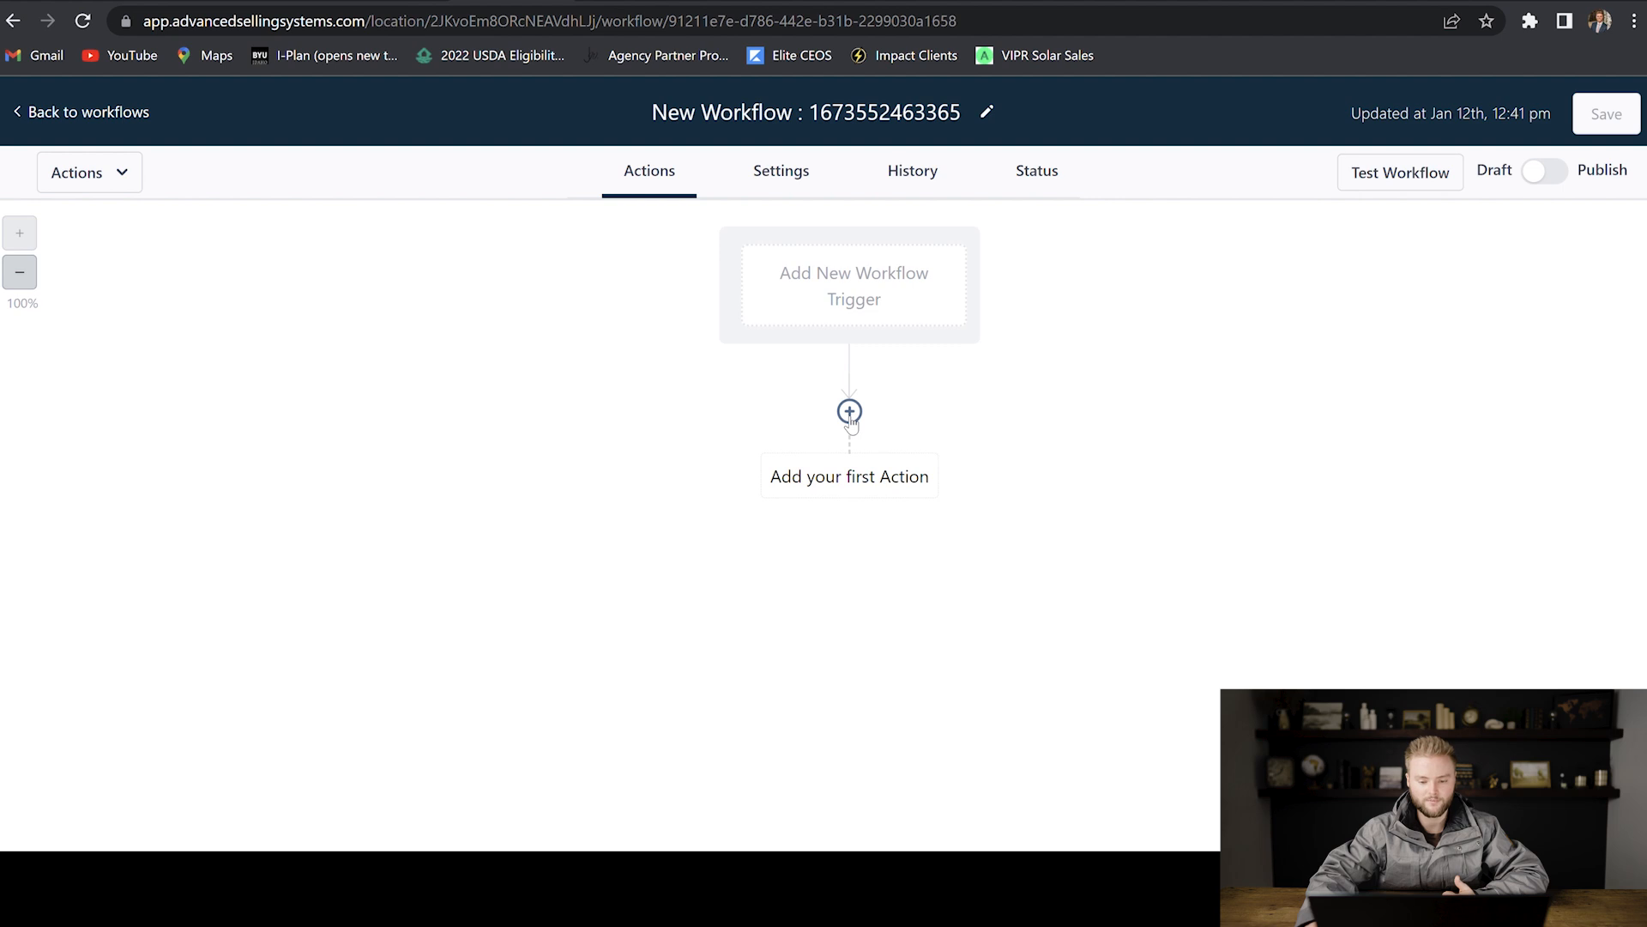
click(850, 410)
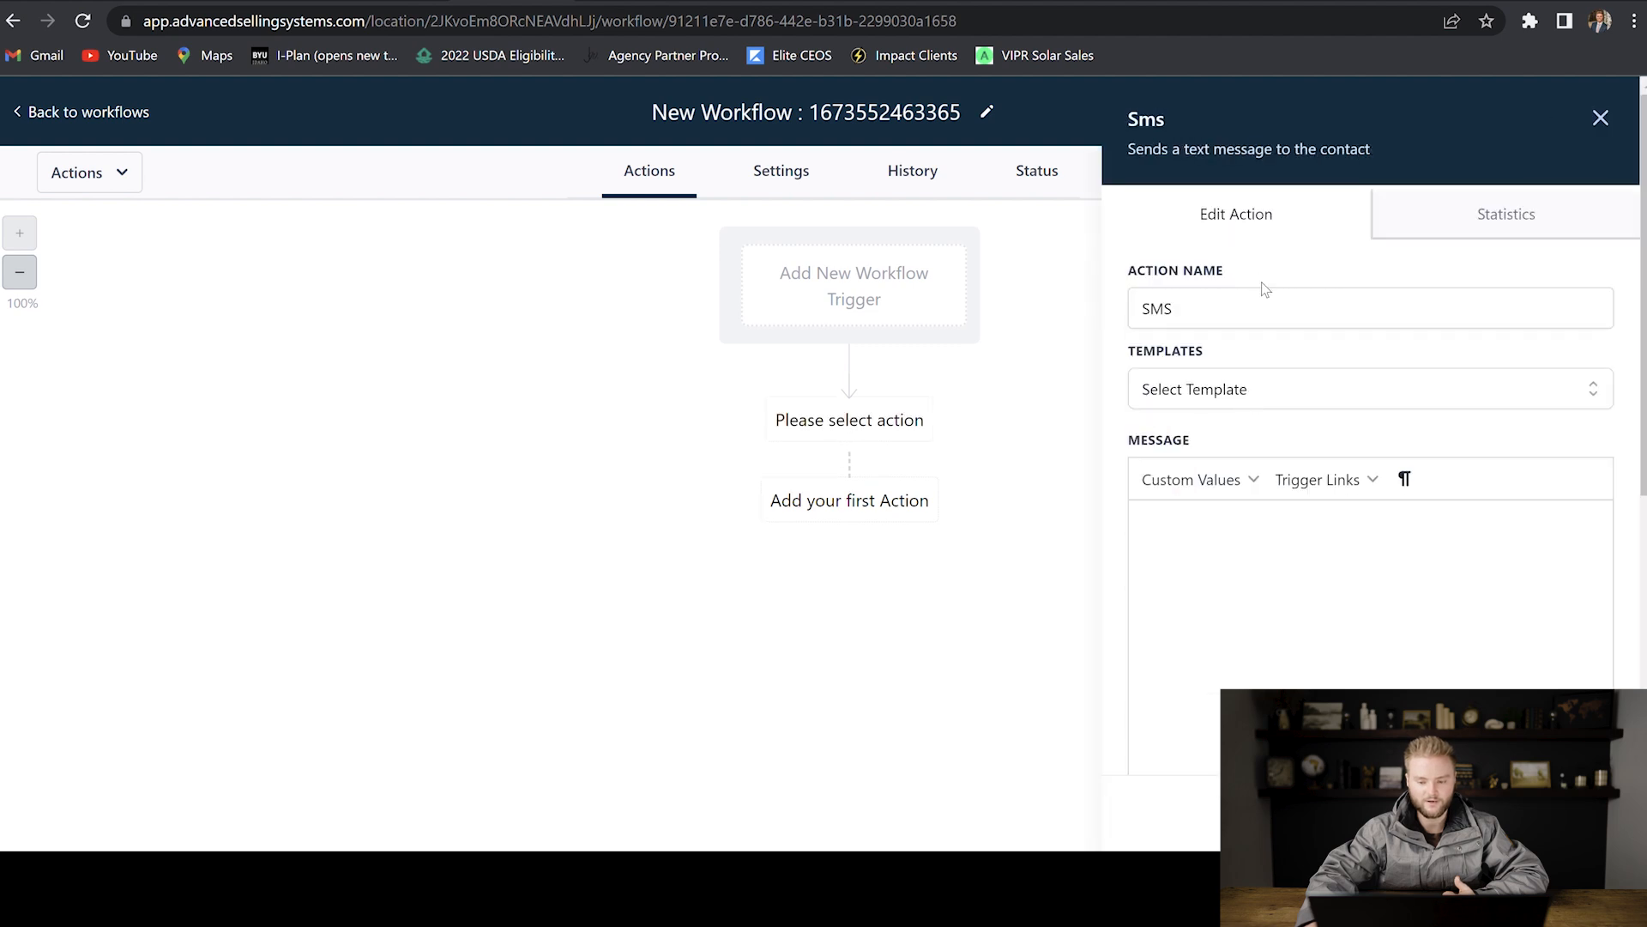
click(1366, 390)
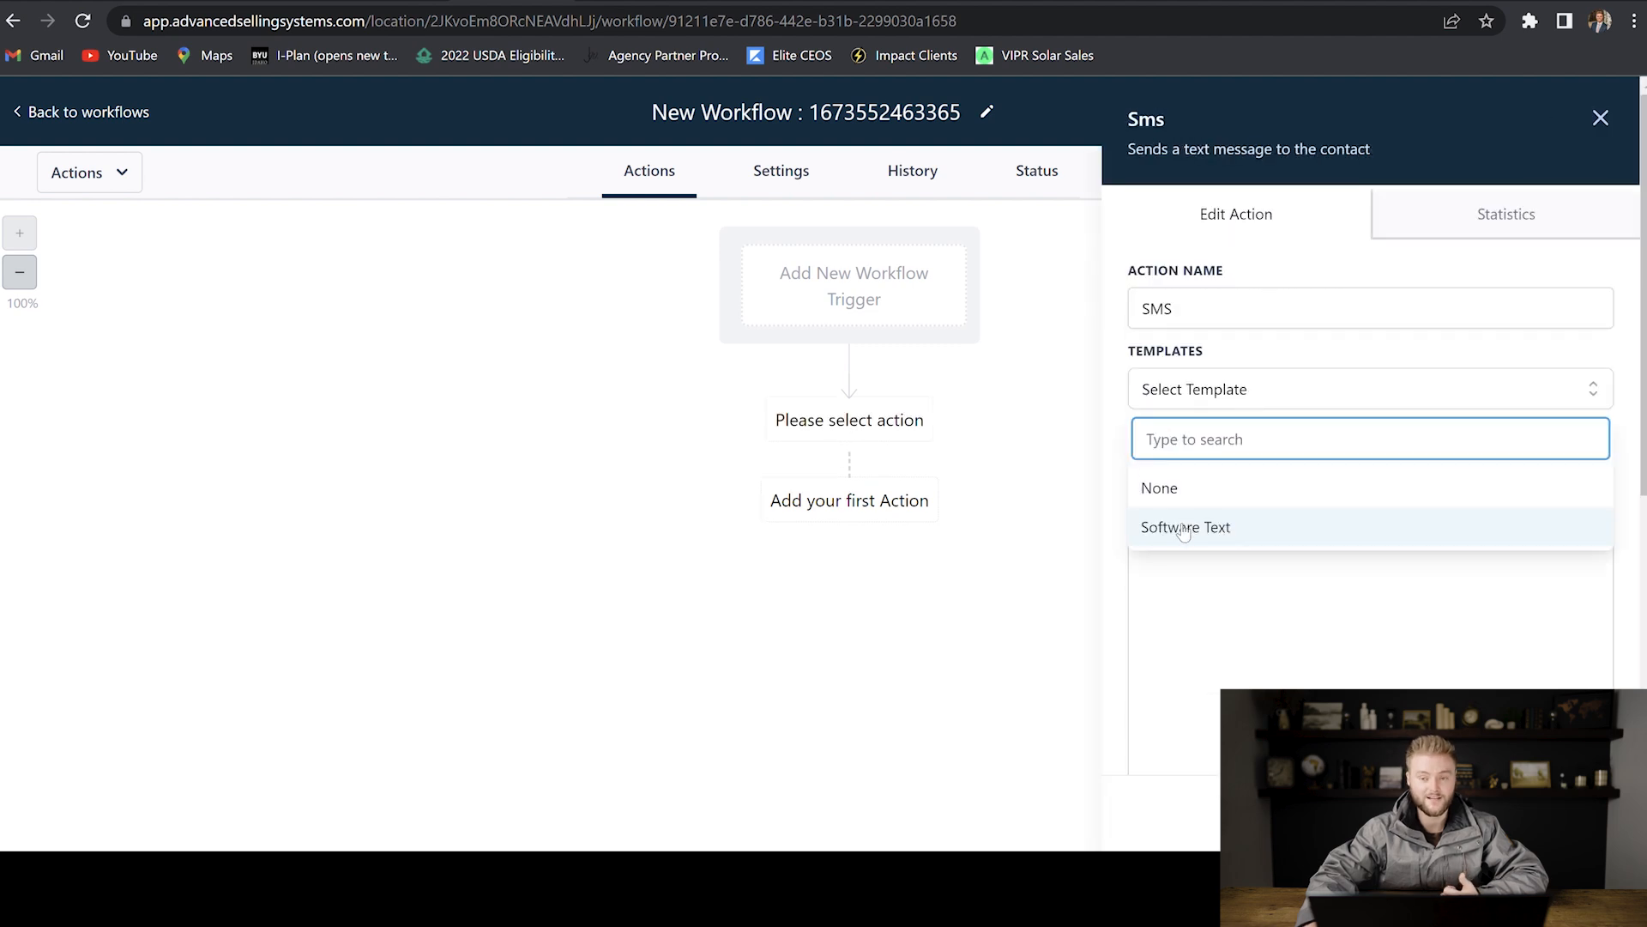
click(1186, 527)
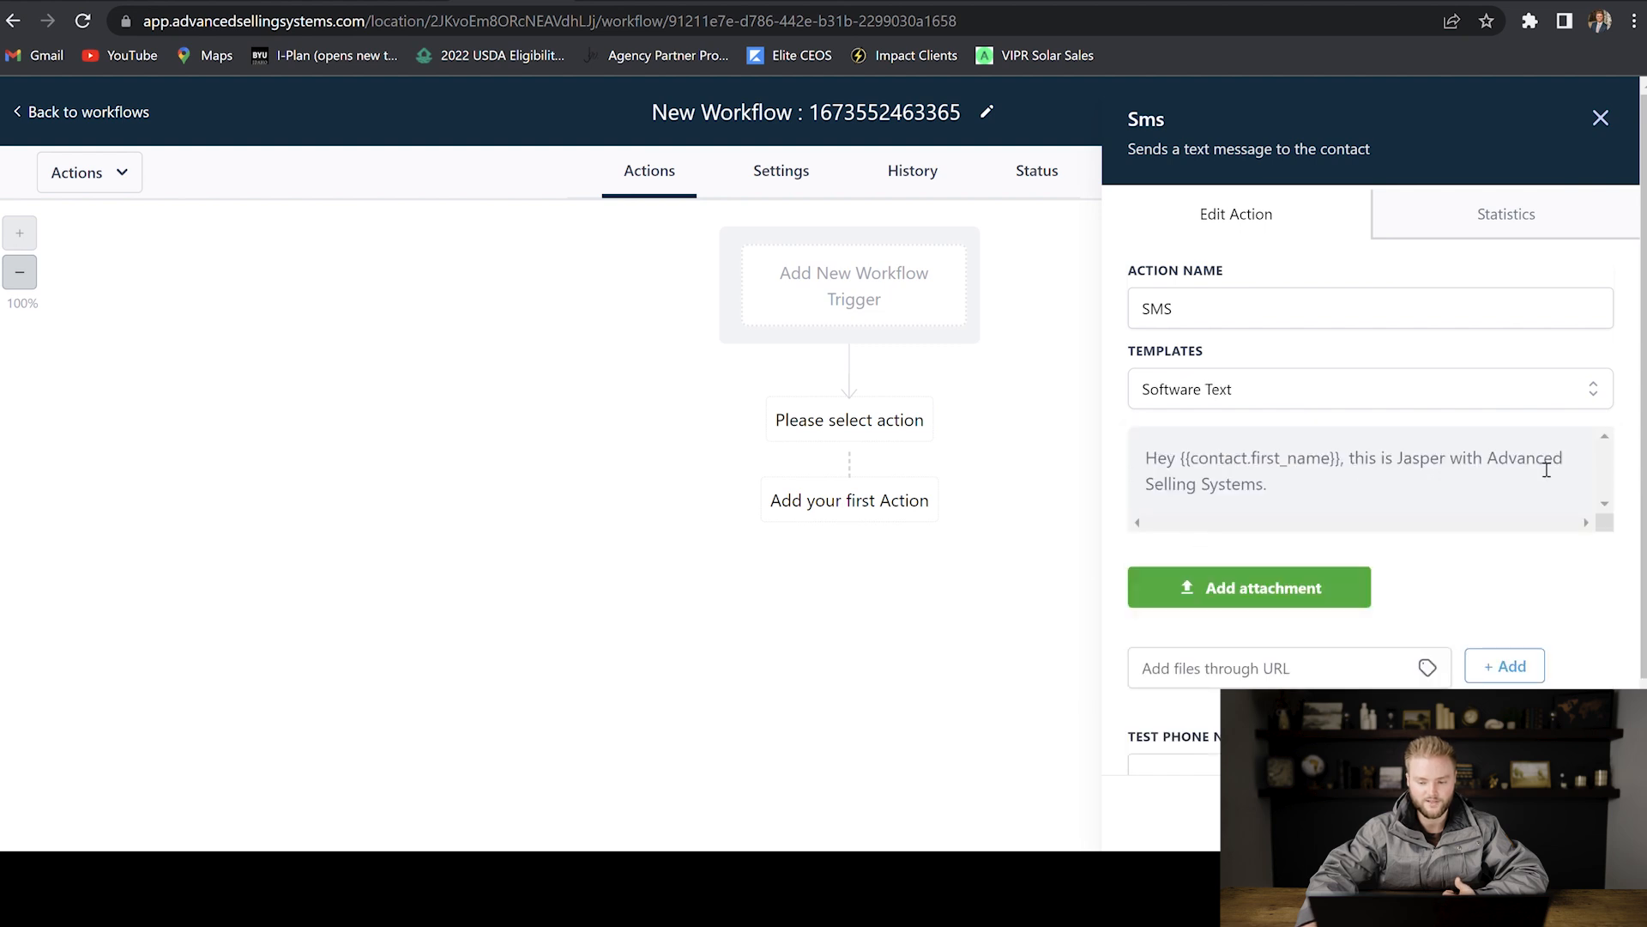
scroll(down, 3)
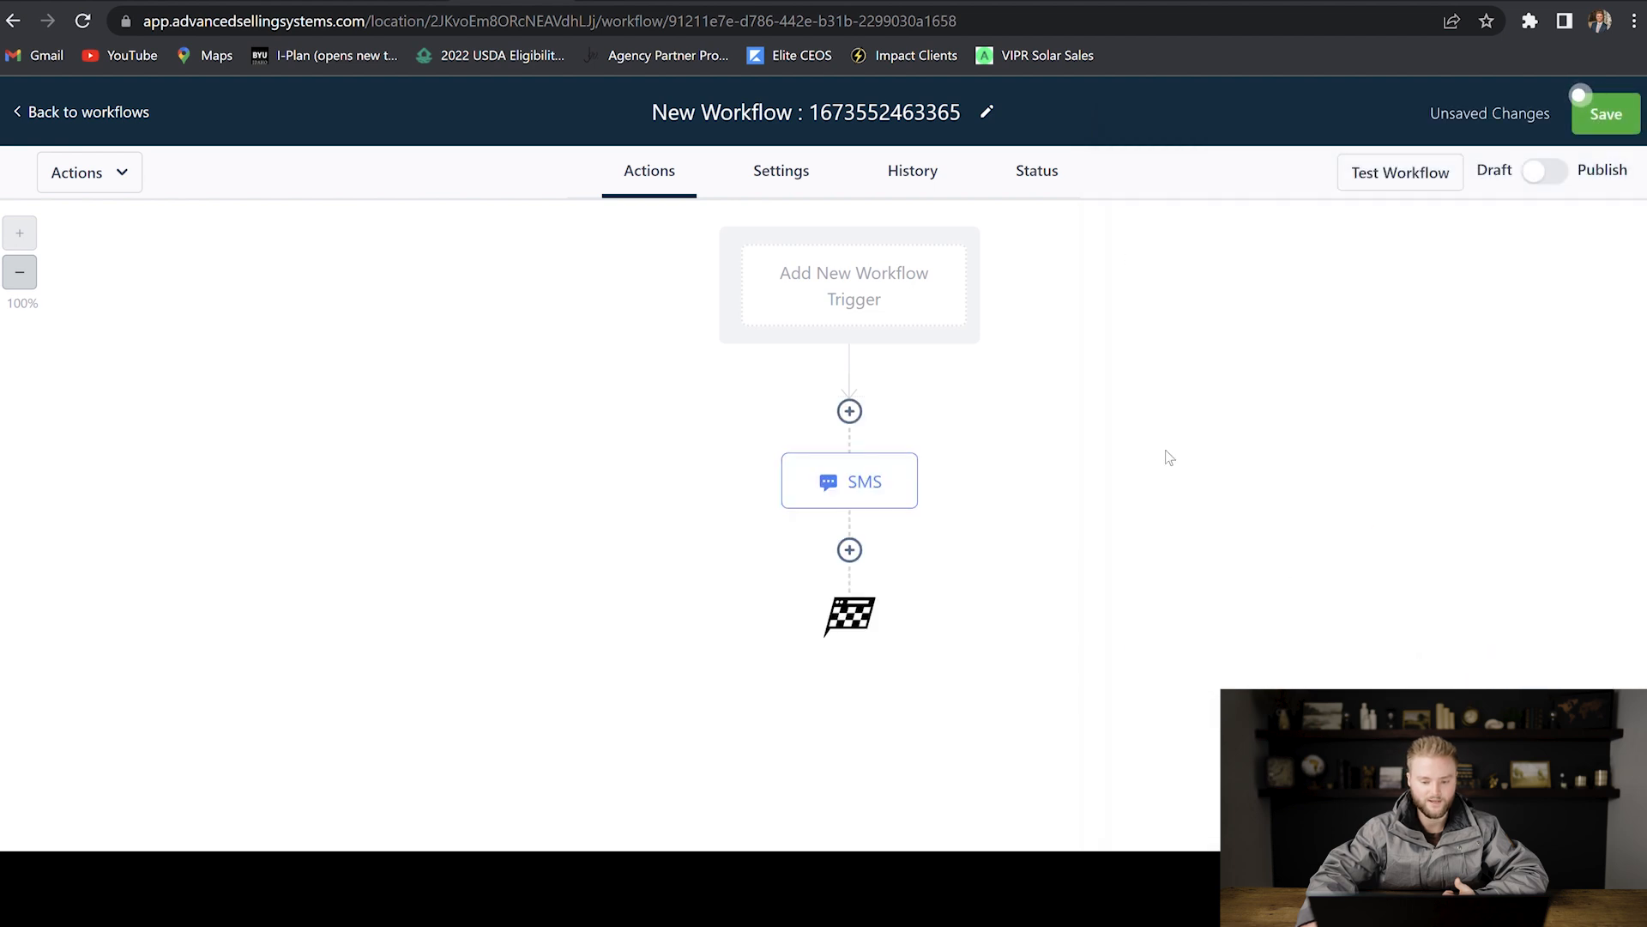
Step: Add a Send Email action using the Software Email template, then return to the workflows list
click(849, 551)
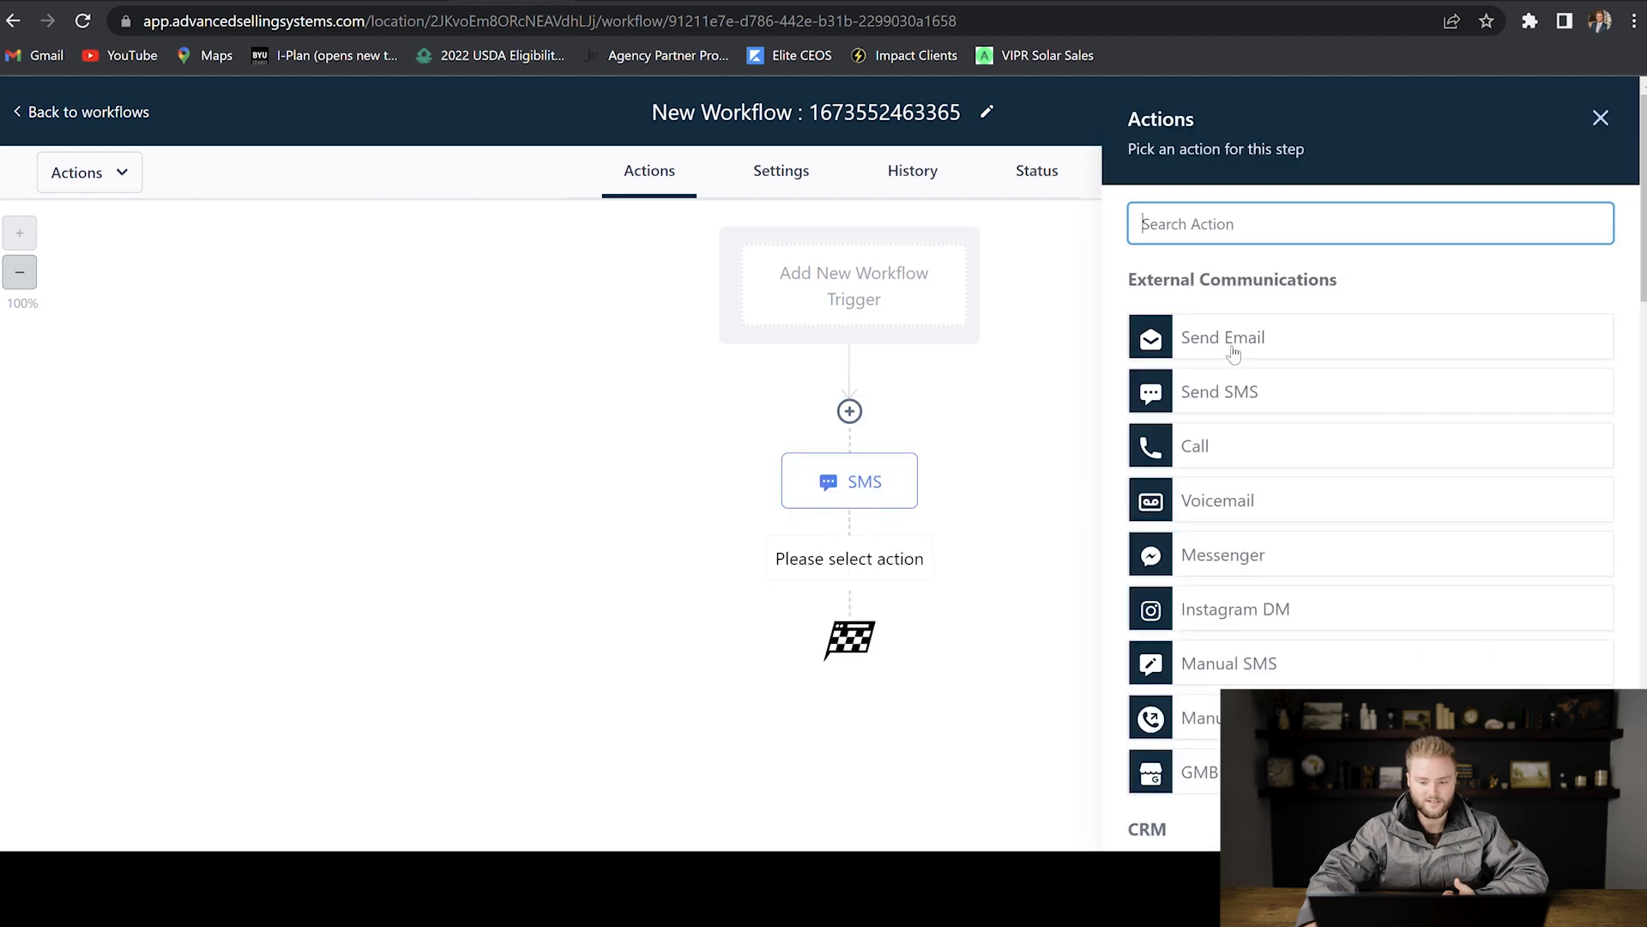
click(1222, 338)
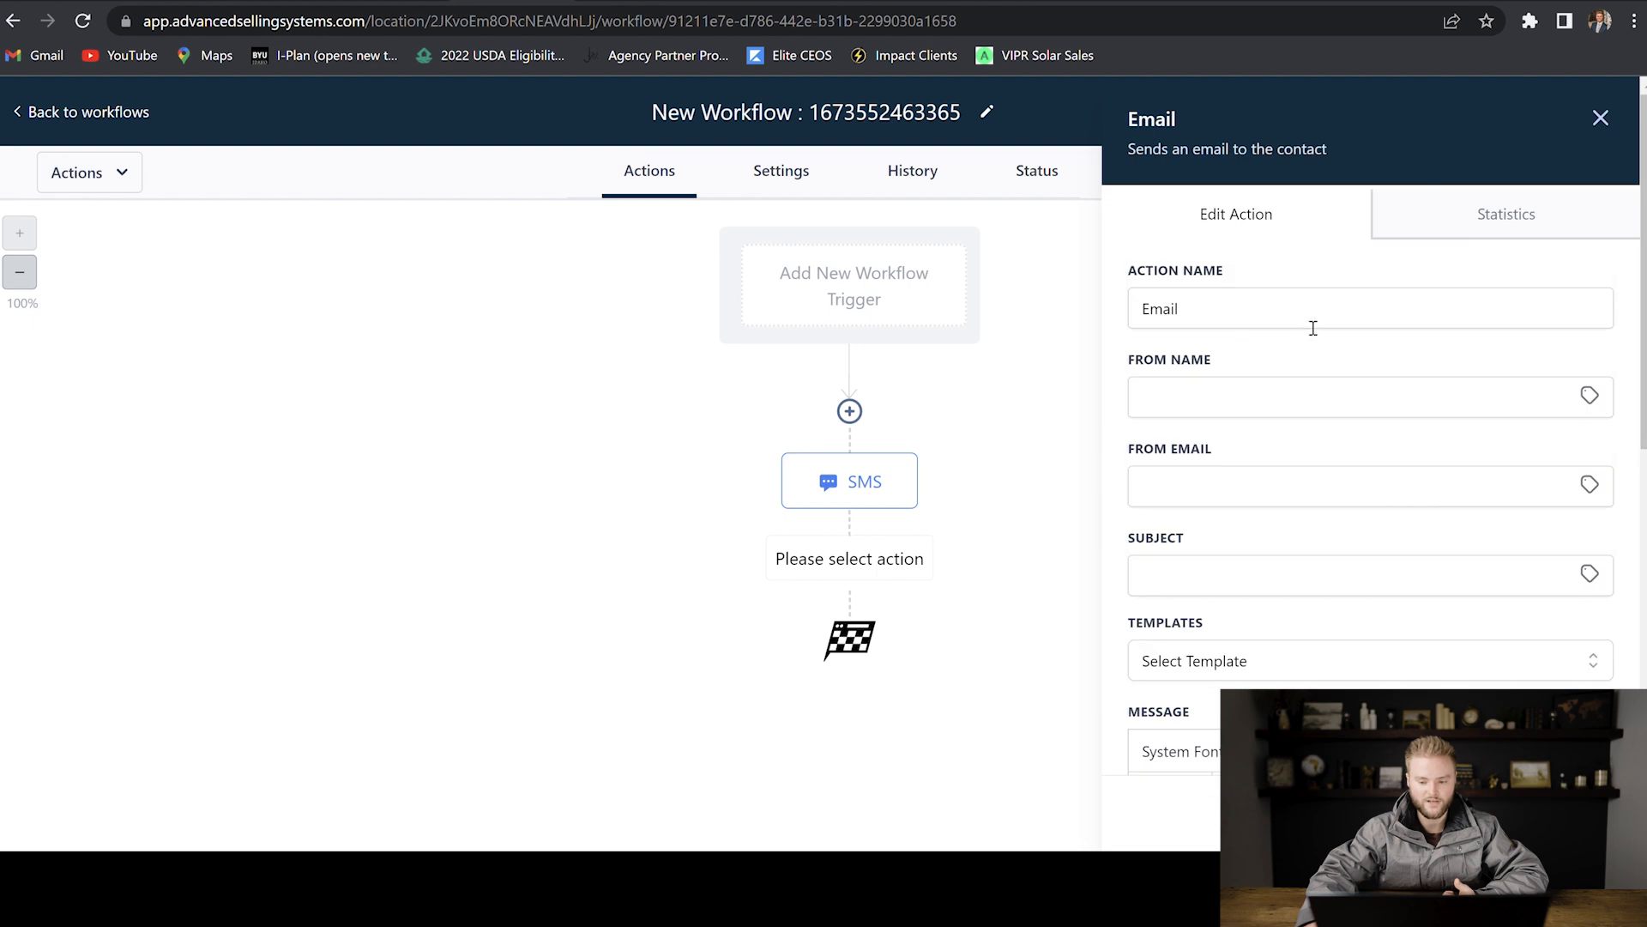
scroll(down, 3)
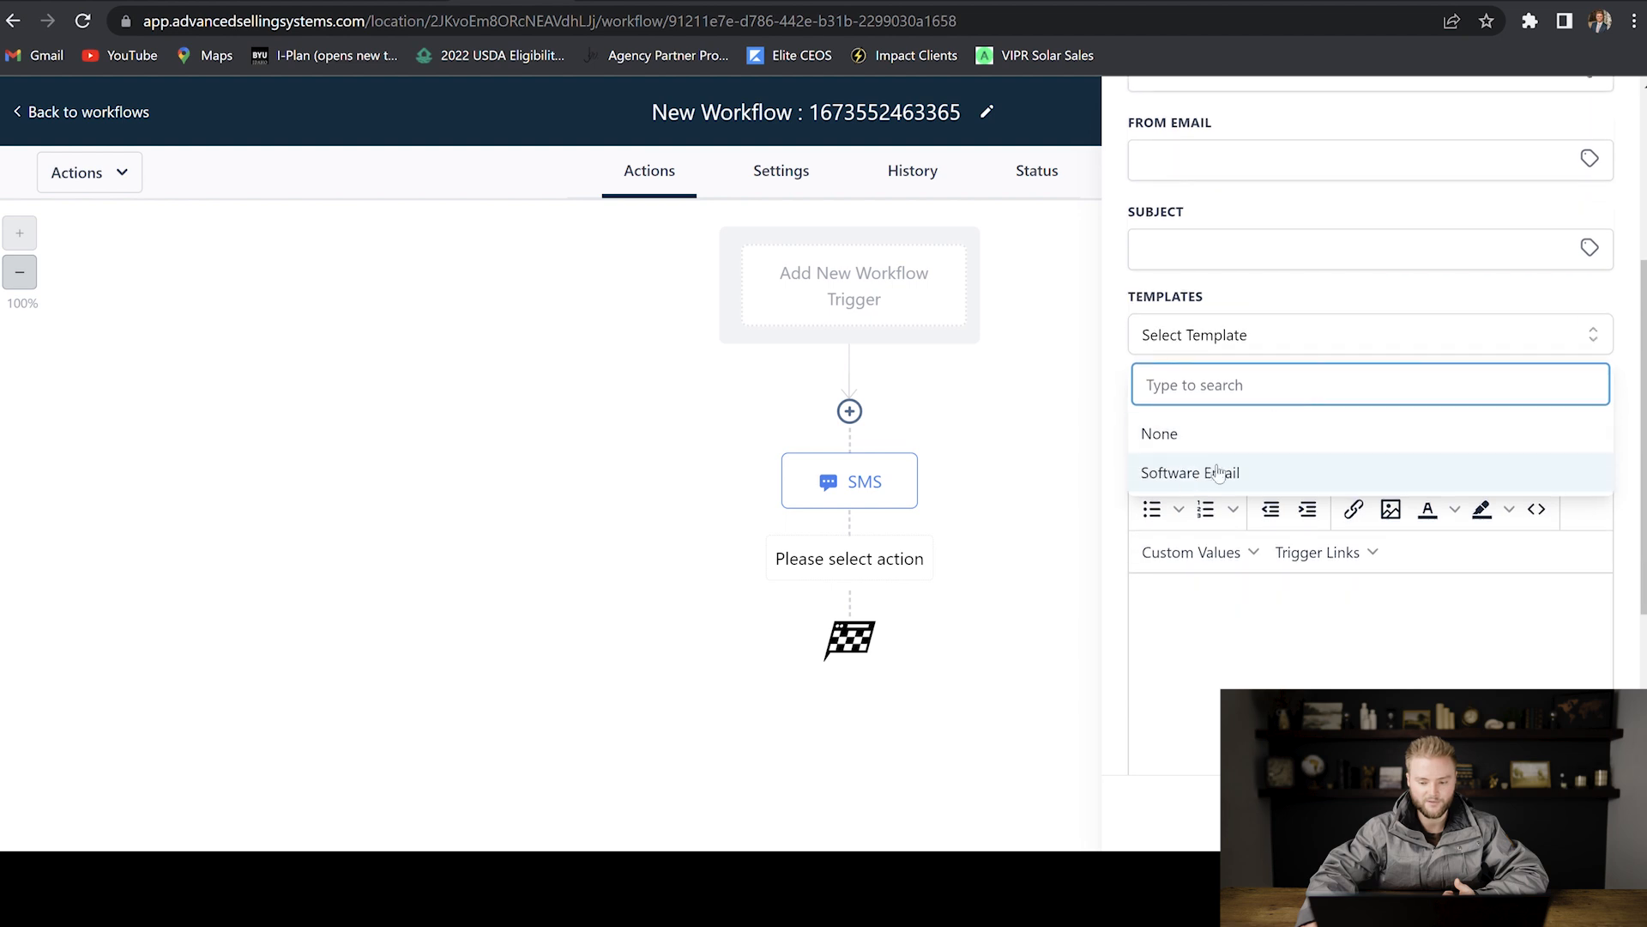
click(1191, 472)
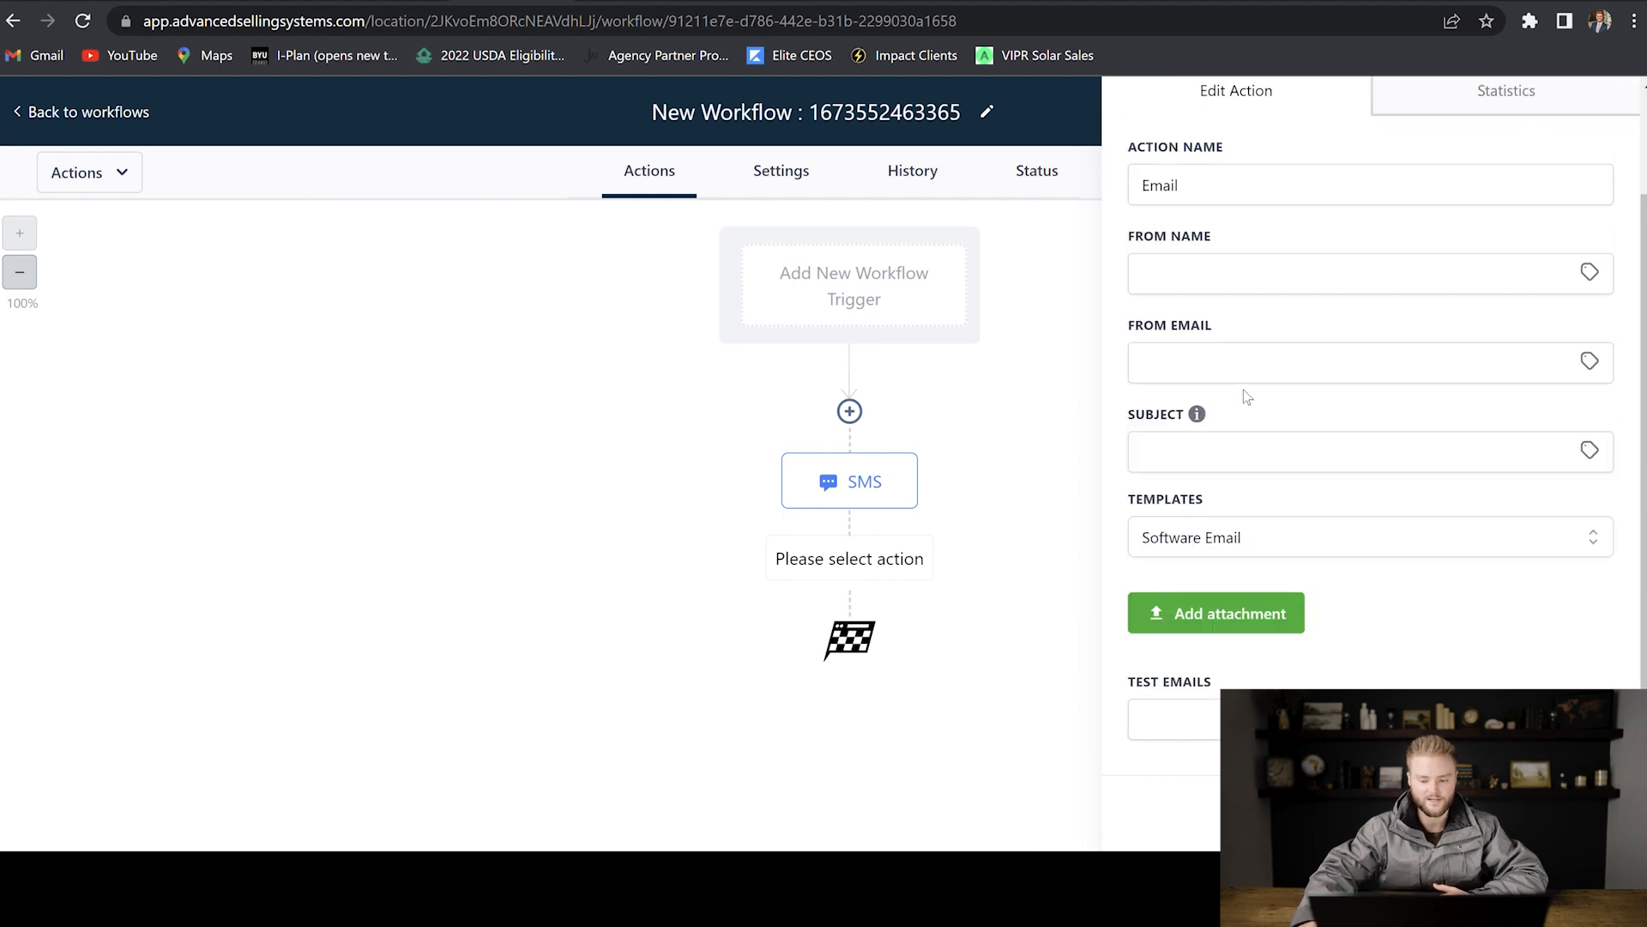
click(88, 112)
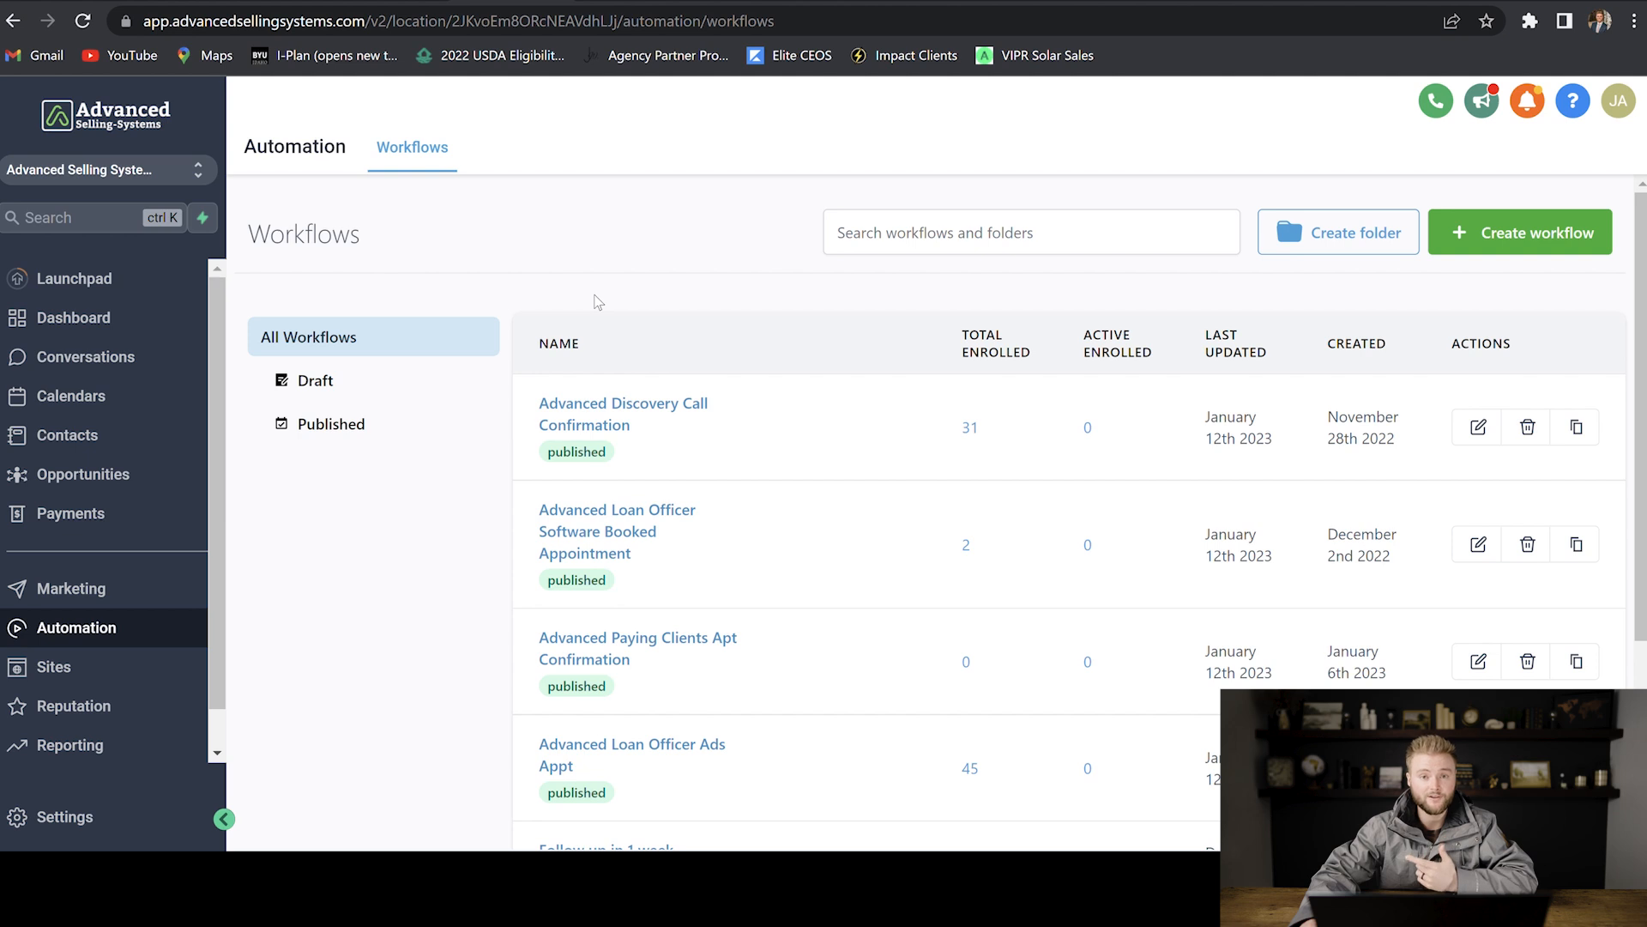
Step: In Conversations > All, start an SMS reply to a contact and choose to use a template
click(86, 357)
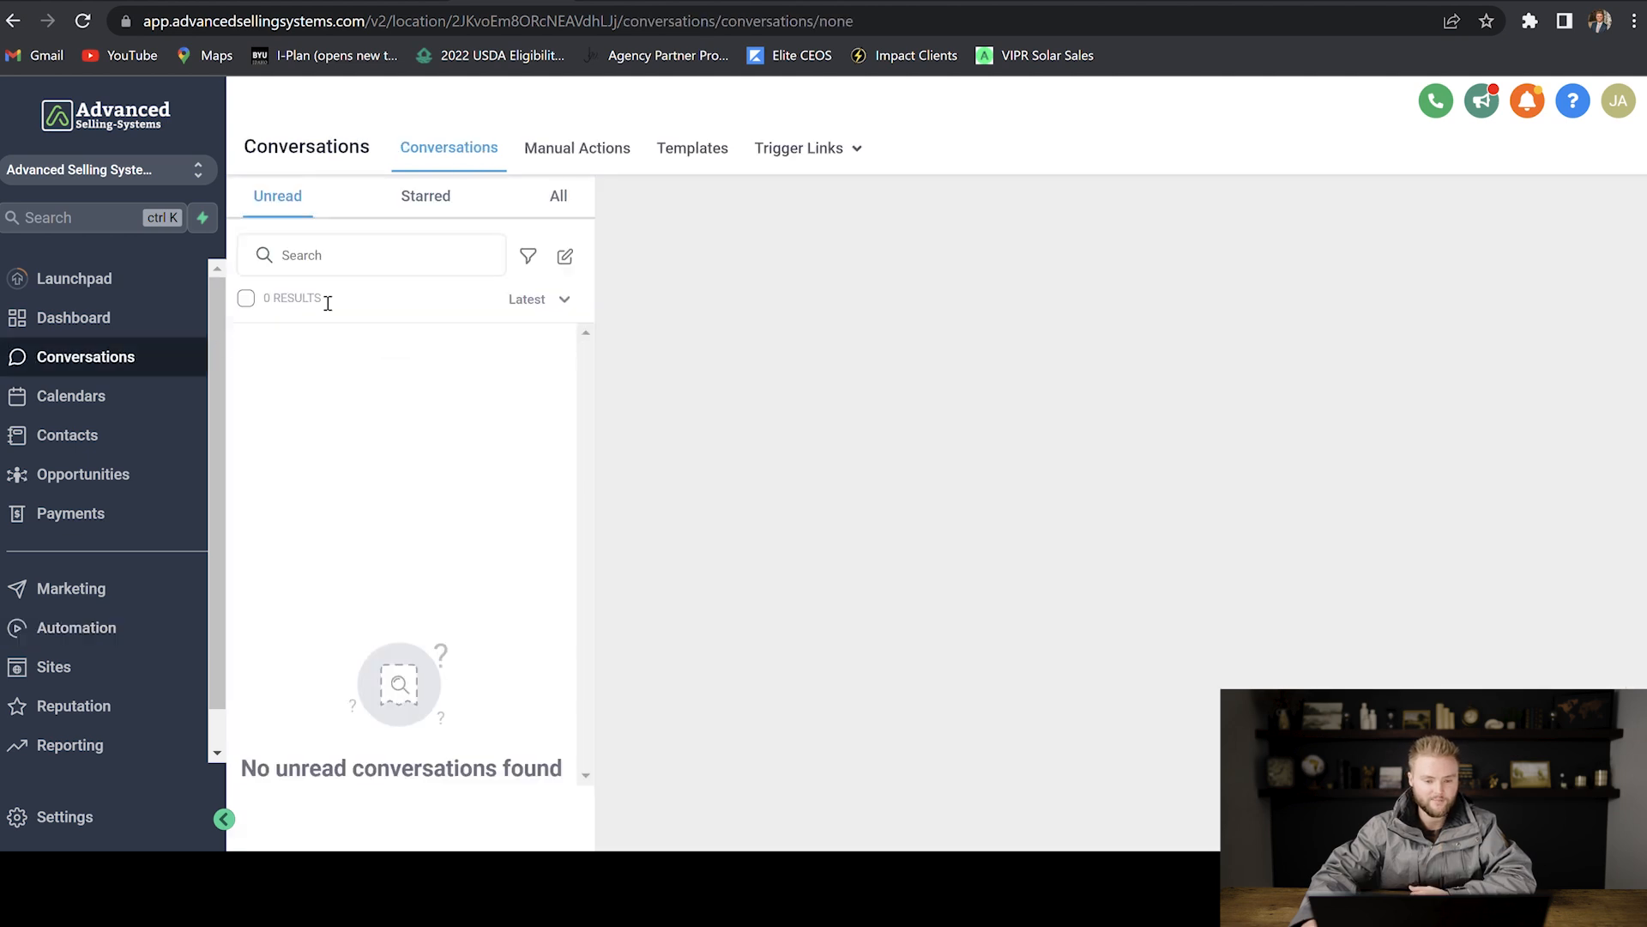
click(558, 195)
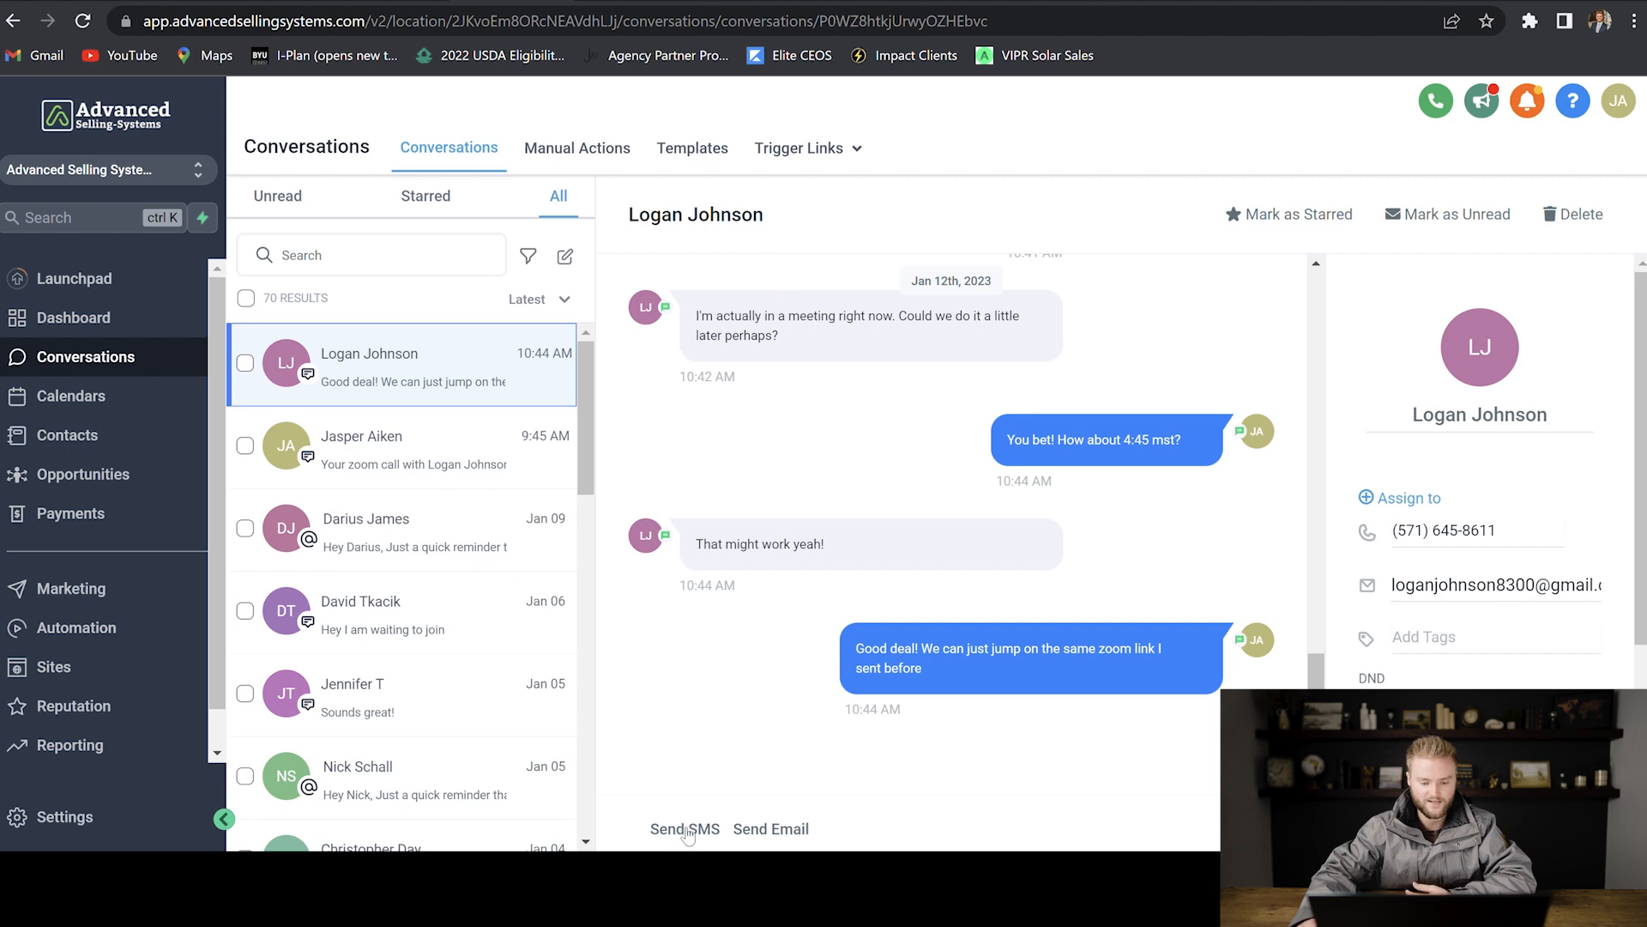
click(685, 827)
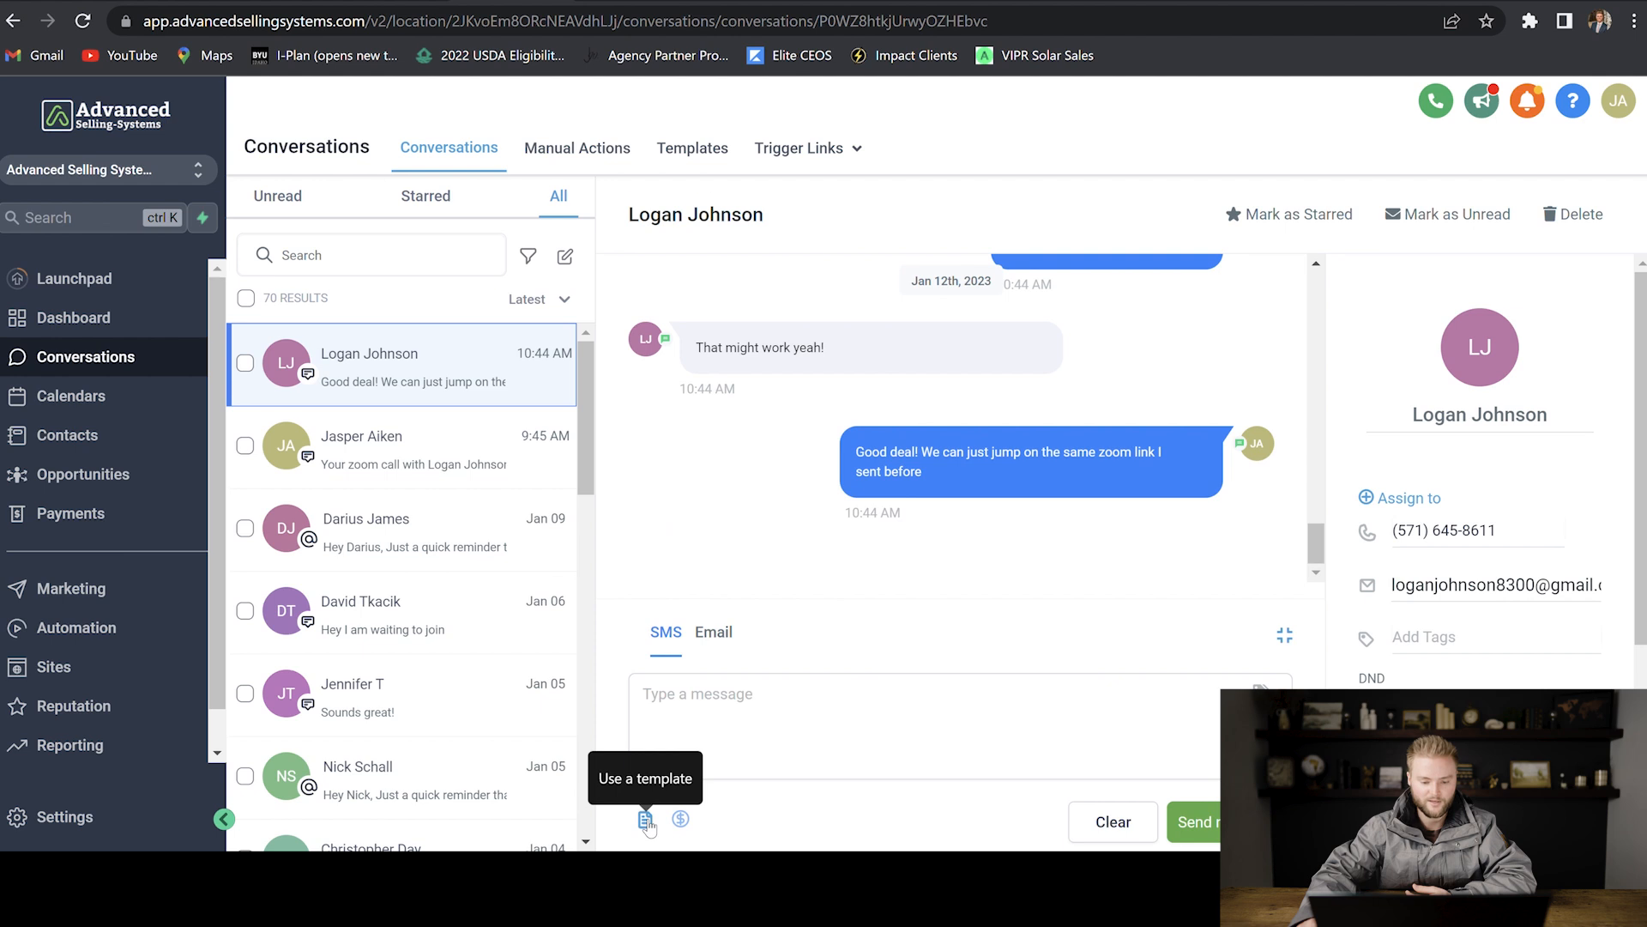
click(645, 820)
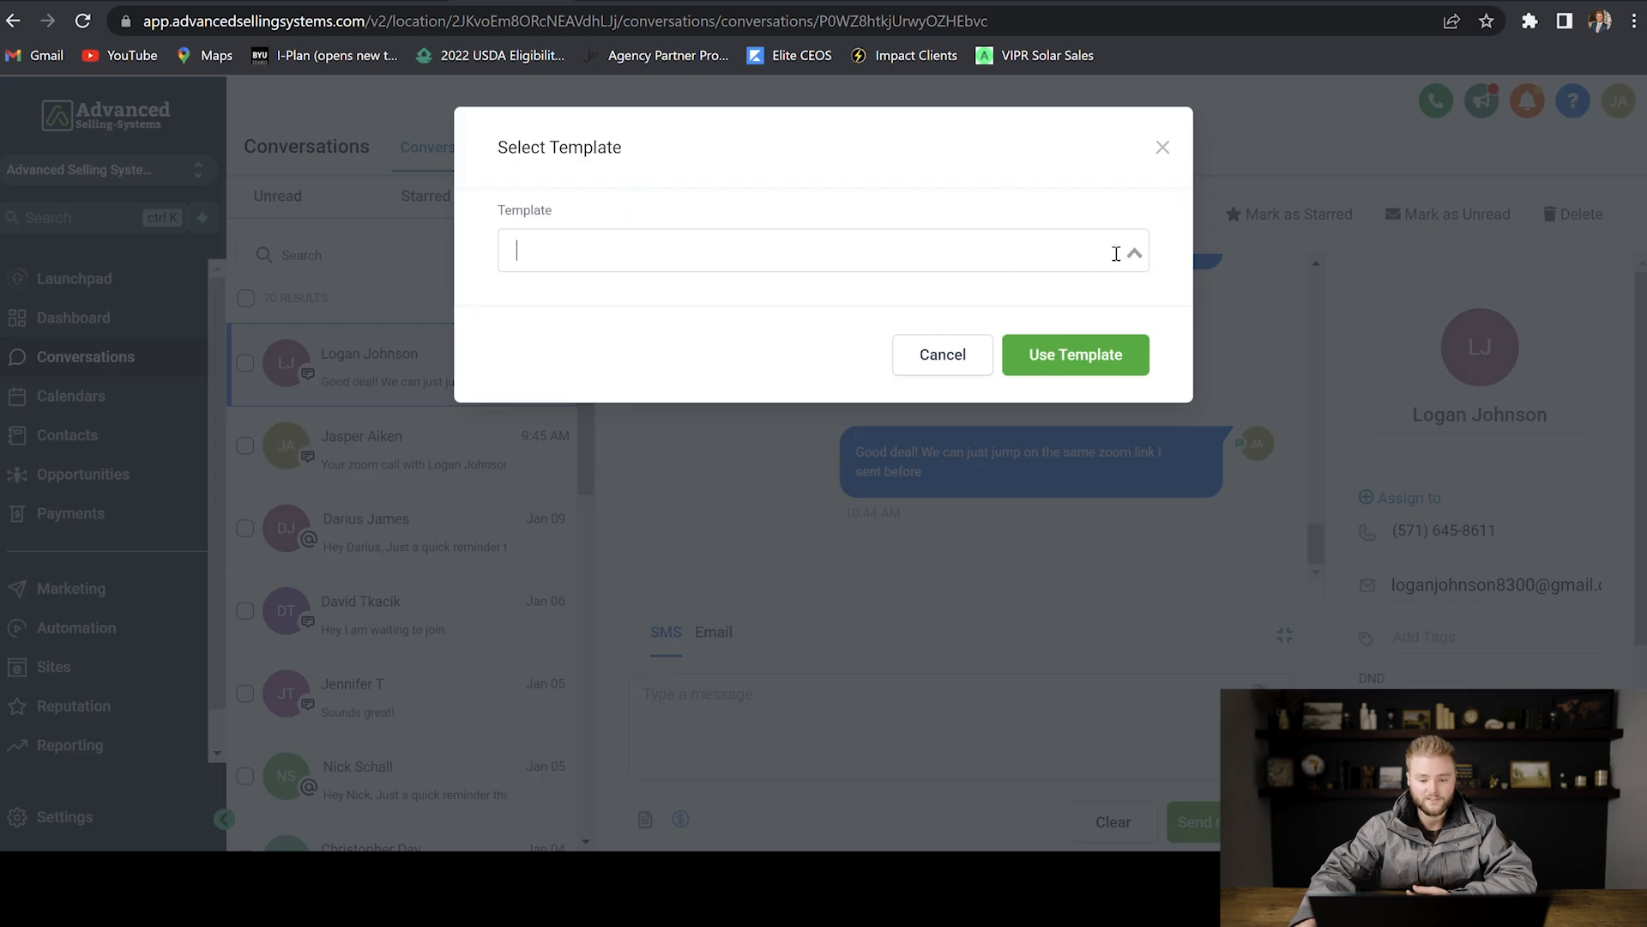
Step: Insert the Software Text template into the reply, then clear the drafted message
click(822, 250)
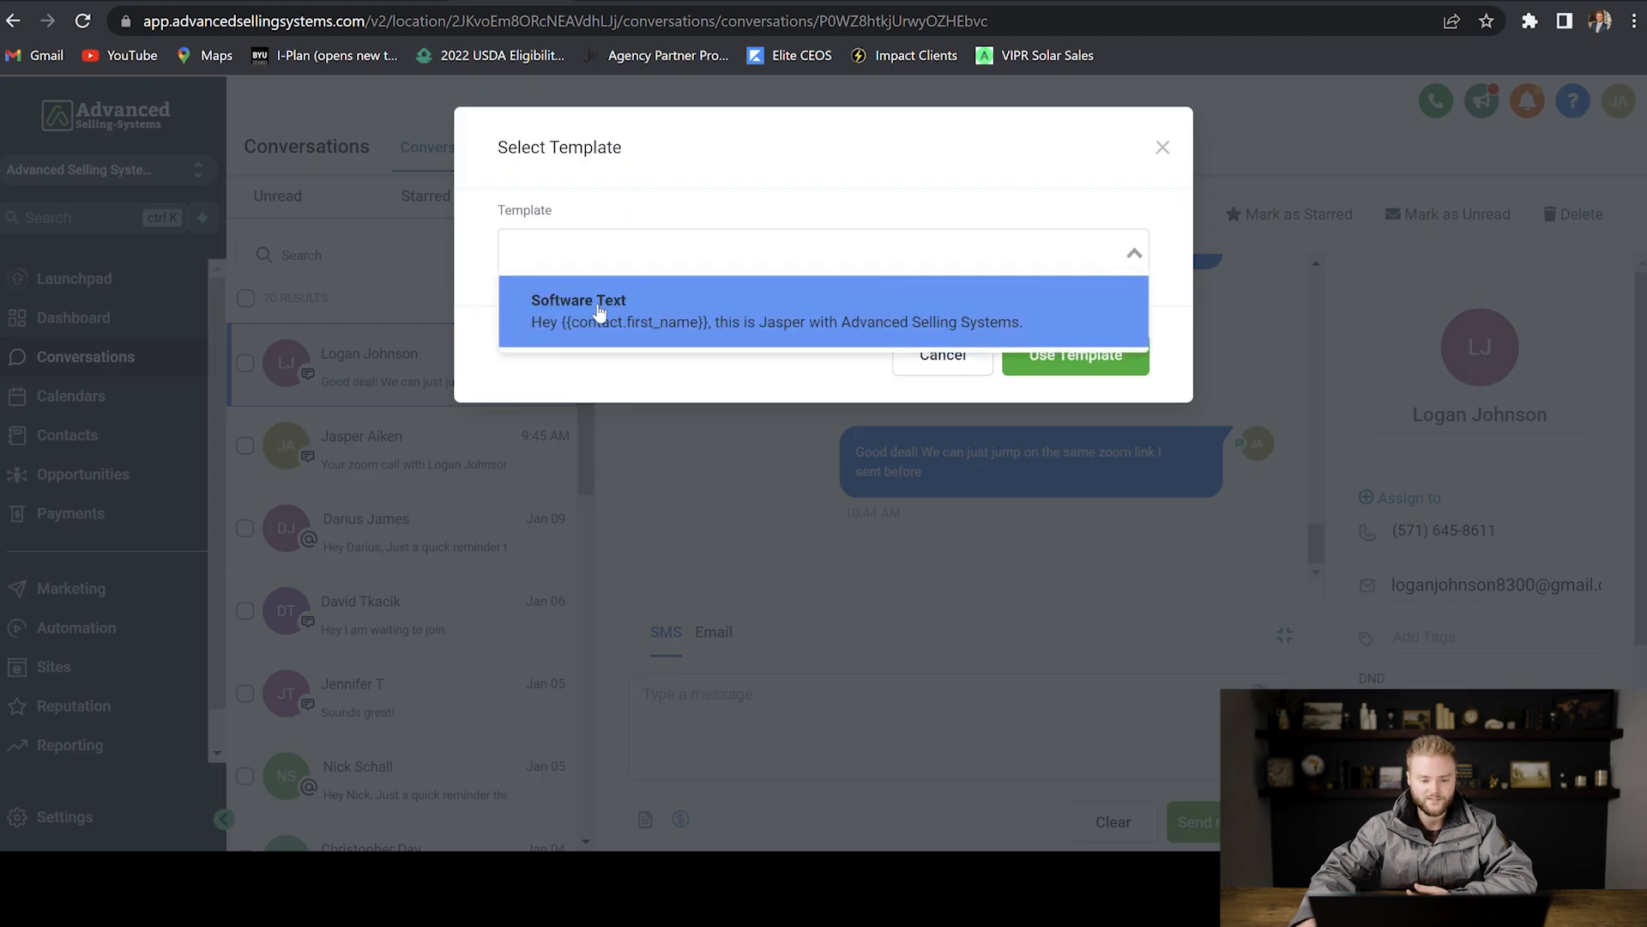
click(579, 310)
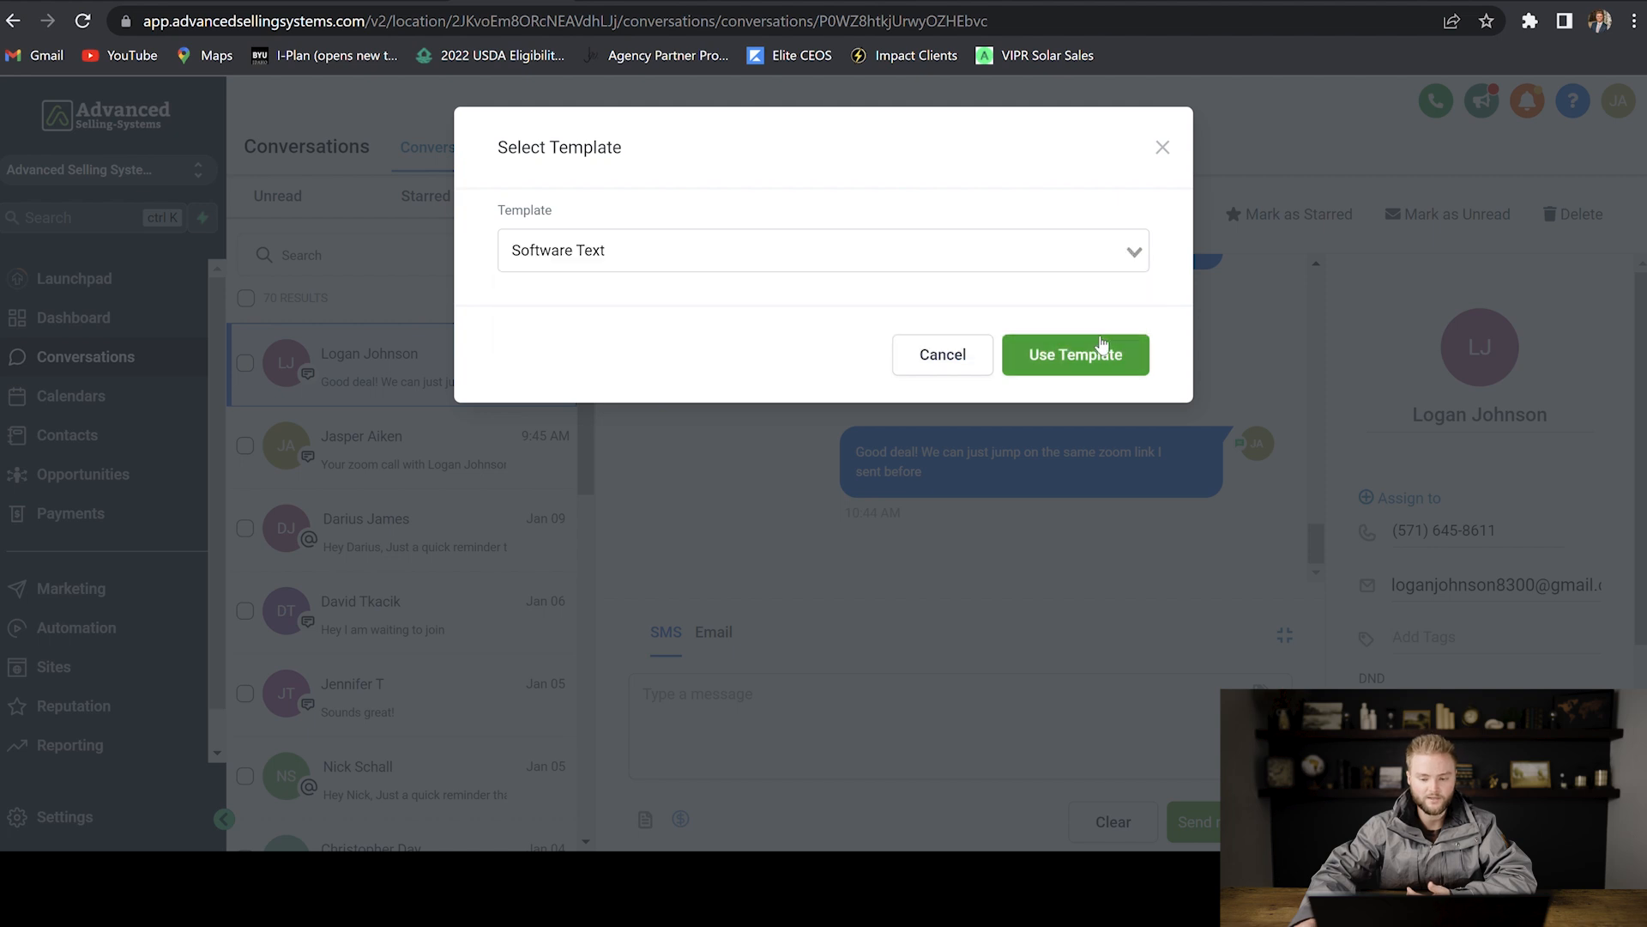
click(1074, 353)
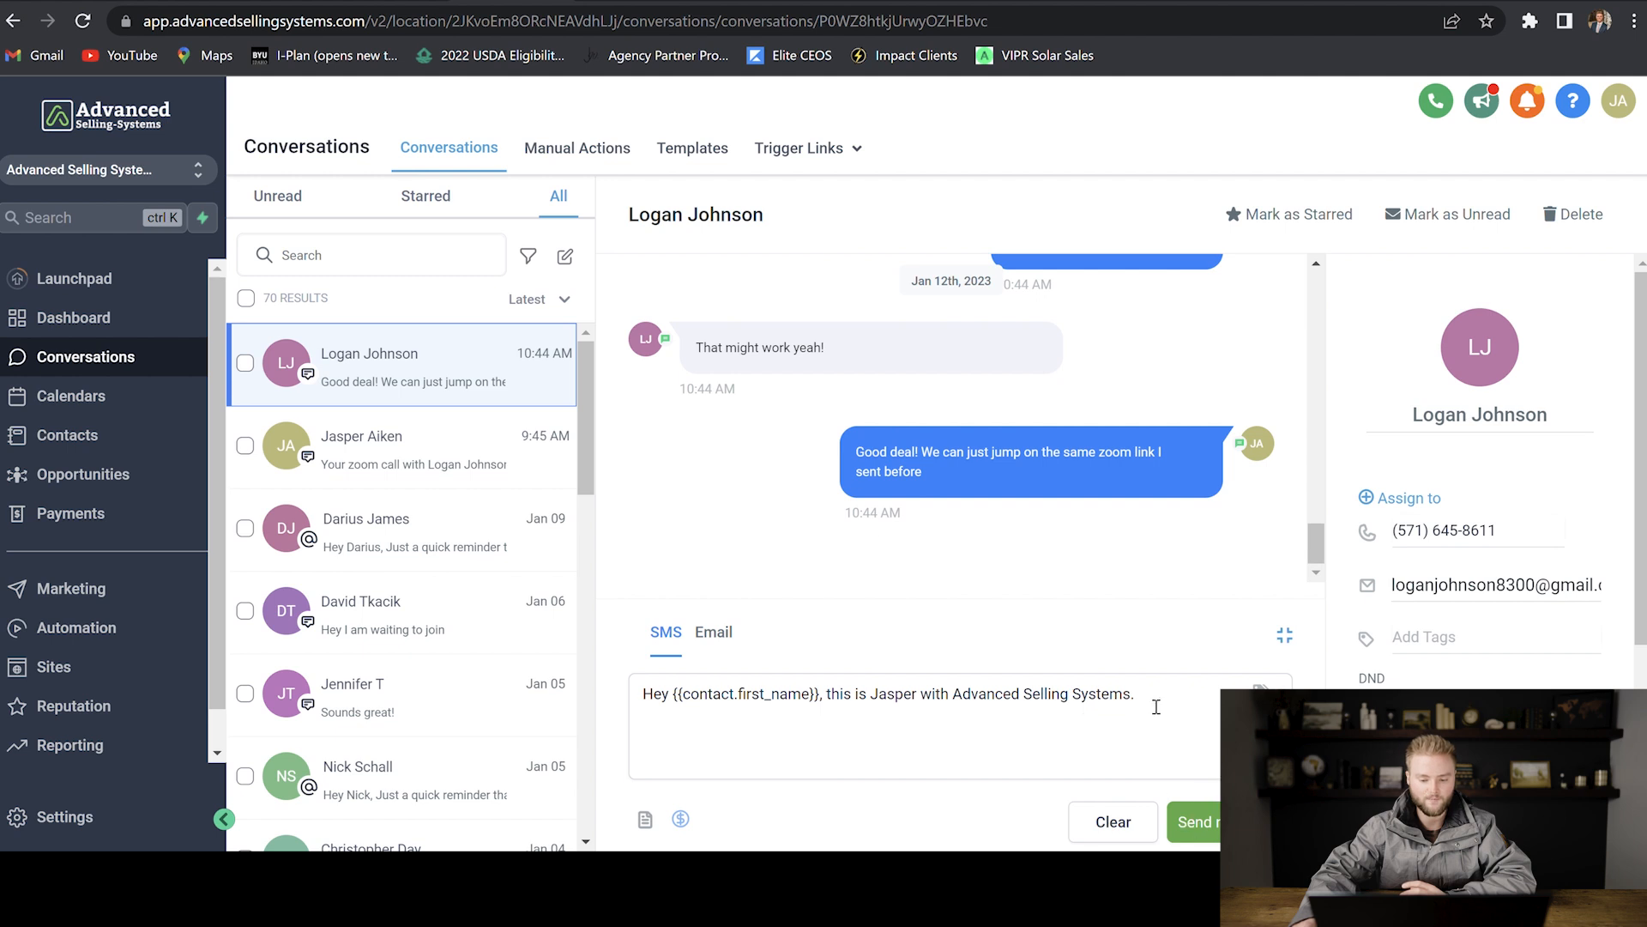
click(1112, 822)
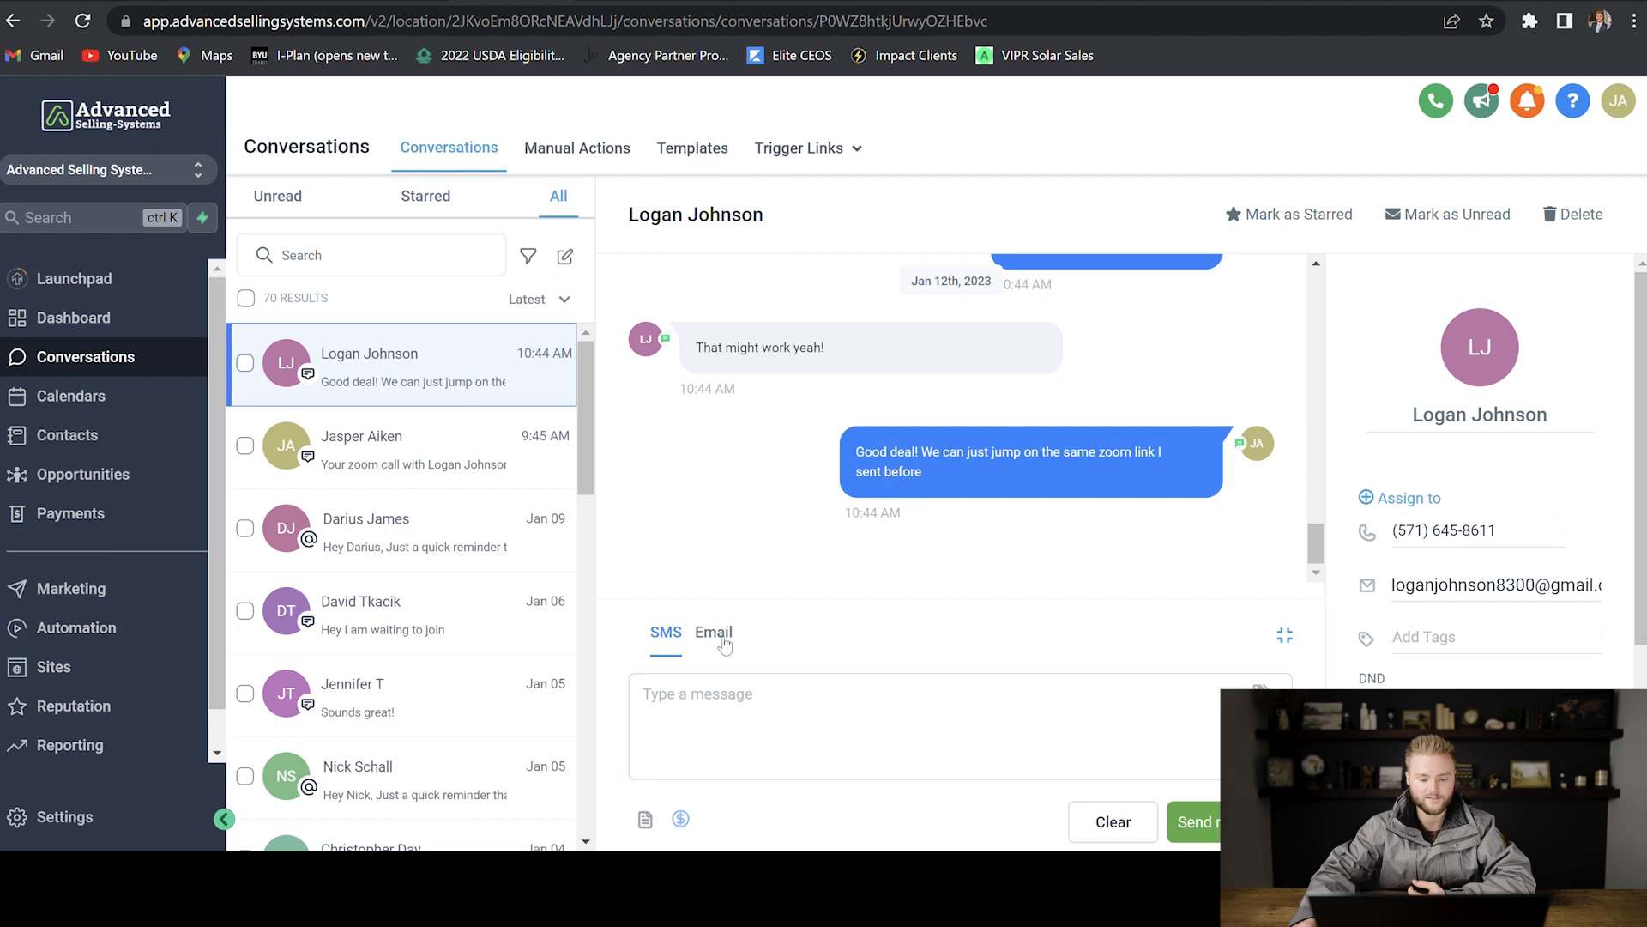
Step: Switch the conversation reply composer to Email
click(712, 632)
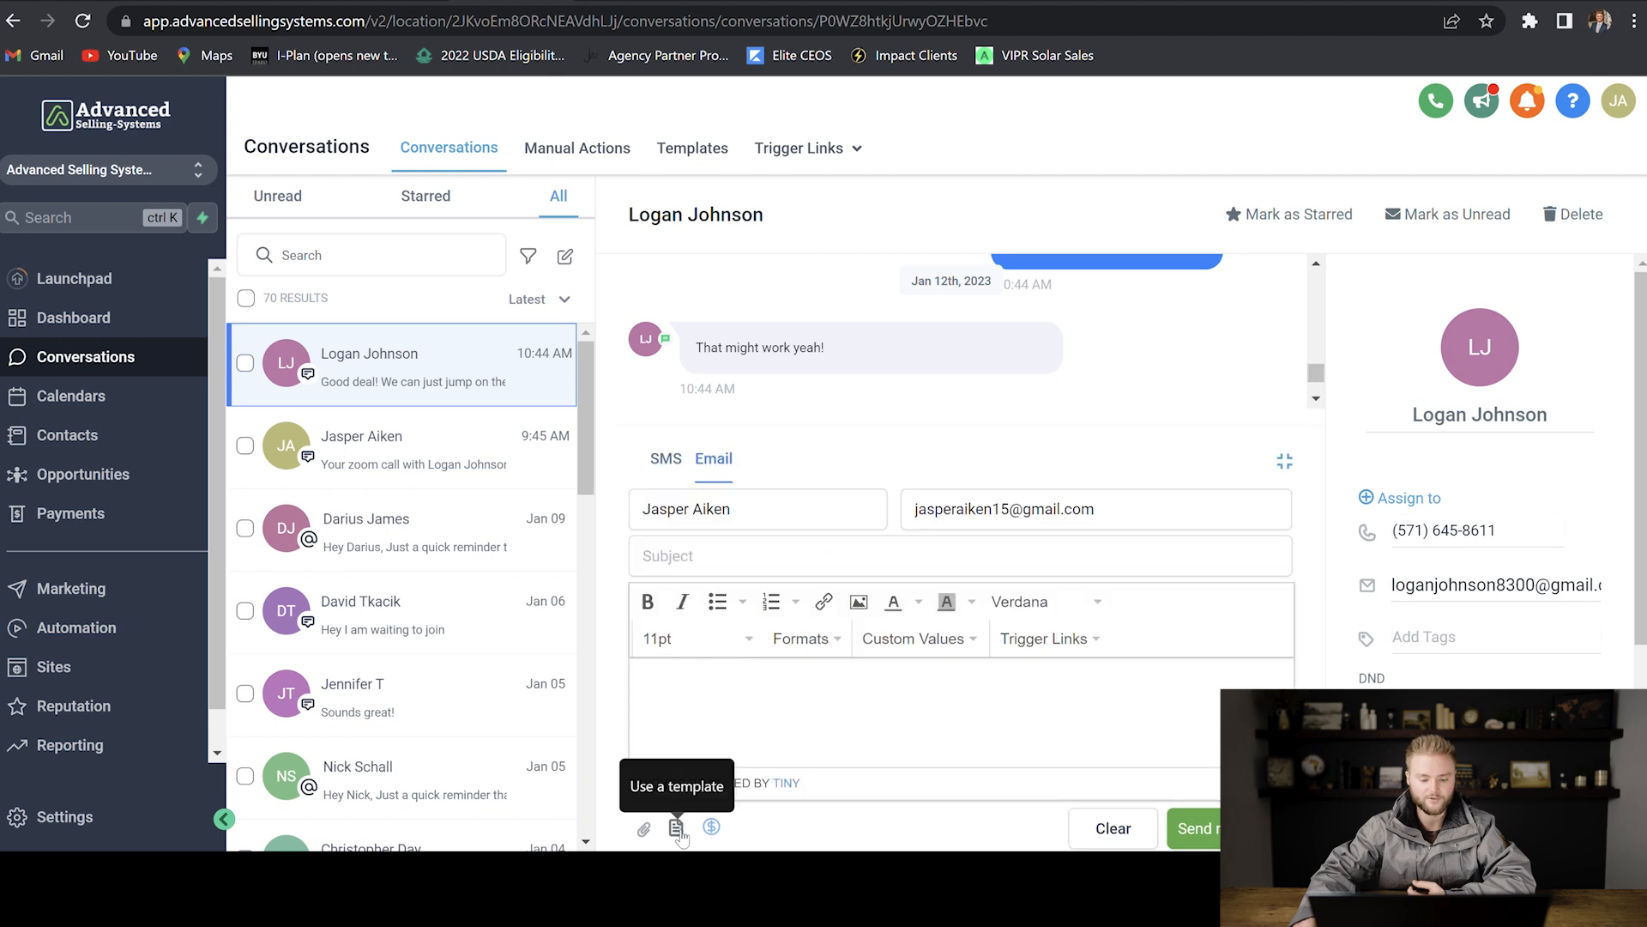